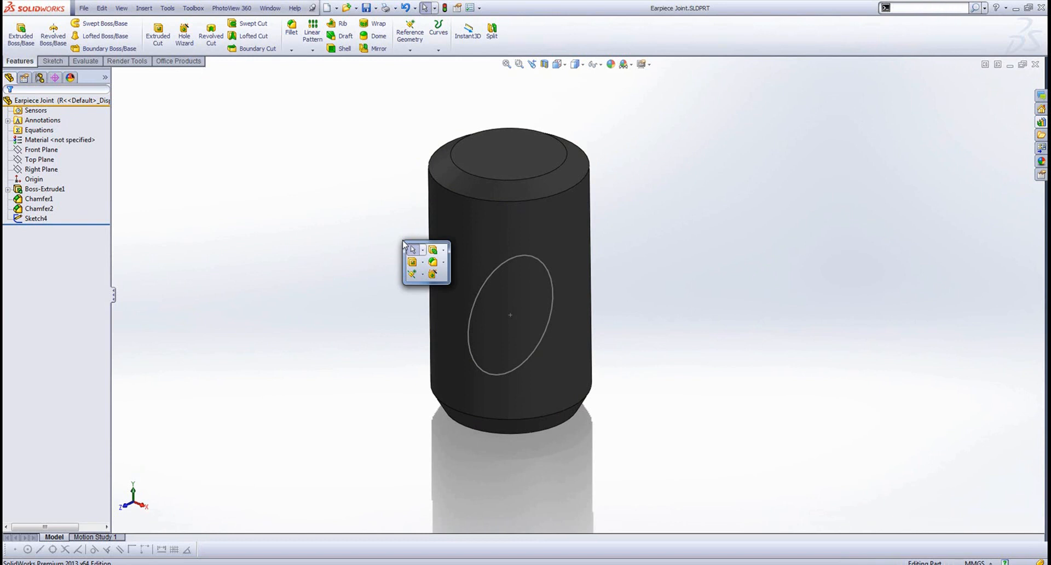
mouse_move(432, 274)
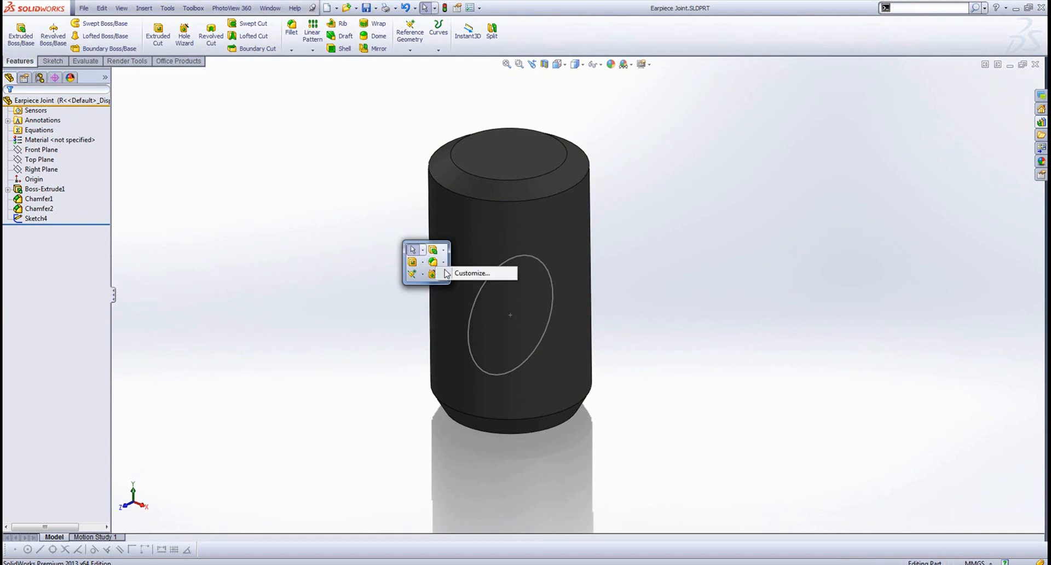
- Preview the part, assembly and sketch shortcut bars in Customize, showing the sketch bar for editing
click(471, 272)
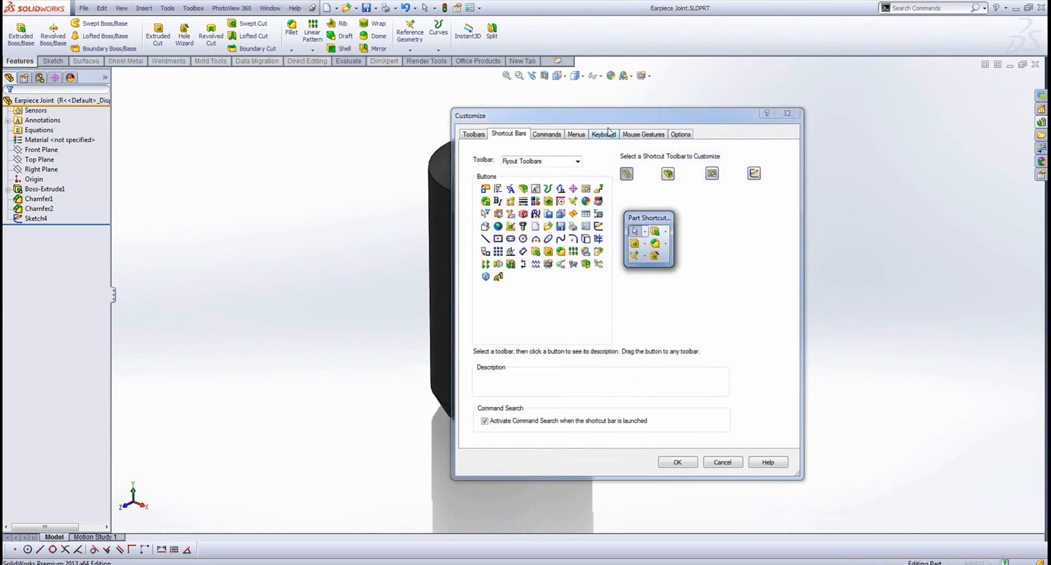
mouse_move(611, 120)
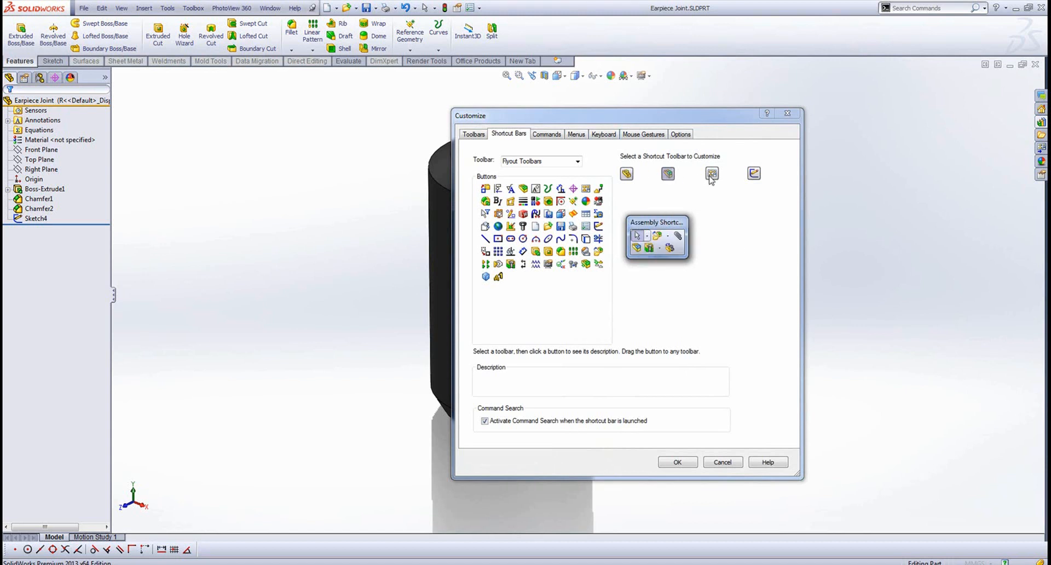
click(753, 174)
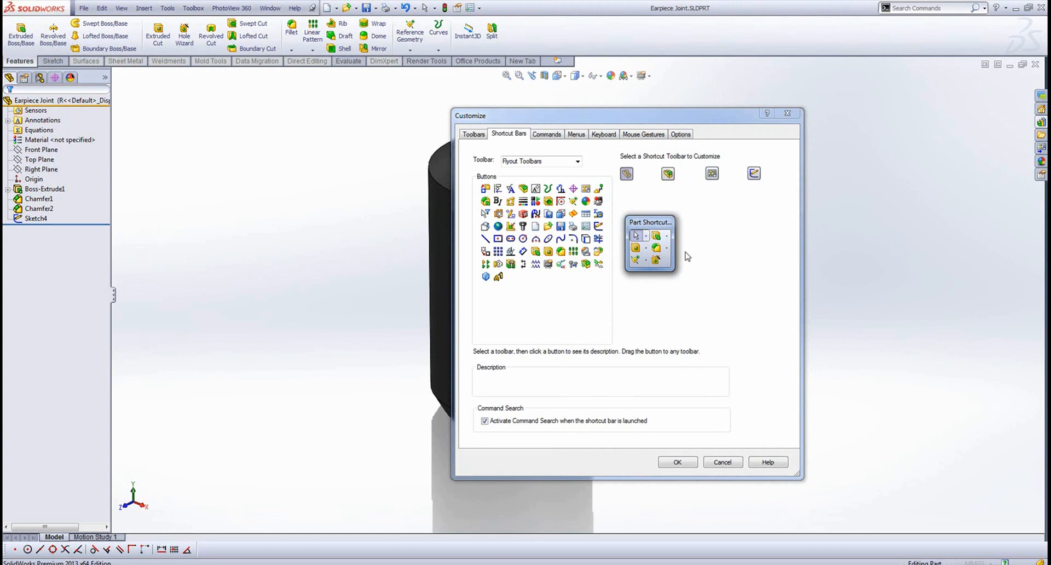
click(753, 174)
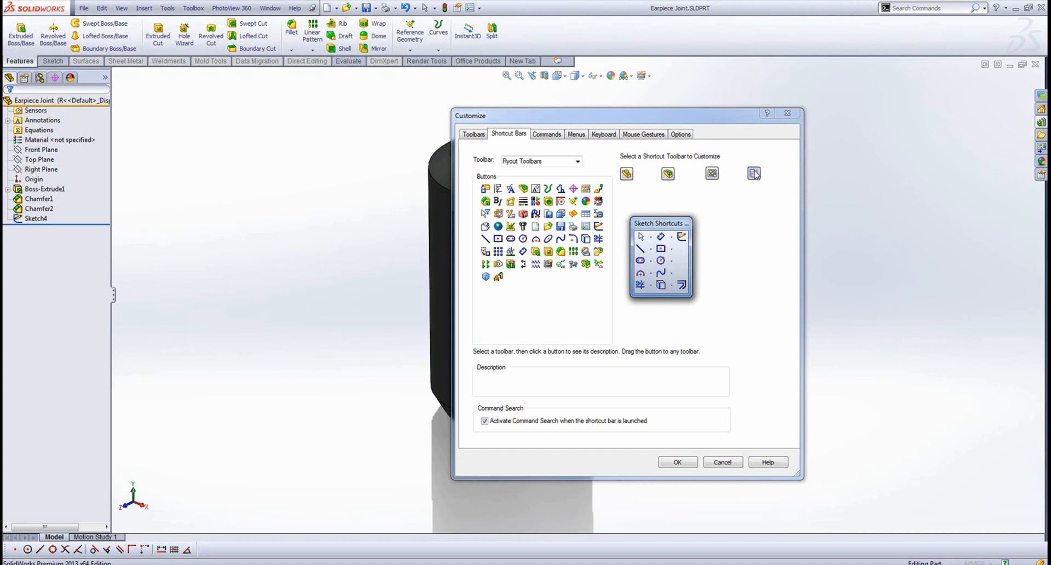
mouse_move(583, 240)
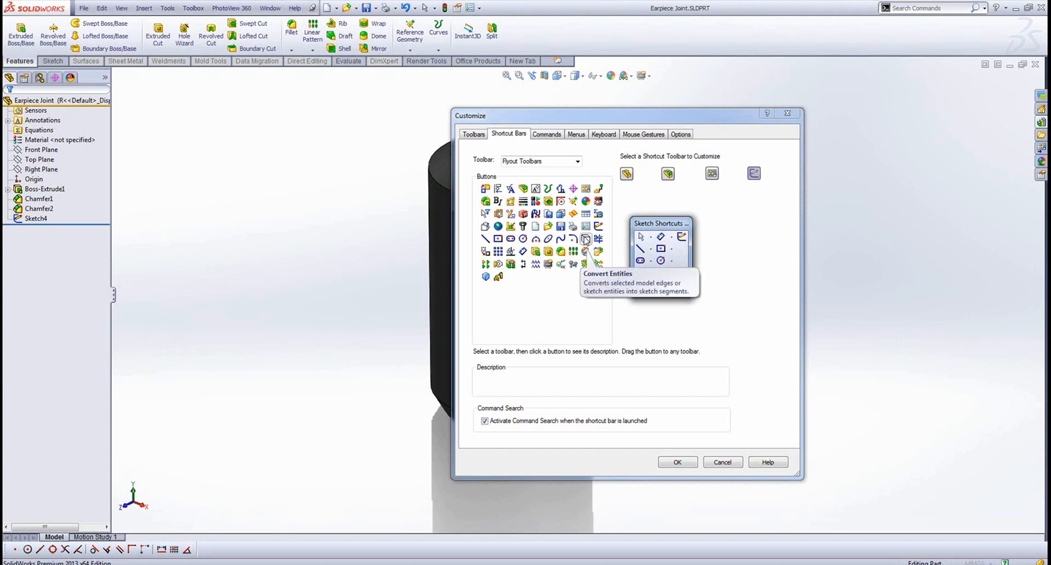
mouse_move(497, 252)
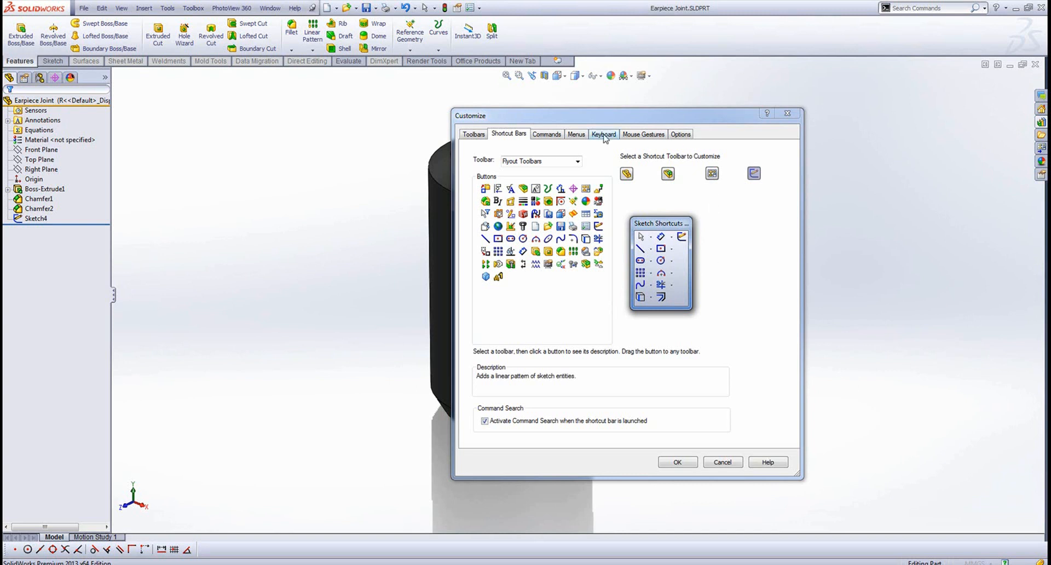
- Search 'patt' in Keyboard, assign P to Linear Pattern, then cancel the customization
click(602, 133)
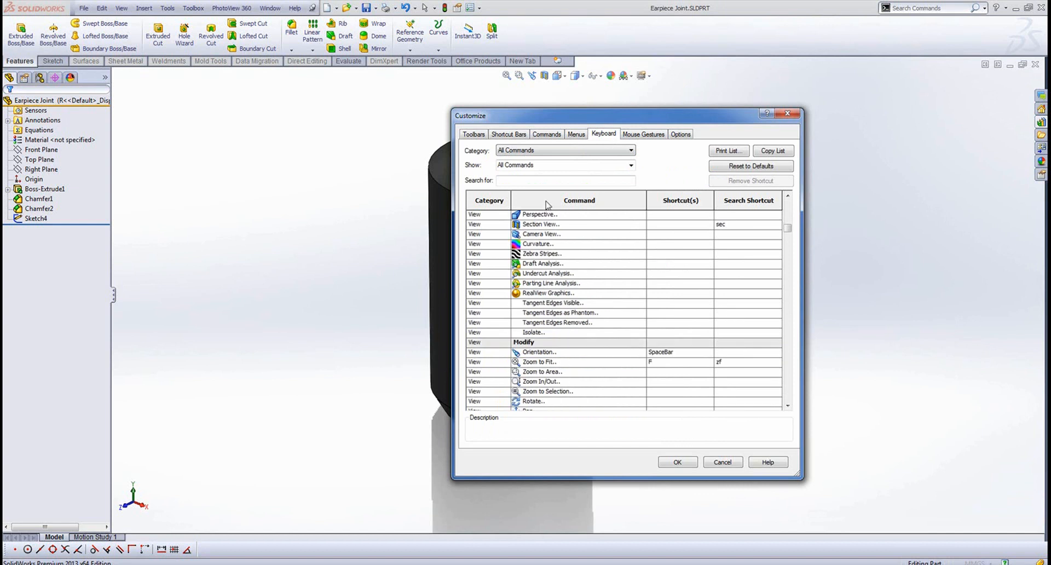
click(565, 181)
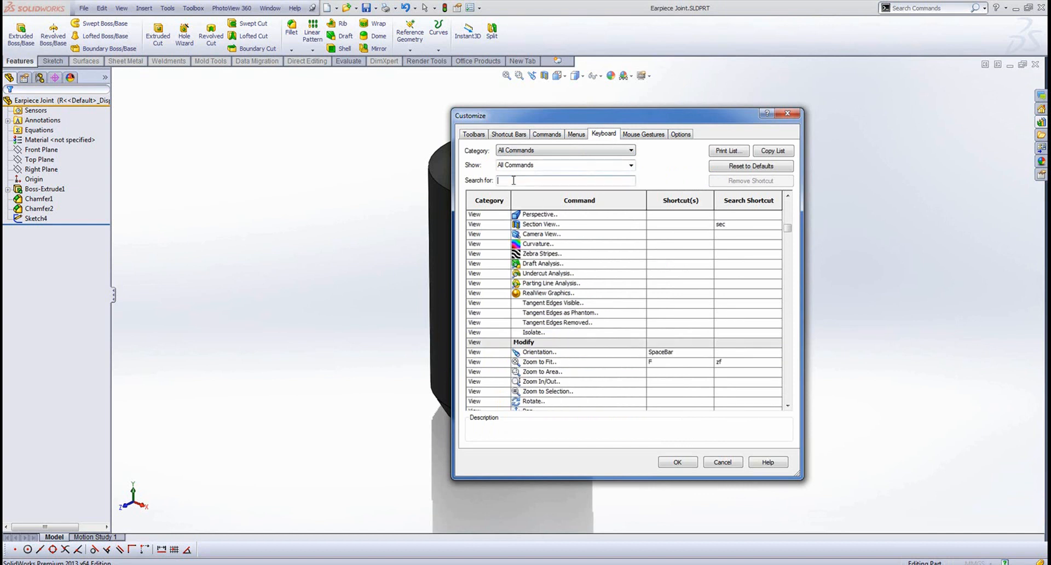
text(patter)
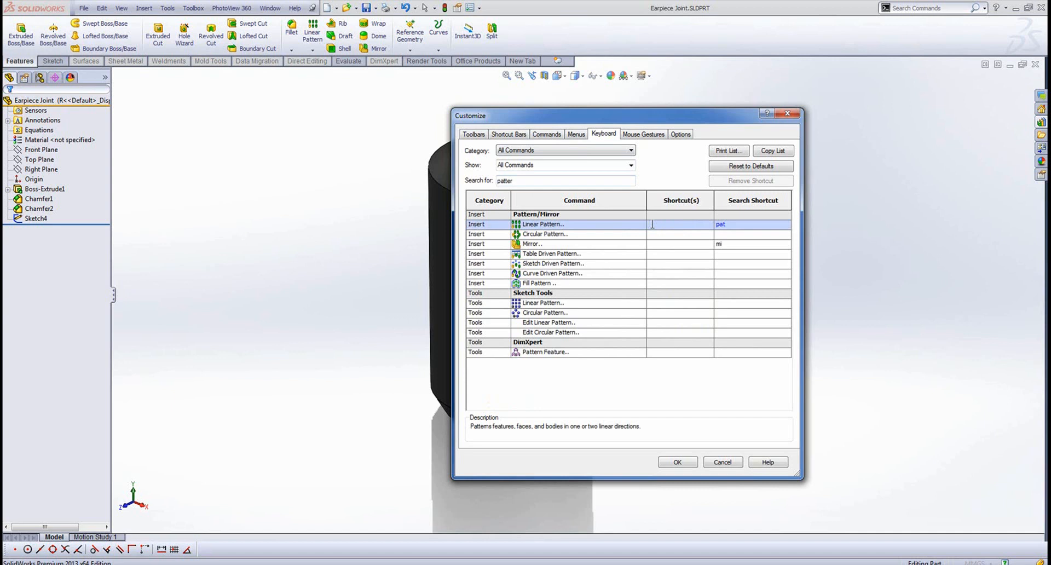
text(P)
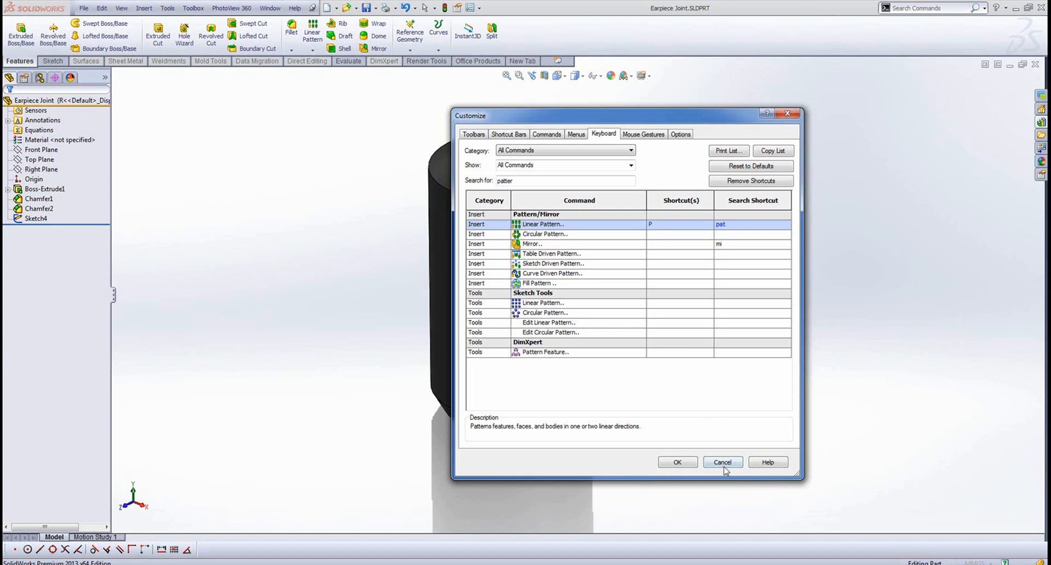
click(723, 462)
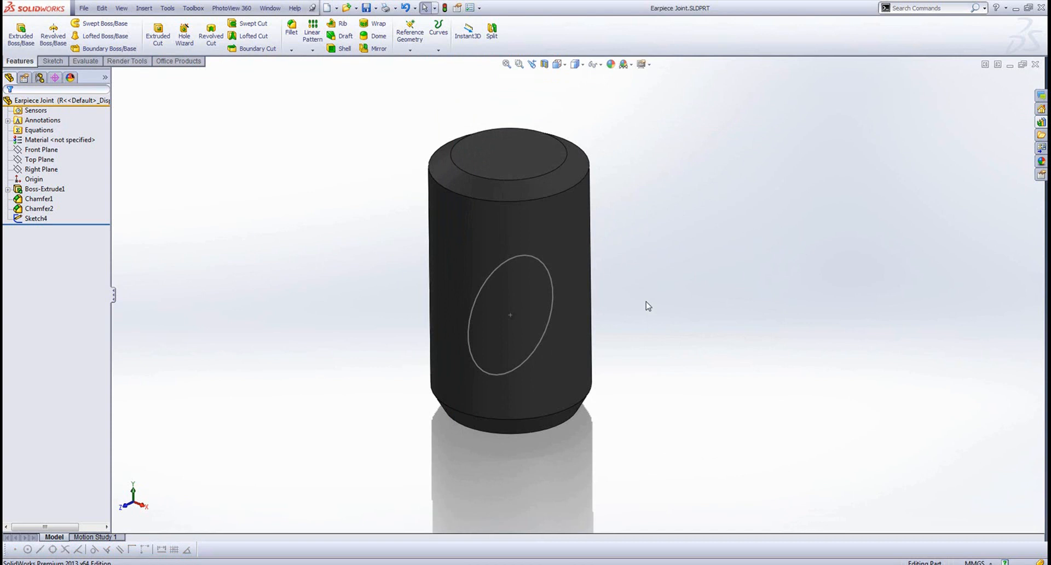
mouse_move(153, 211)
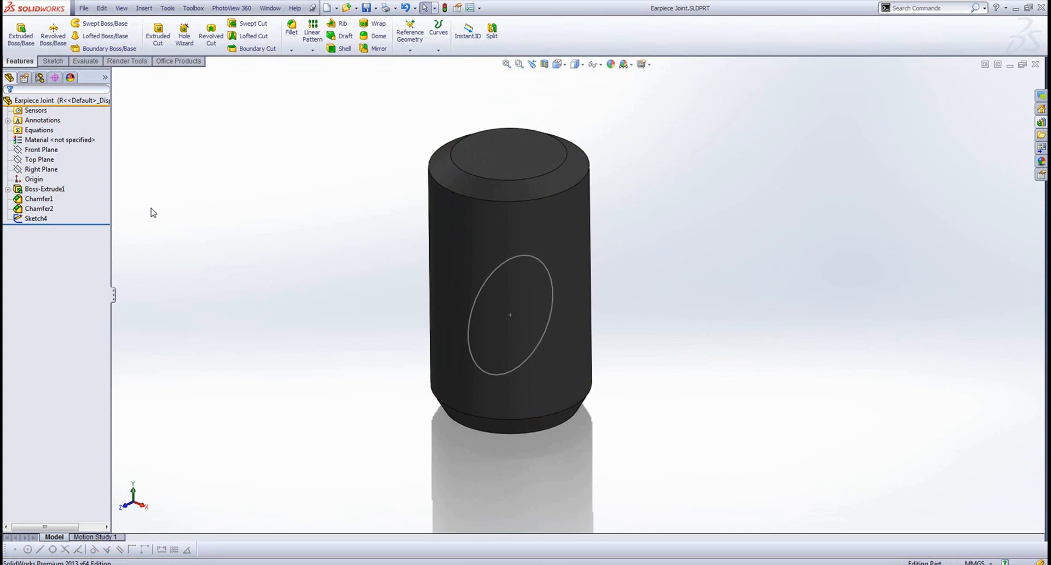
- Extrude Sketch4 as a Mid Plane boss 17 mm through the earpiece body
click(40, 168)
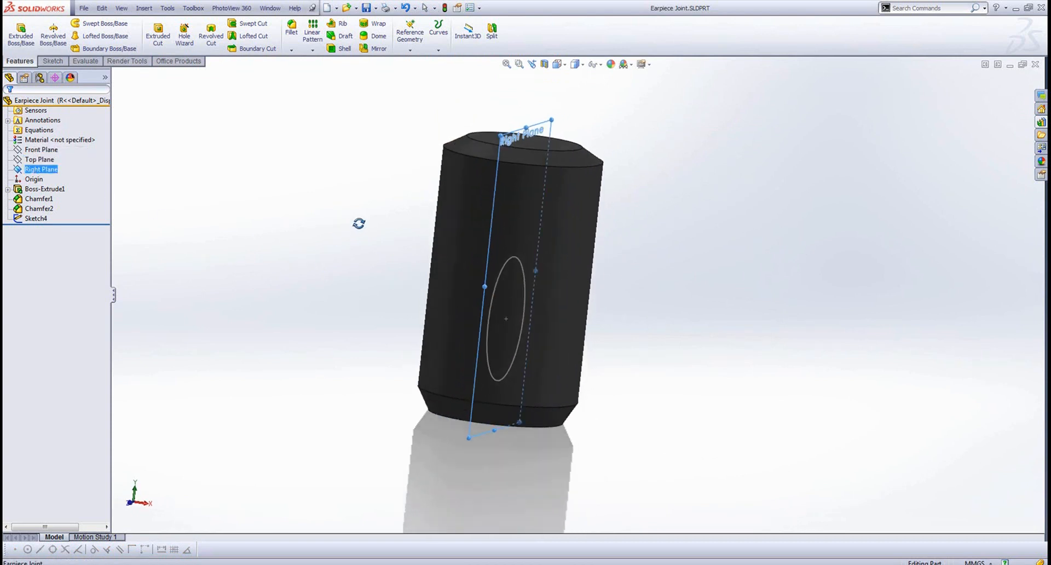
click(45, 188)
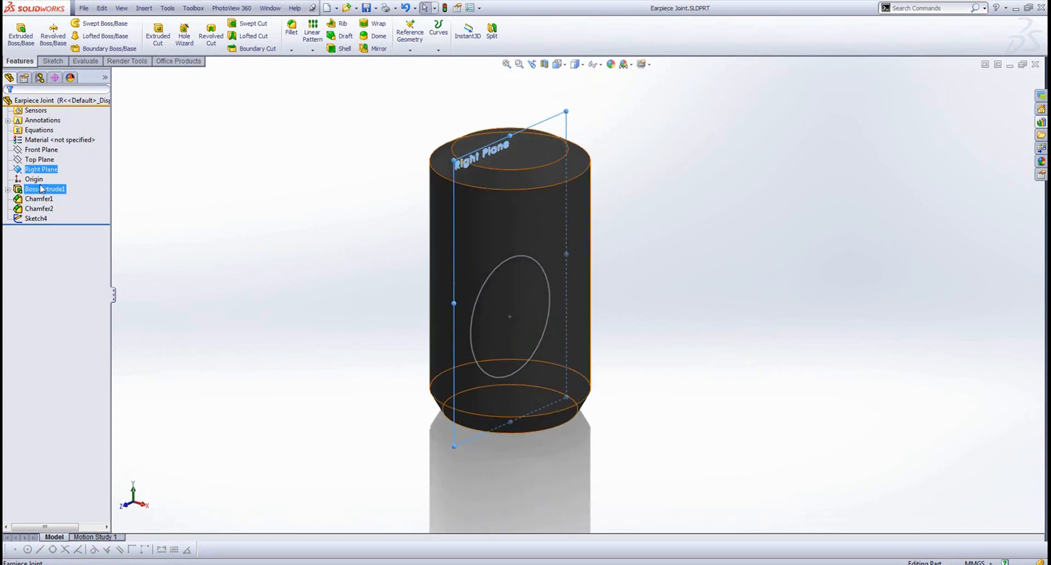
click(39, 160)
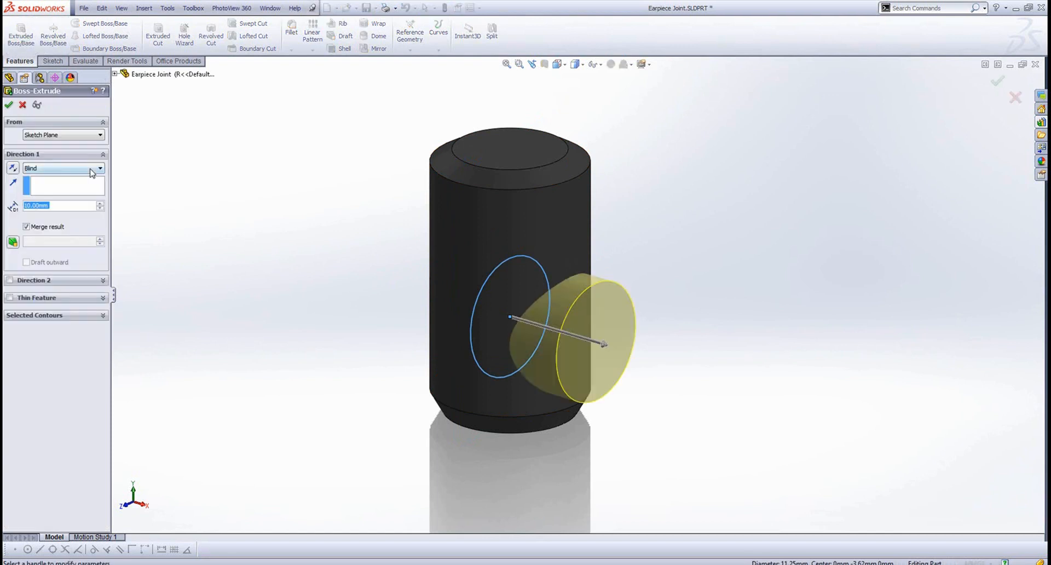
click(60, 166)
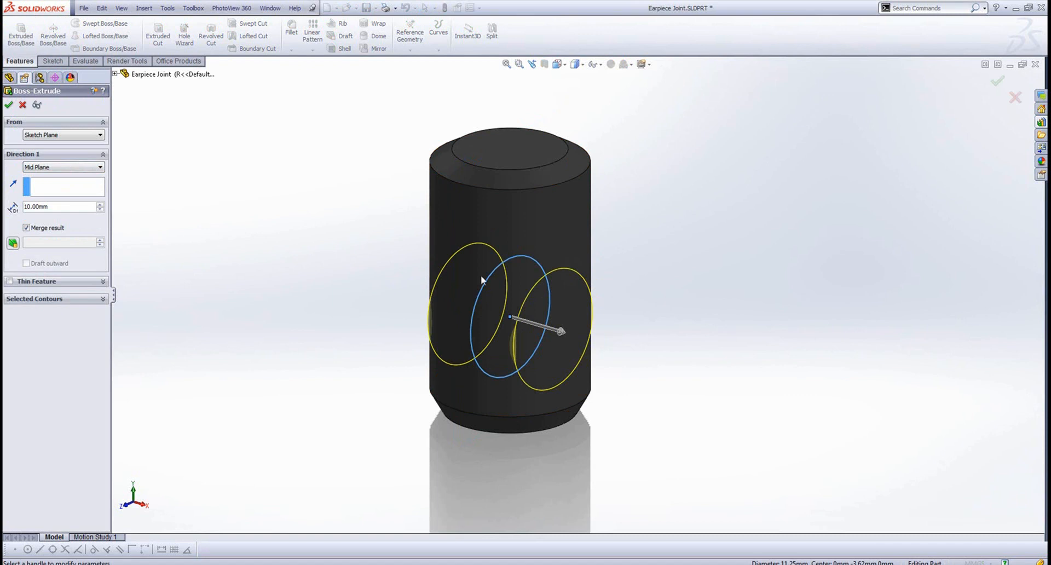
drag(560, 330, 590, 346)
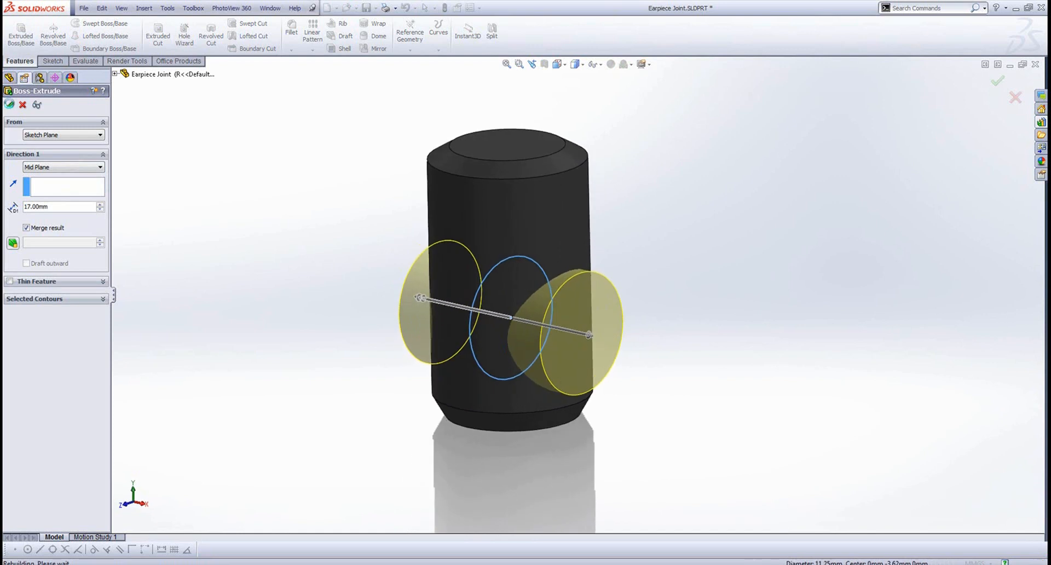
click(998, 80)
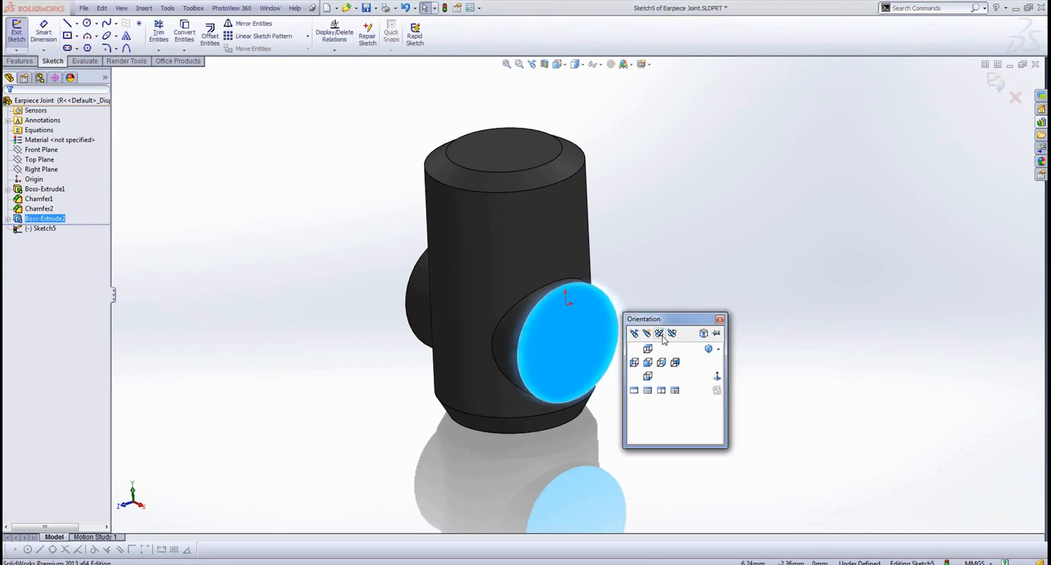
- Sketch a concentric 9 mm circle on the boss face viewed normal to
click(671, 333)
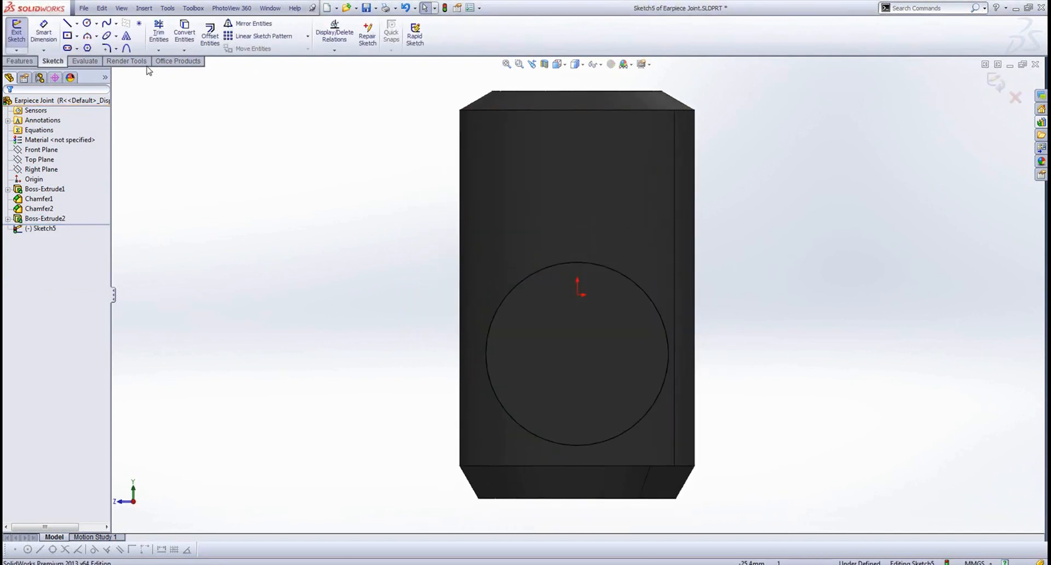
click(86, 23)
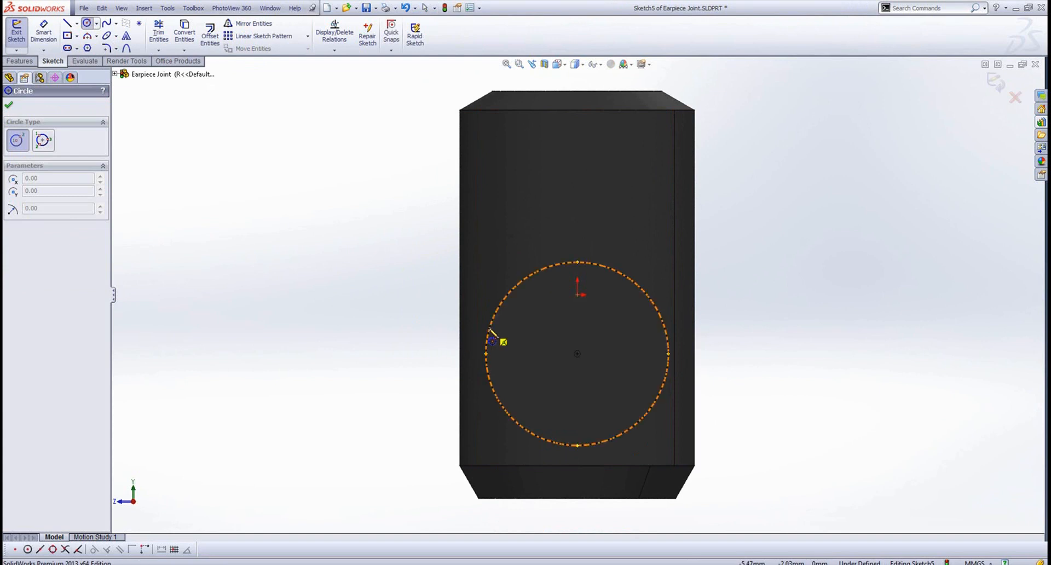
mouse_move(510, 360)
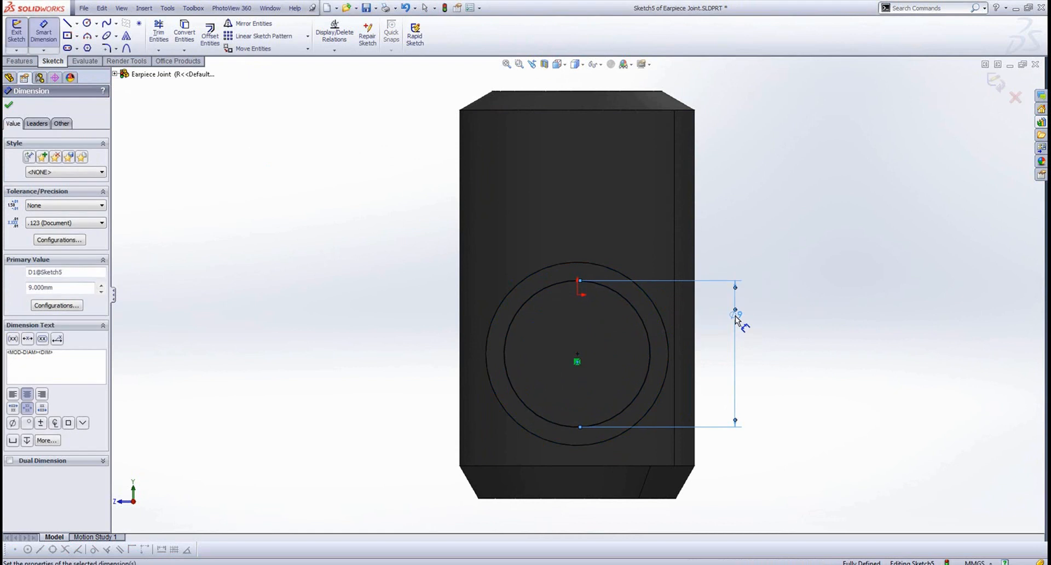
click(8, 105)
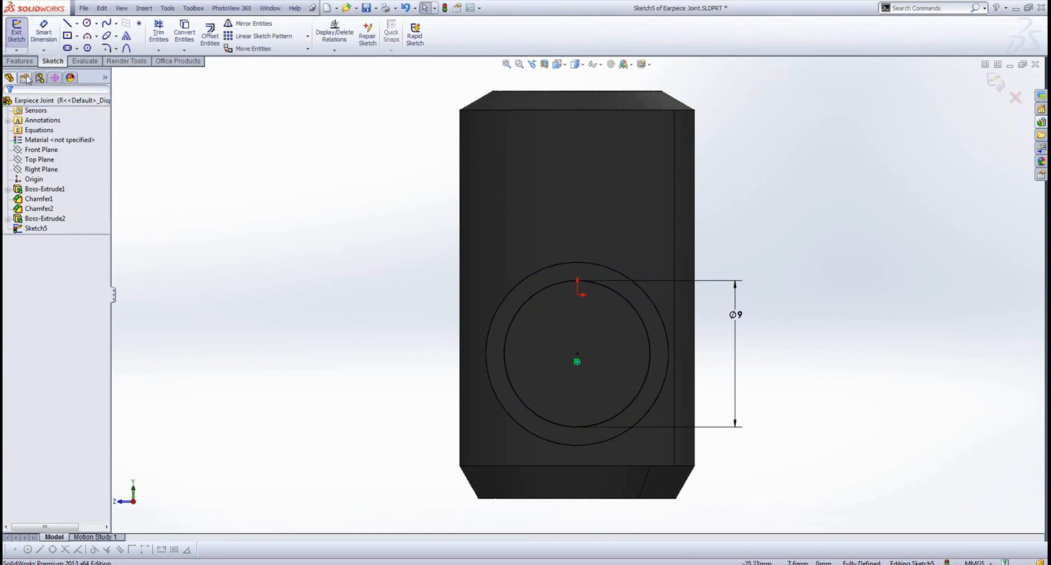
- Cut the 9 mm circle Through All to make a hole through the side boss
click(157, 32)
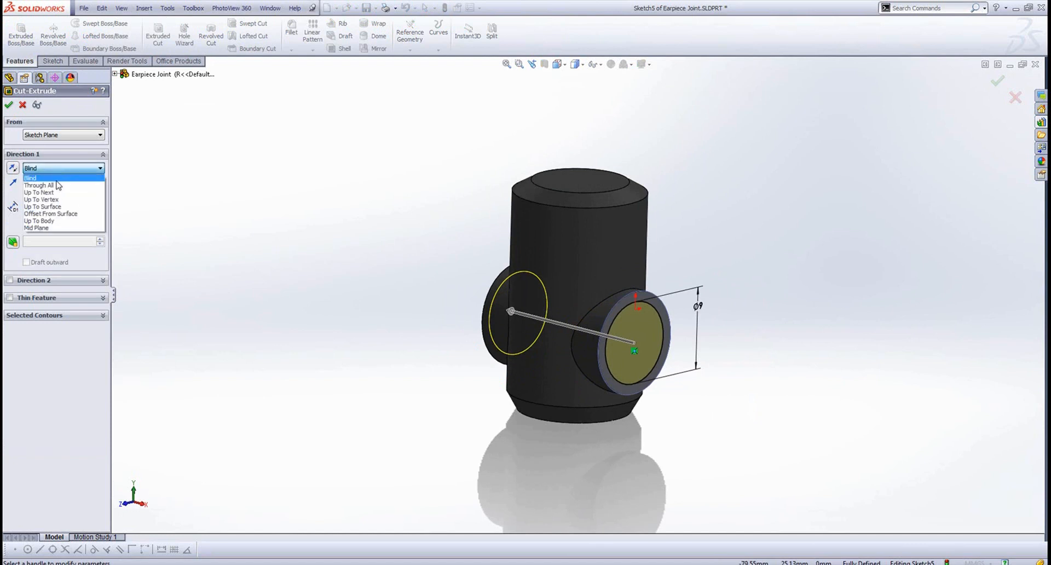
click(38, 186)
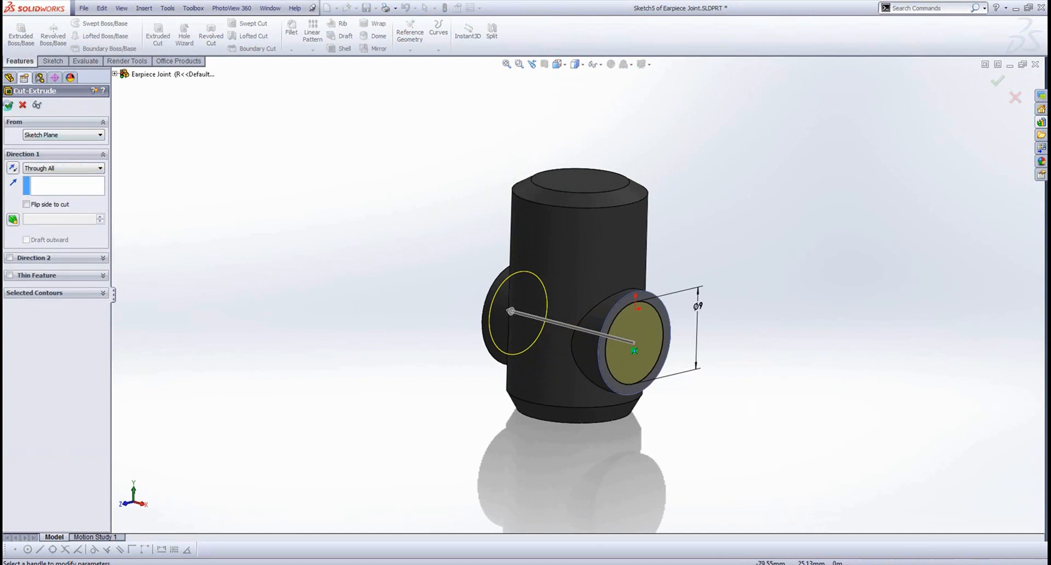
click(10, 105)
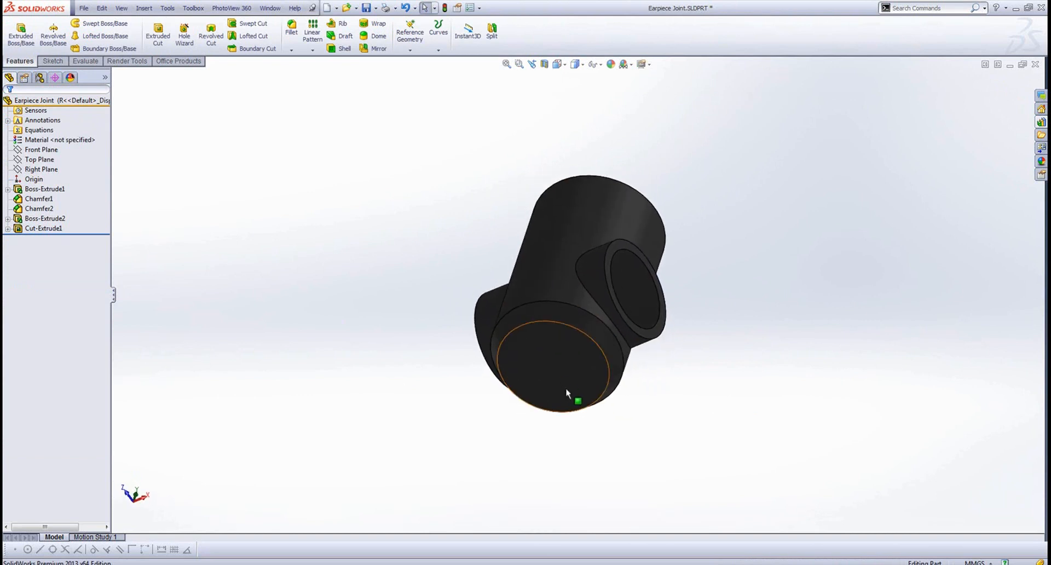
mouse_move(570, 374)
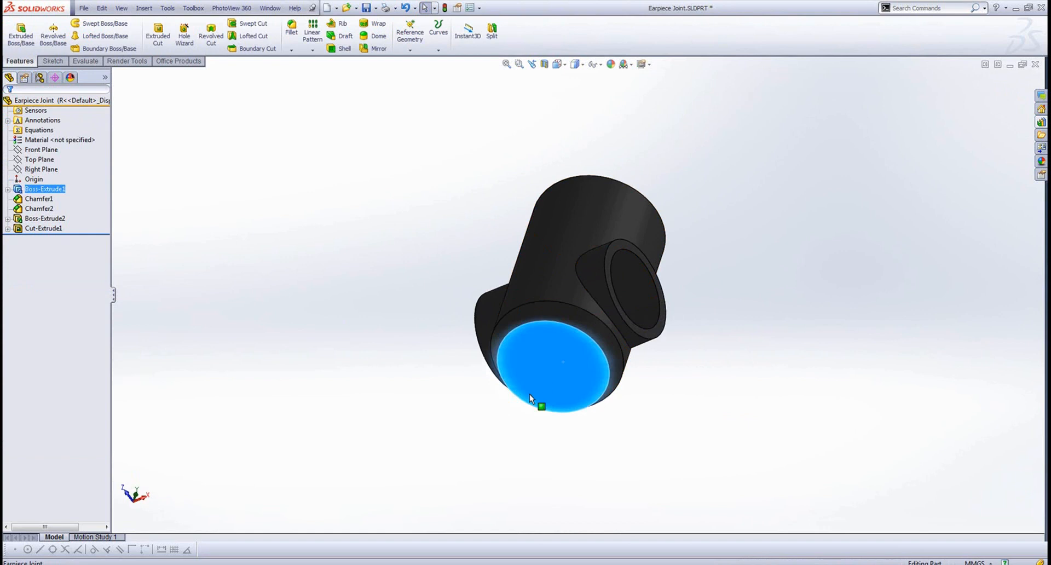
- Sketch a circle on the cylinder end face and cut it 17 mm deep into the joint
click(563, 366)
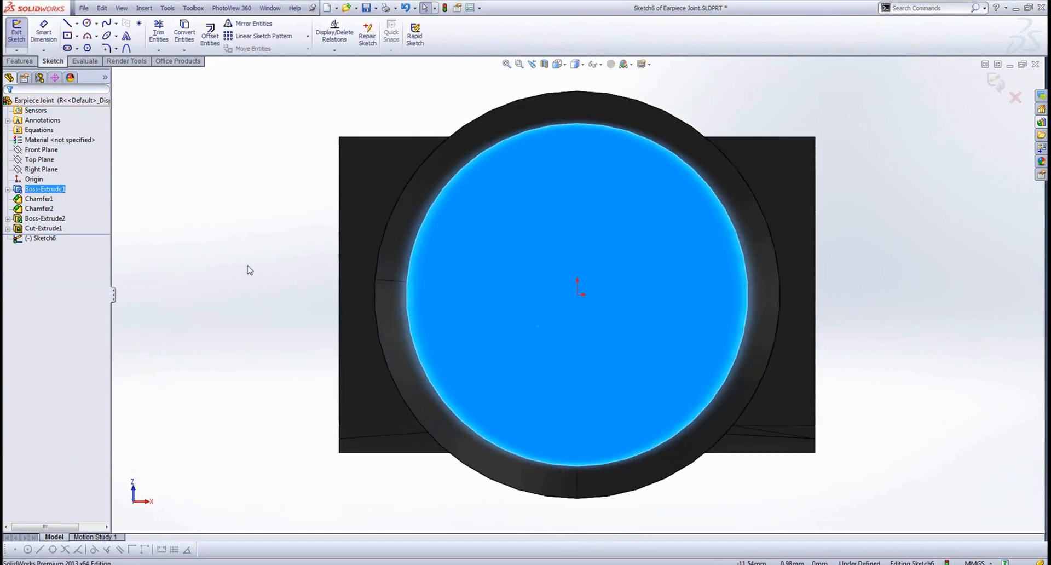
click(87, 23)
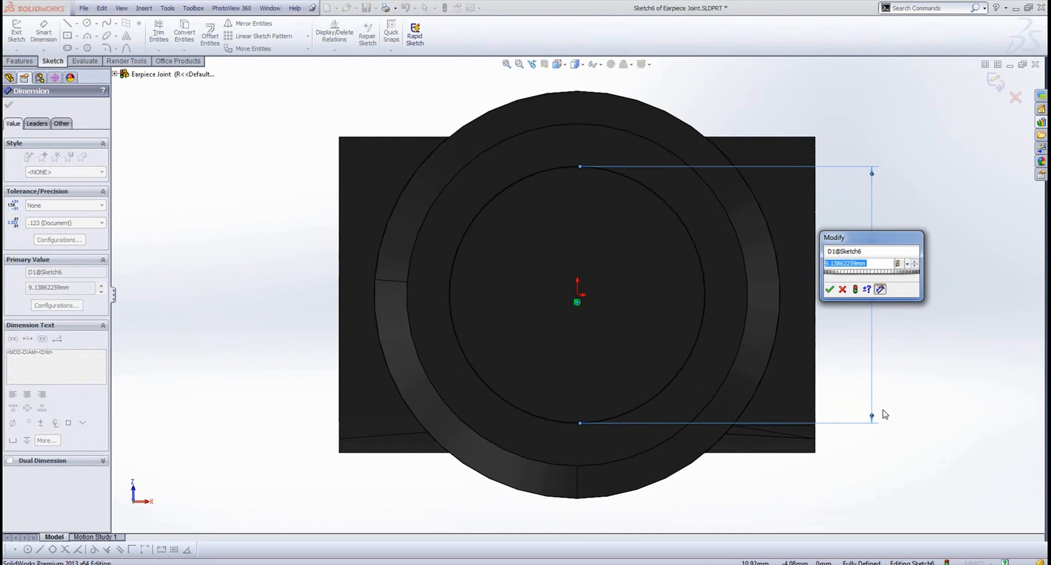
mouse_move(830, 289)
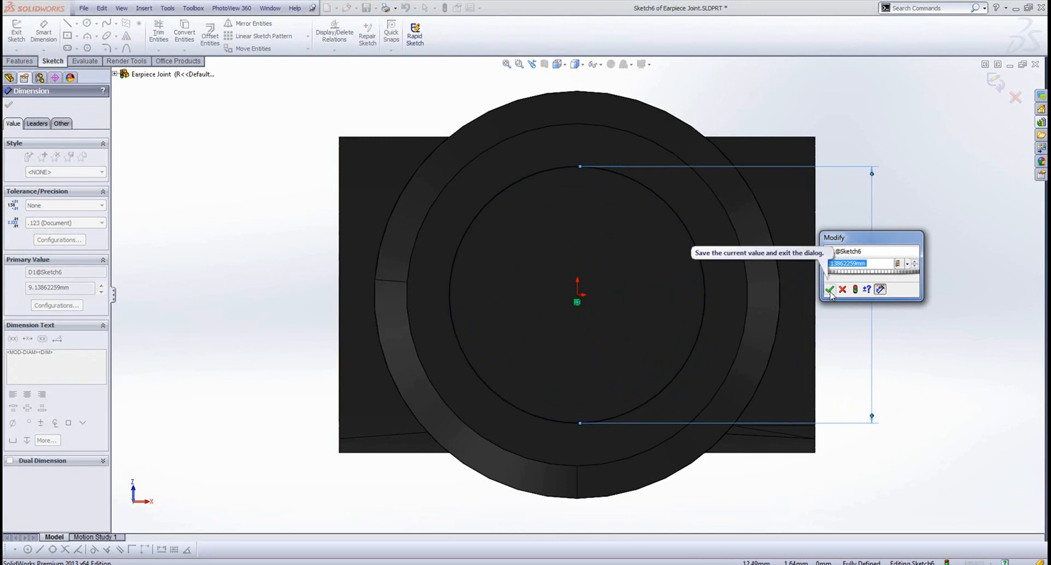
click(831, 289)
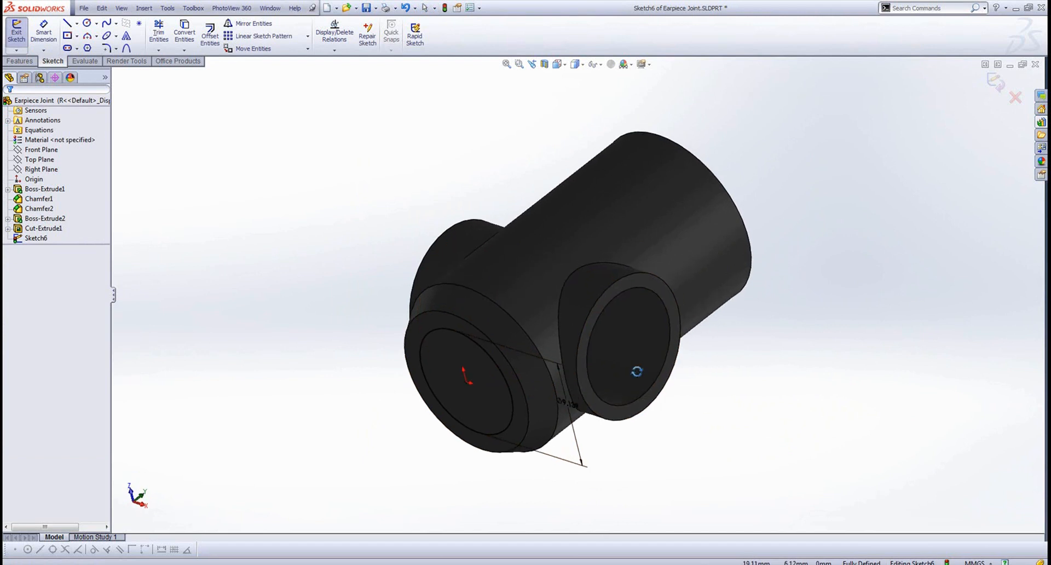
click(20, 61)
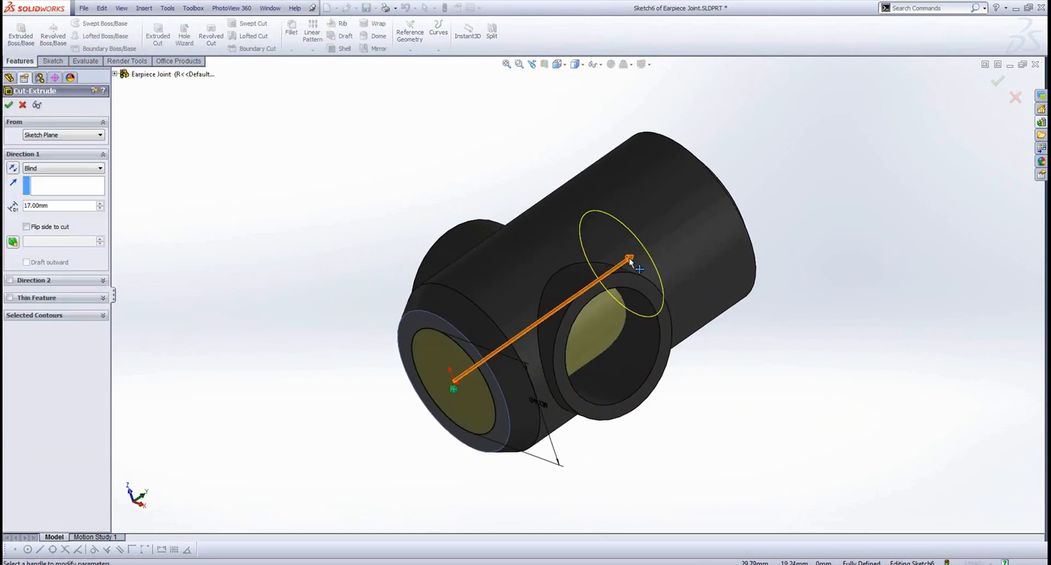
drag(626, 258, 550, 315)
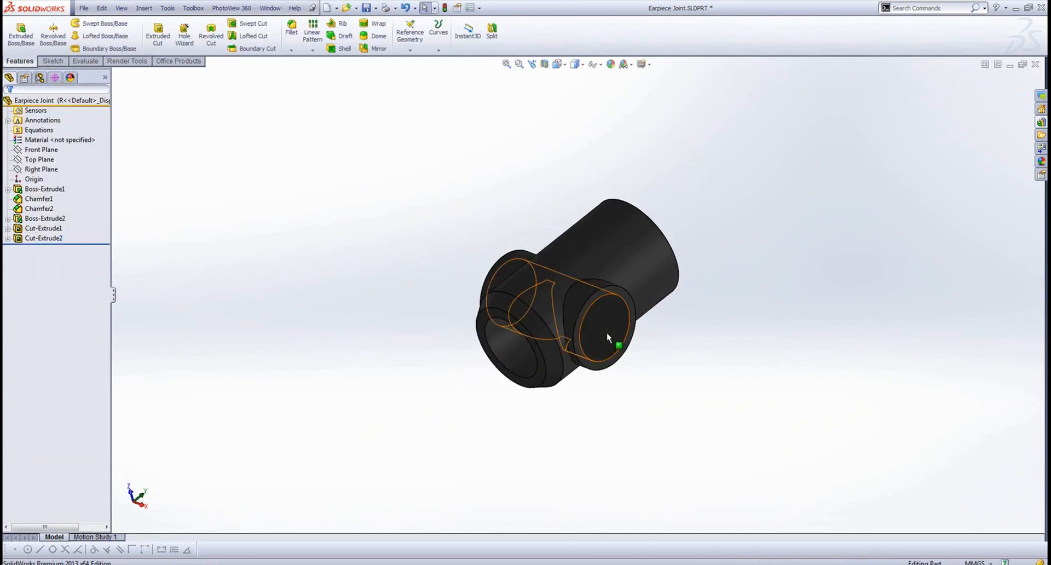
- Link the first hole's diameter to a shared value named Dia
click(44, 228)
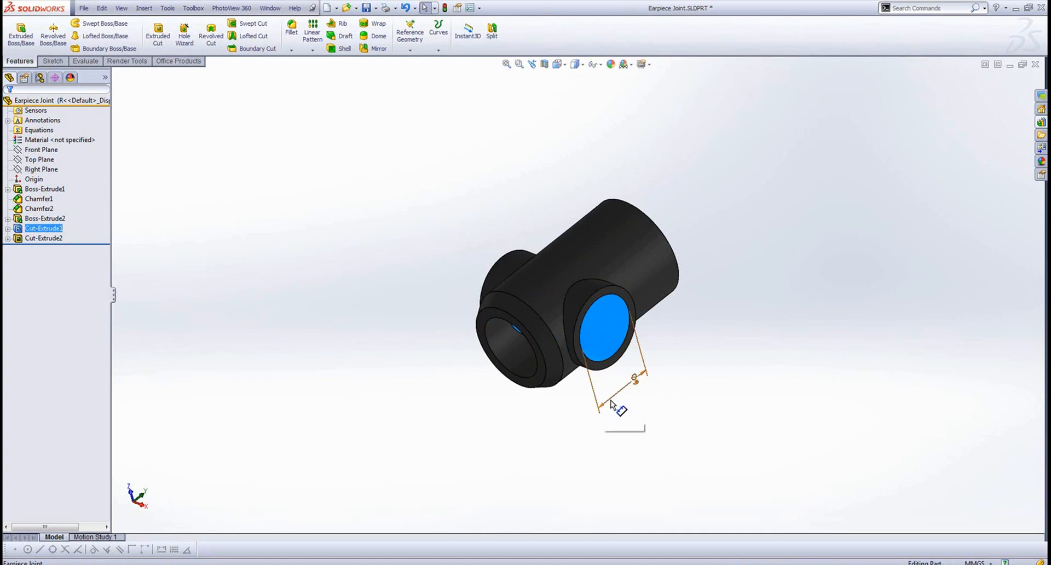
mouse_move(608, 410)
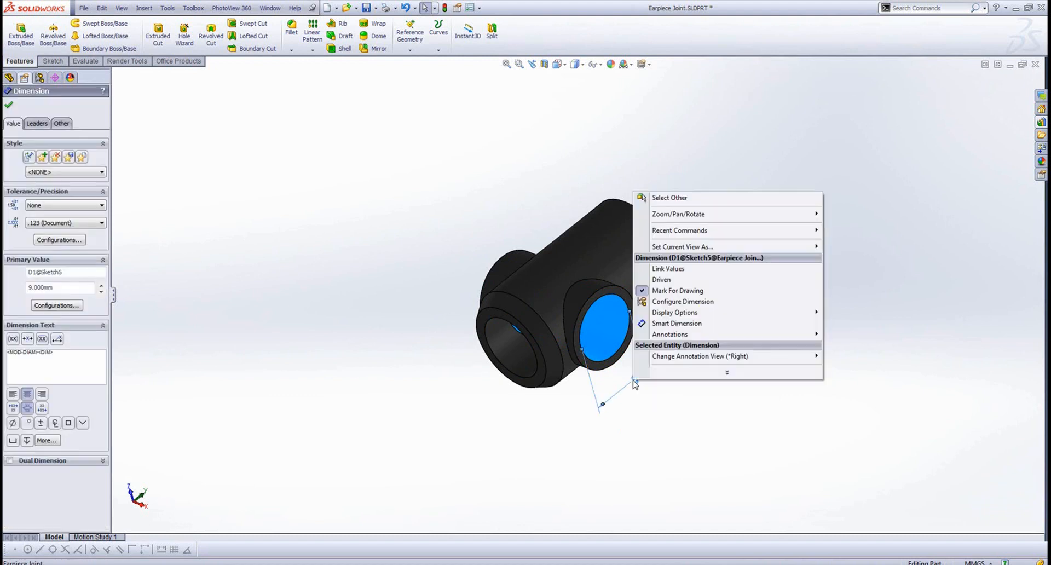
click(668, 269)
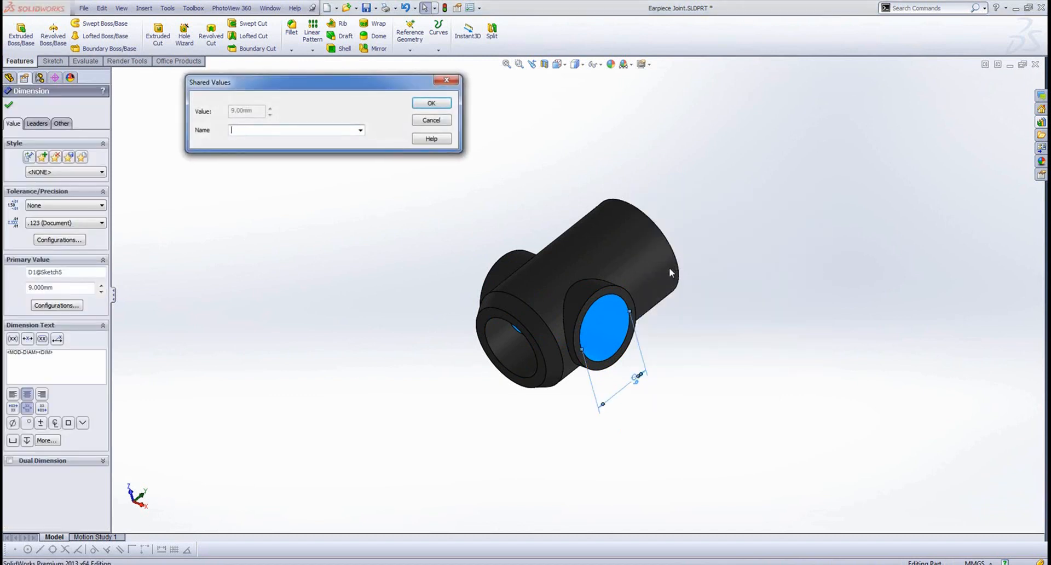
drag(209, 82, 573, 108)
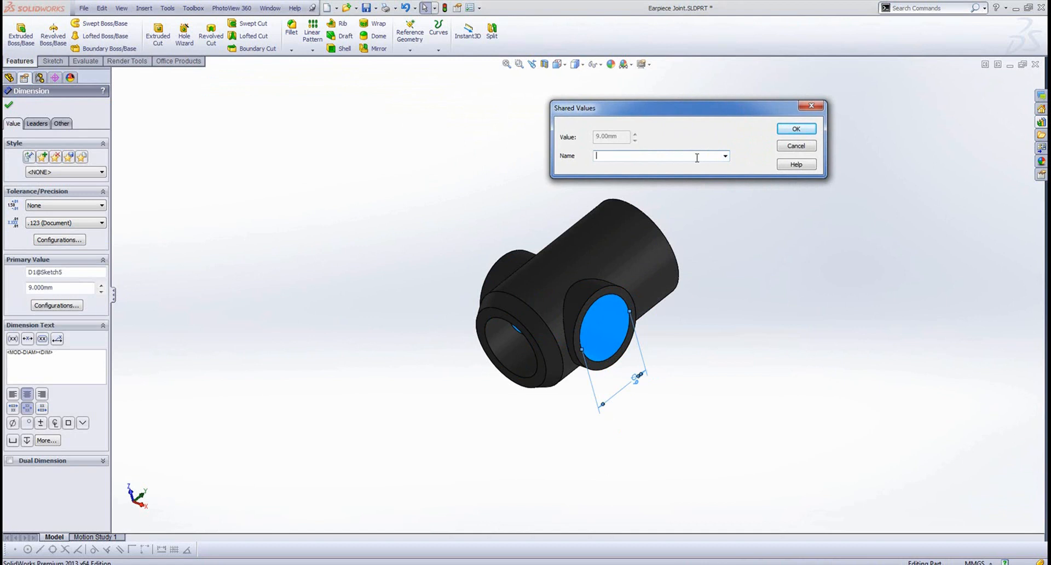
text(Dia)
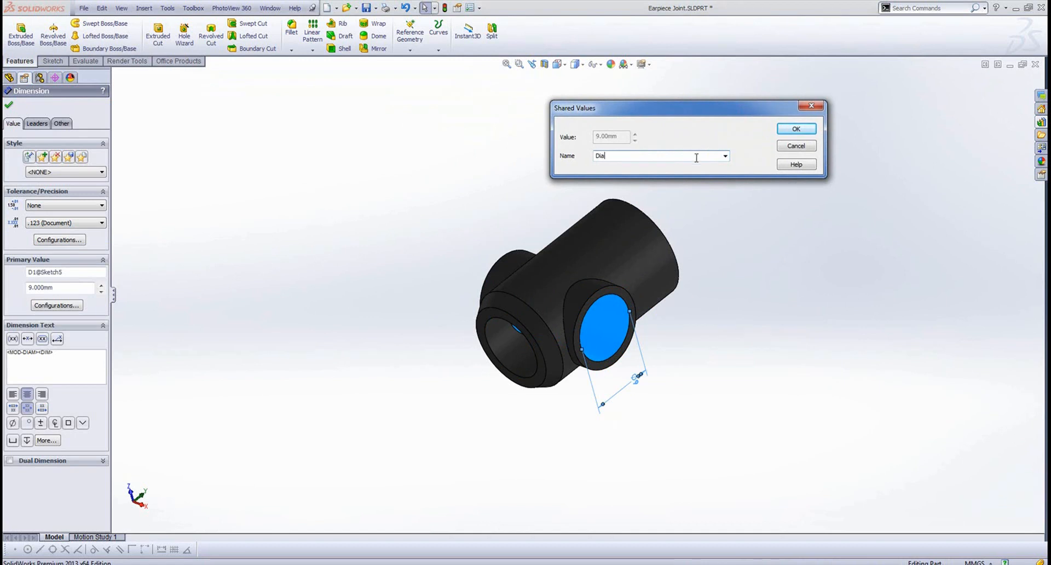
click(795, 129)
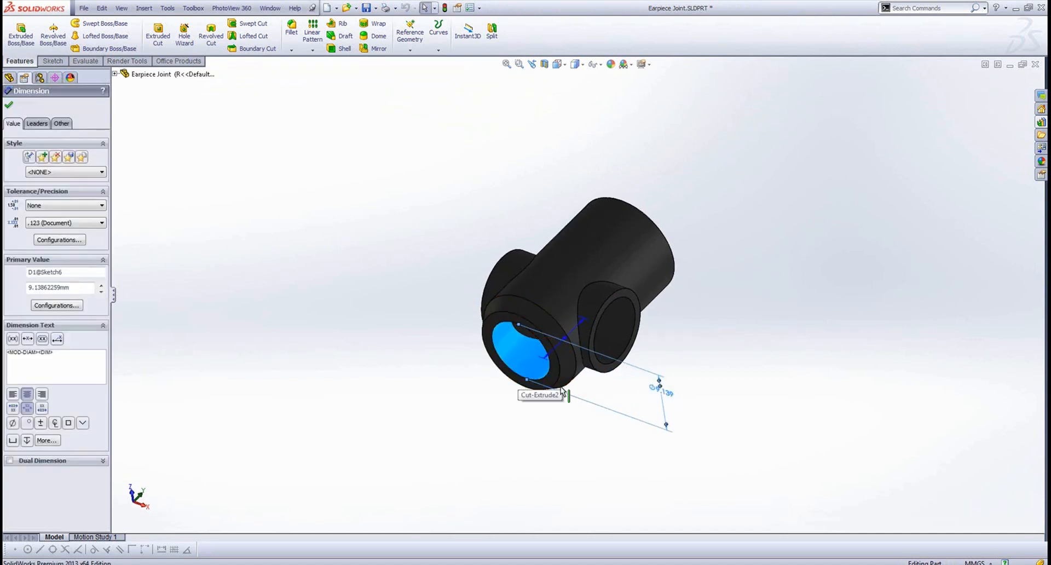
- Link the second hole's diameter to the existing Dia value
right_click(661, 386)
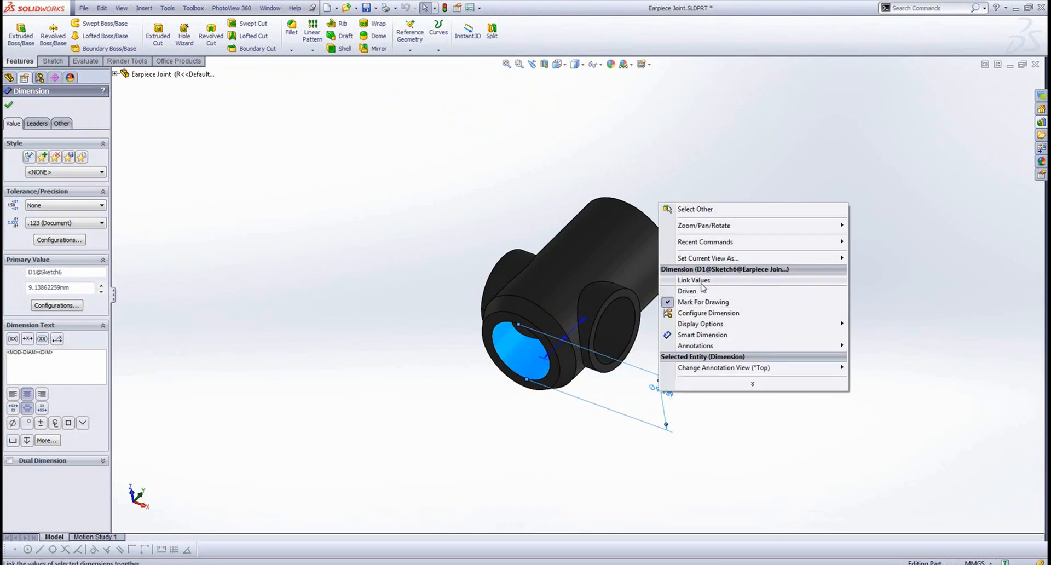
click(695, 280)
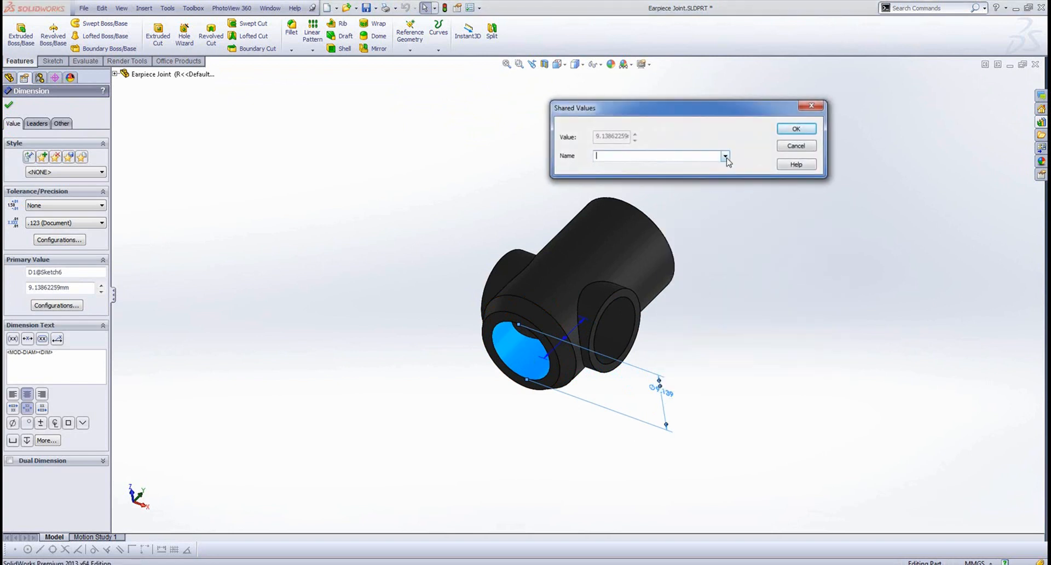
click(725, 157)
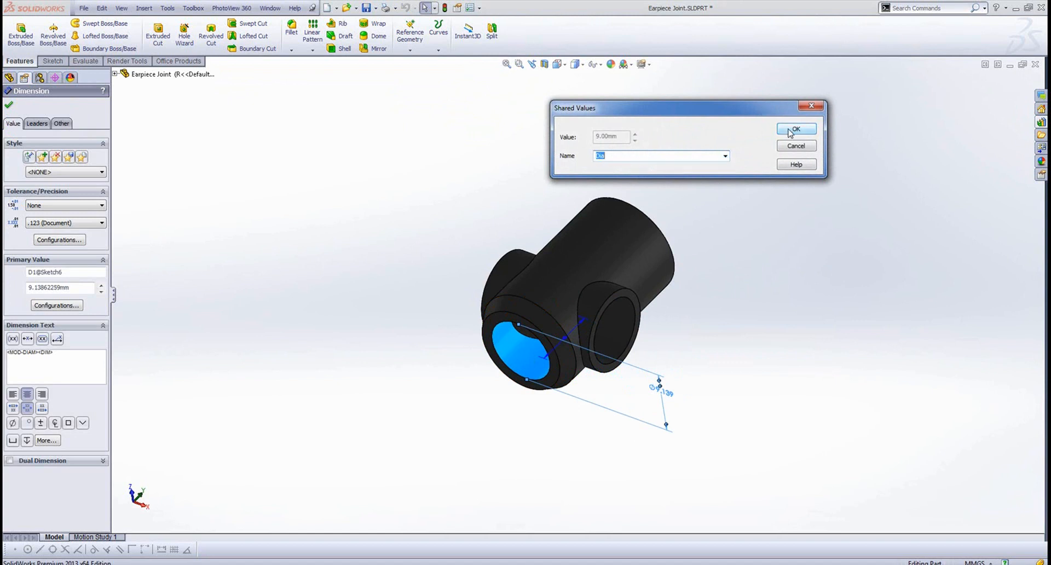
click(795, 129)
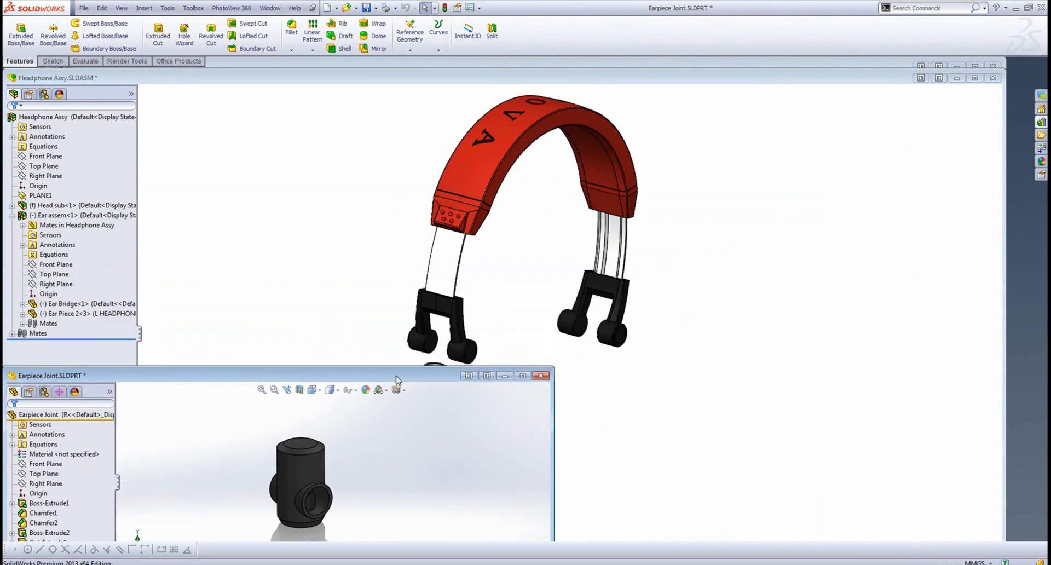
mouse_move(891, 66)
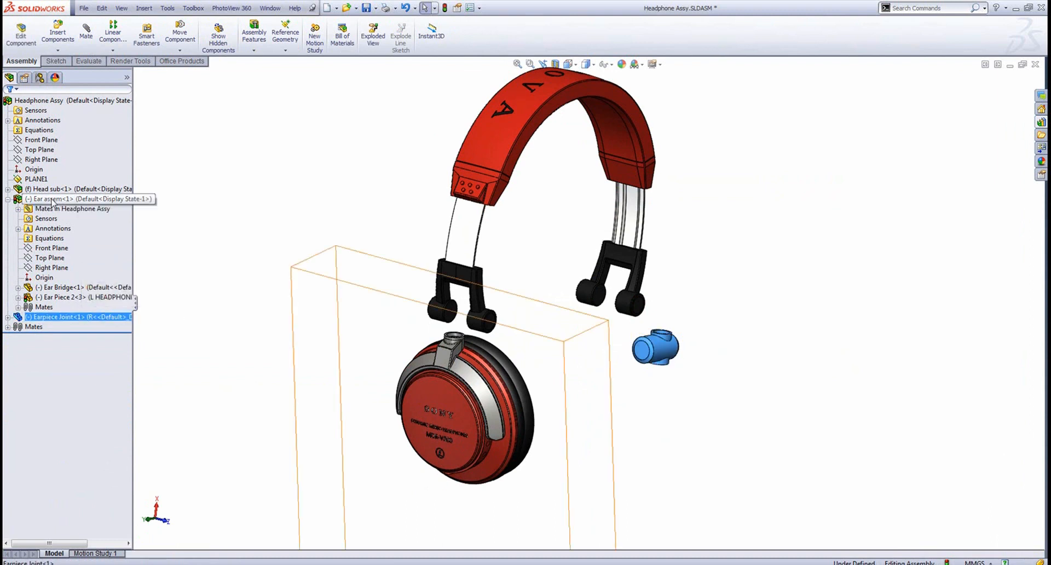
- Select the earpiece joint and open the Ear assem sub-assembly in its own window
click(72, 208)
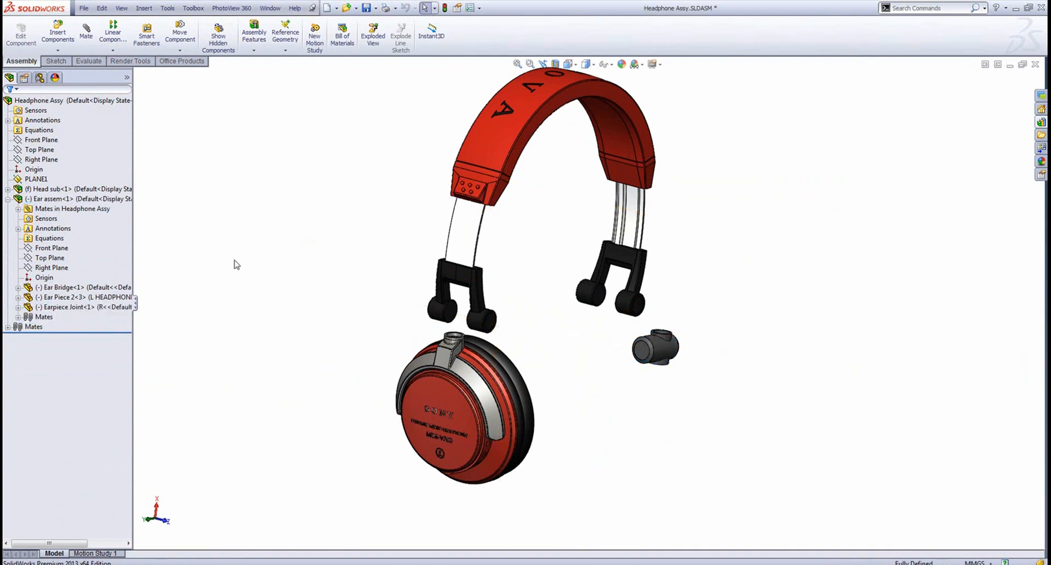
click(67, 307)
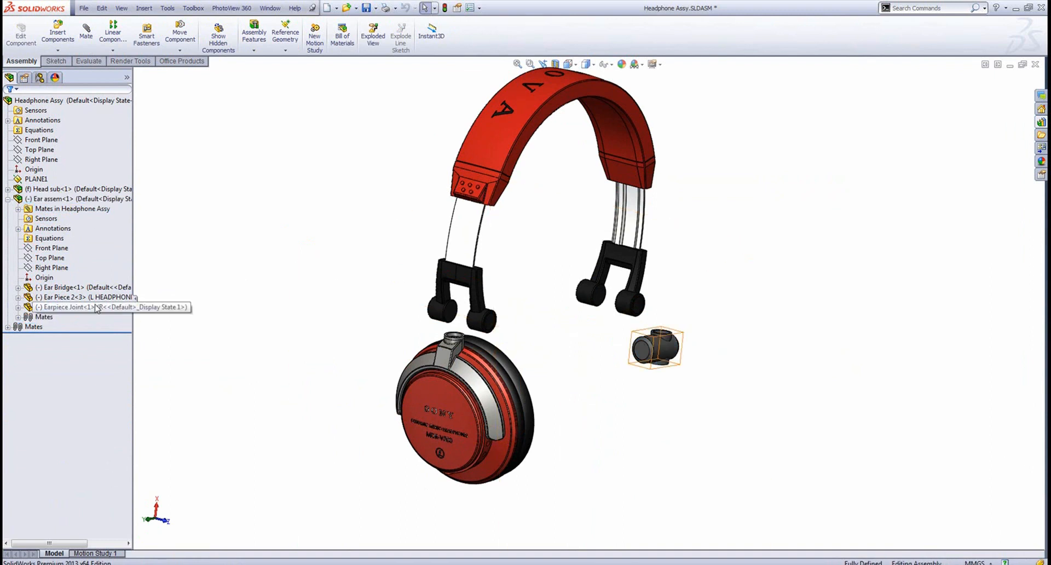
click(50, 198)
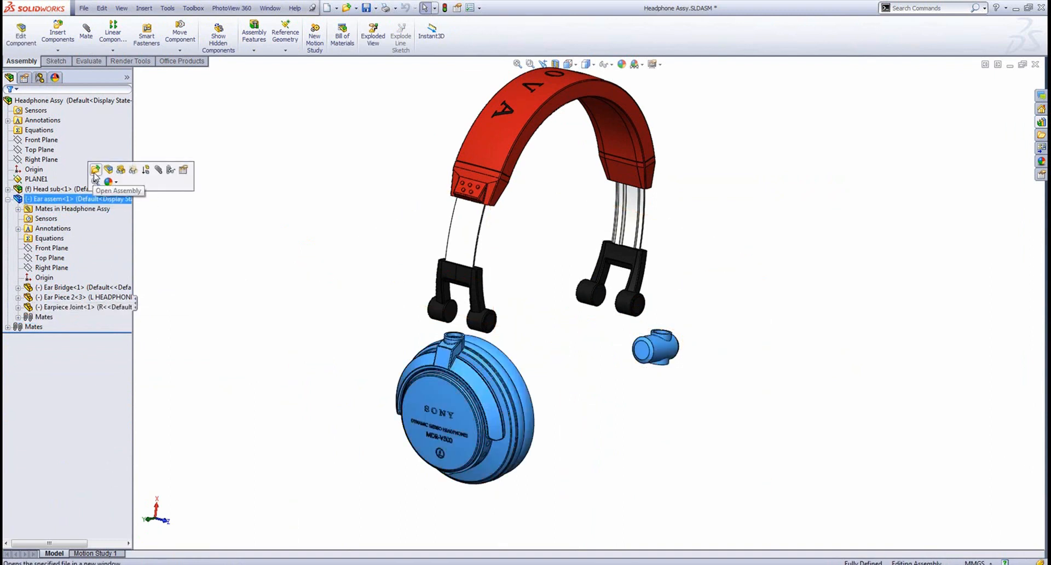
click(95, 170)
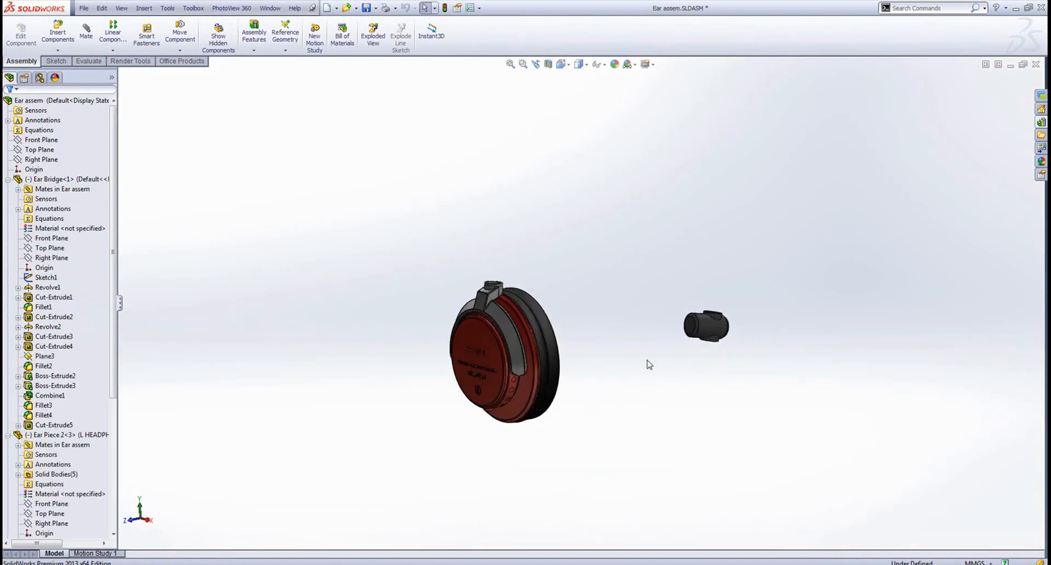
mouse_move(619, 373)
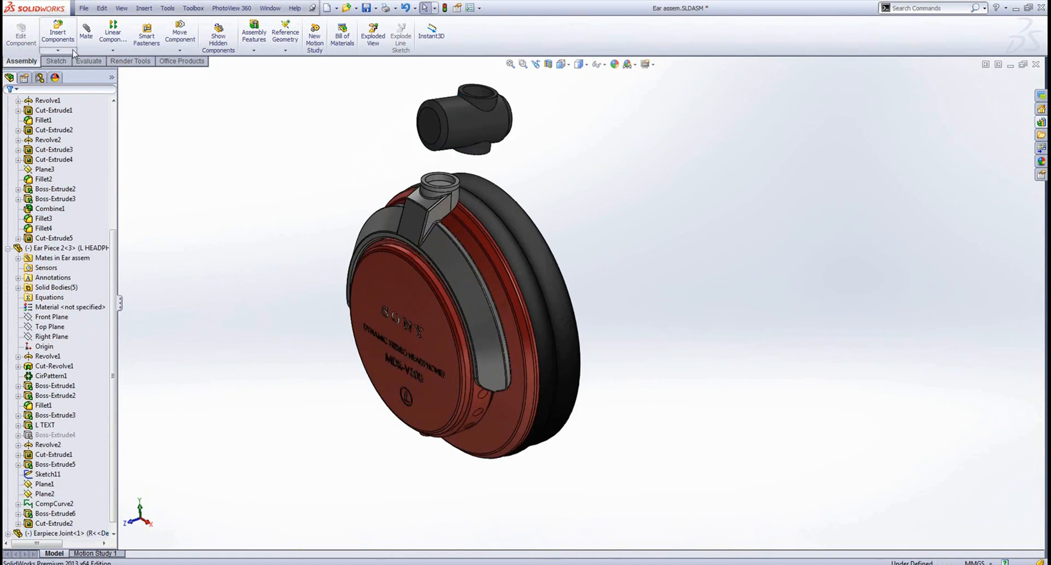
- Mate the earpiece joint onto the bridge post with a Parallel mate to the bridge face
click(85, 31)
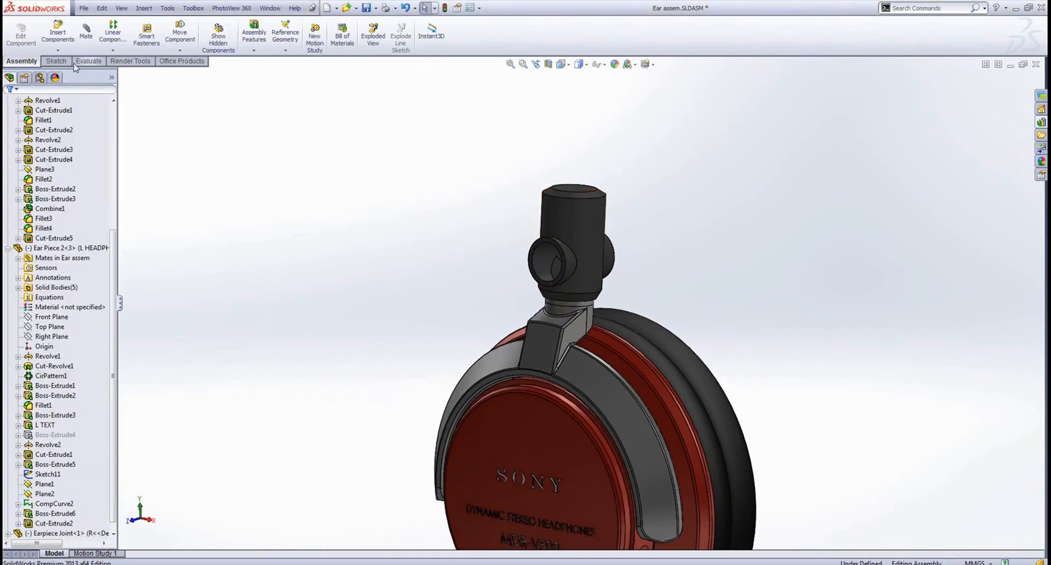
click(85, 32)
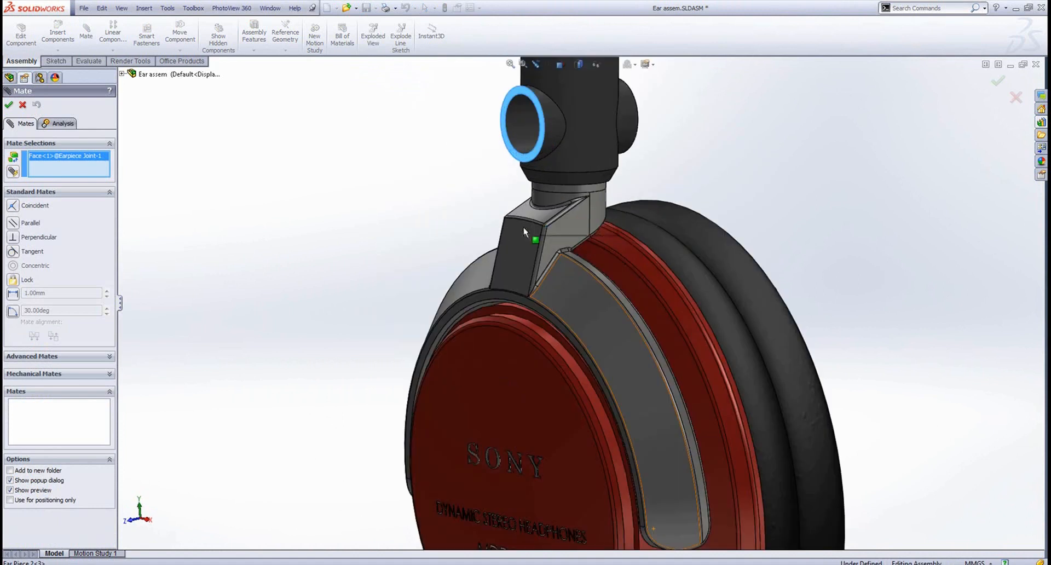
click(563, 234)
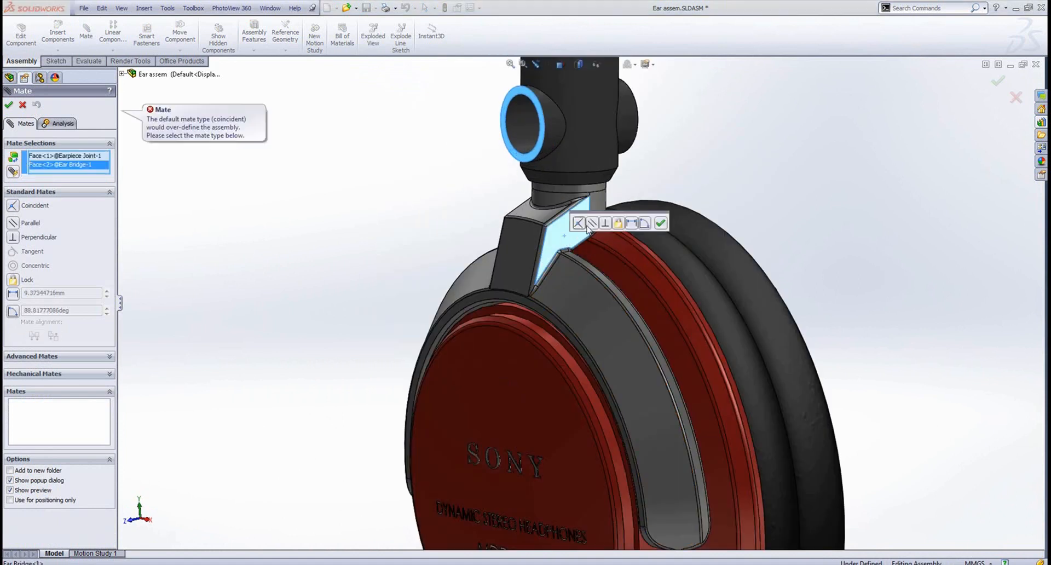
click(591, 222)
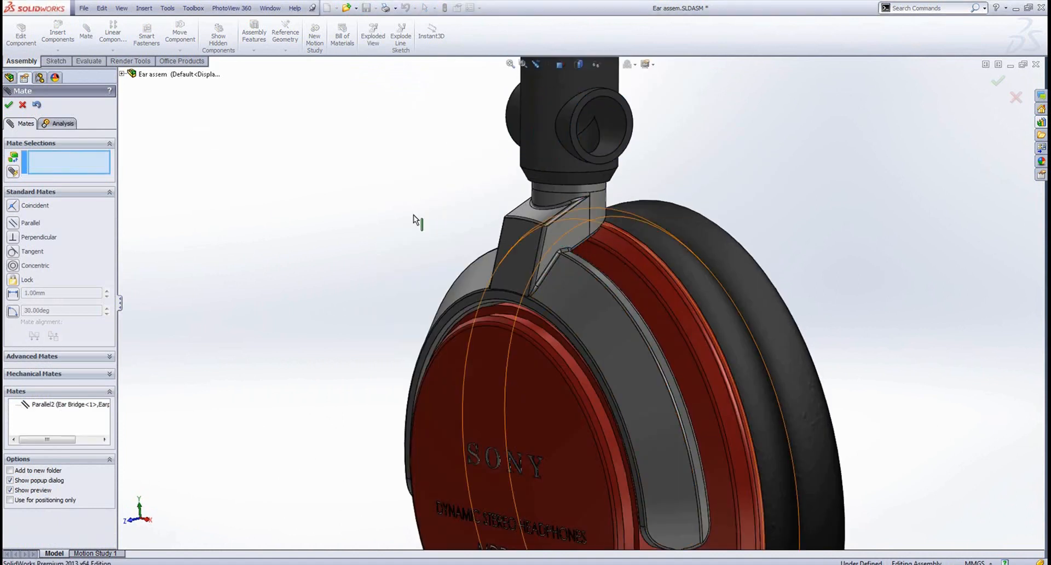
click(9, 104)
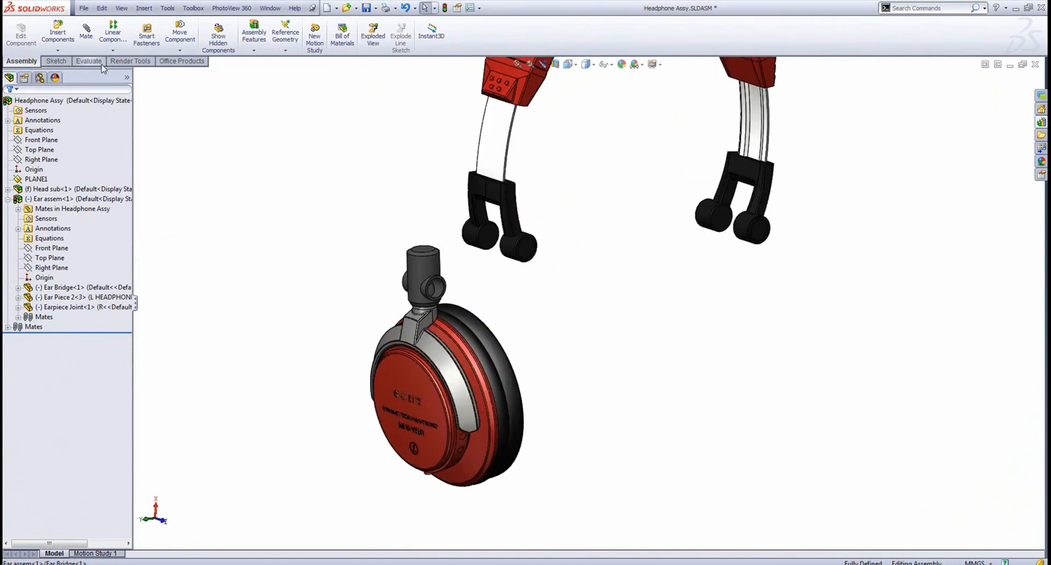
- Add a Width advanced mate between the joint side faces and the hinge faces
click(85, 31)
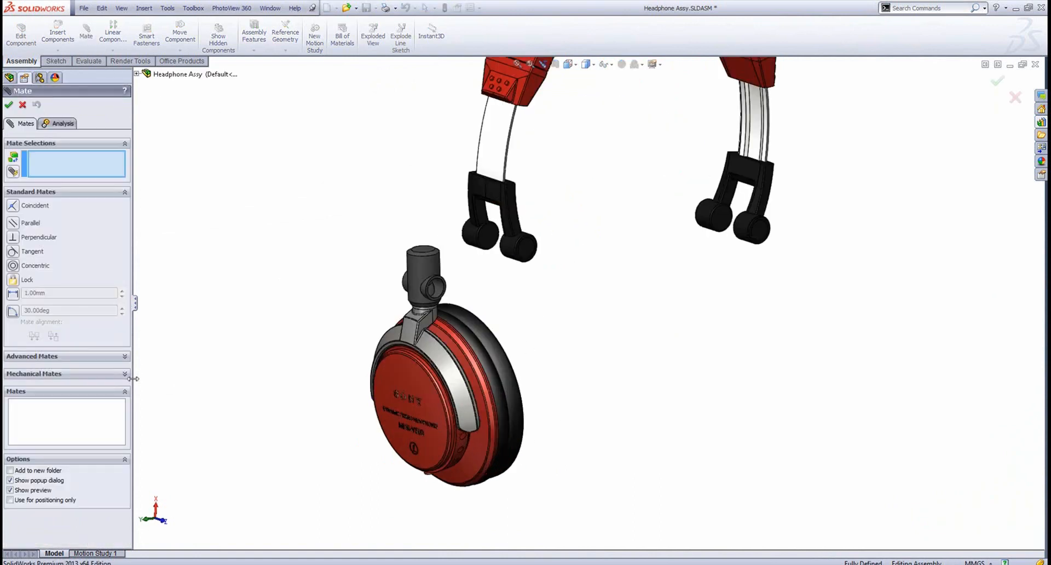
mouse_move(103, 363)
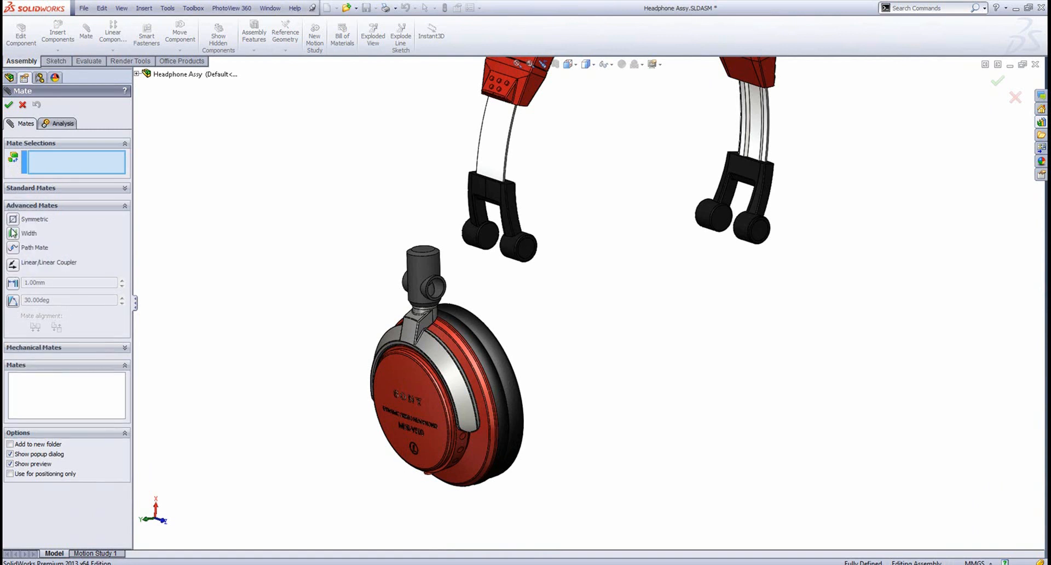
click(29, 234)
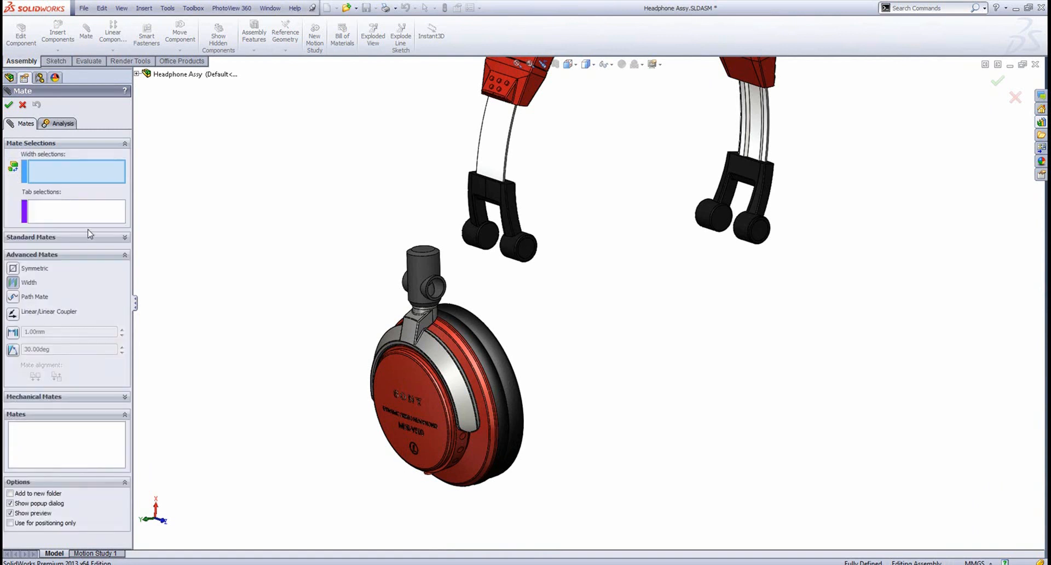
mouse_move(61, 173)
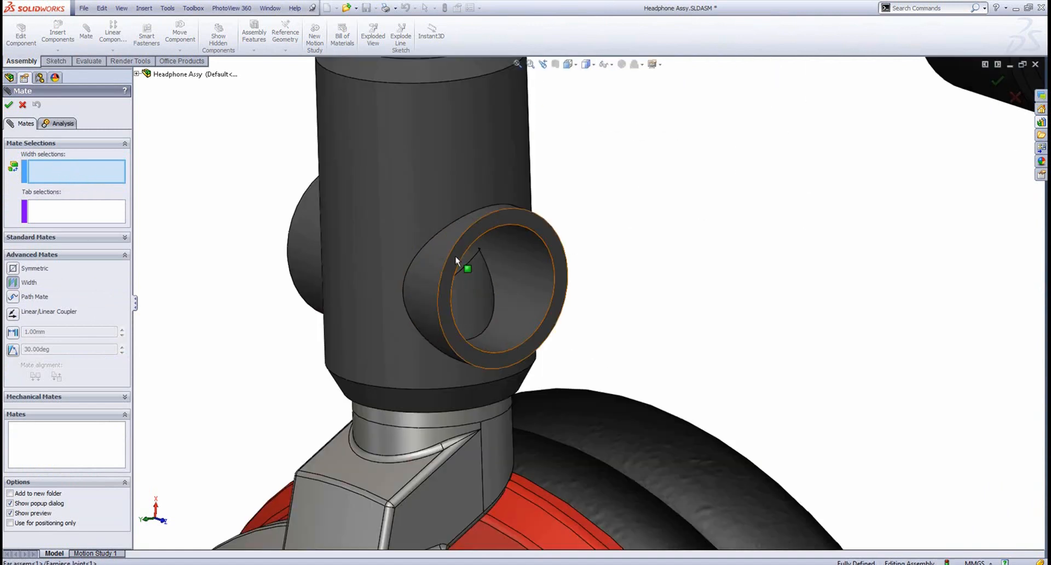
click(467, 268)
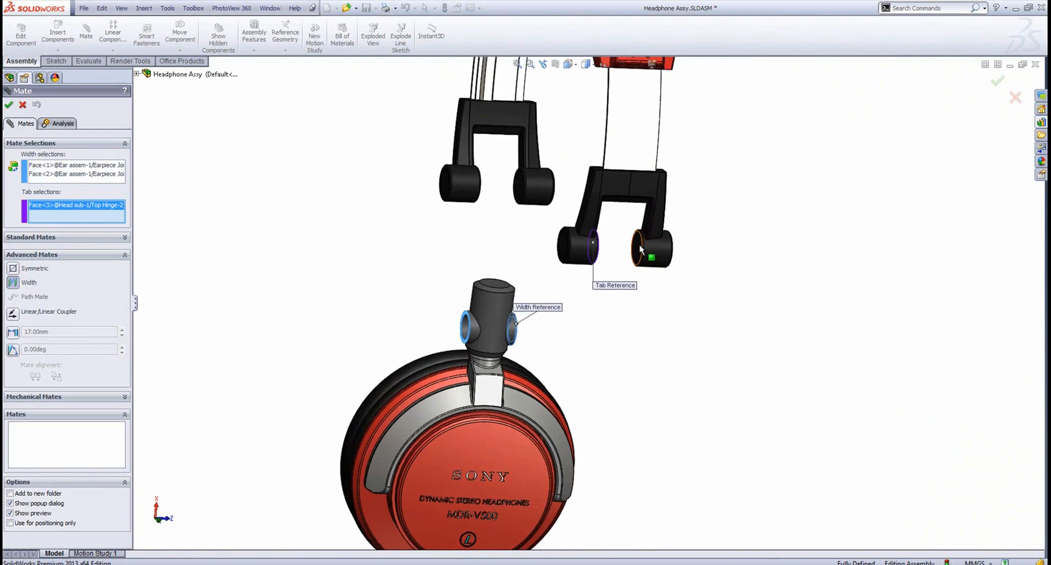
click(649, 252)
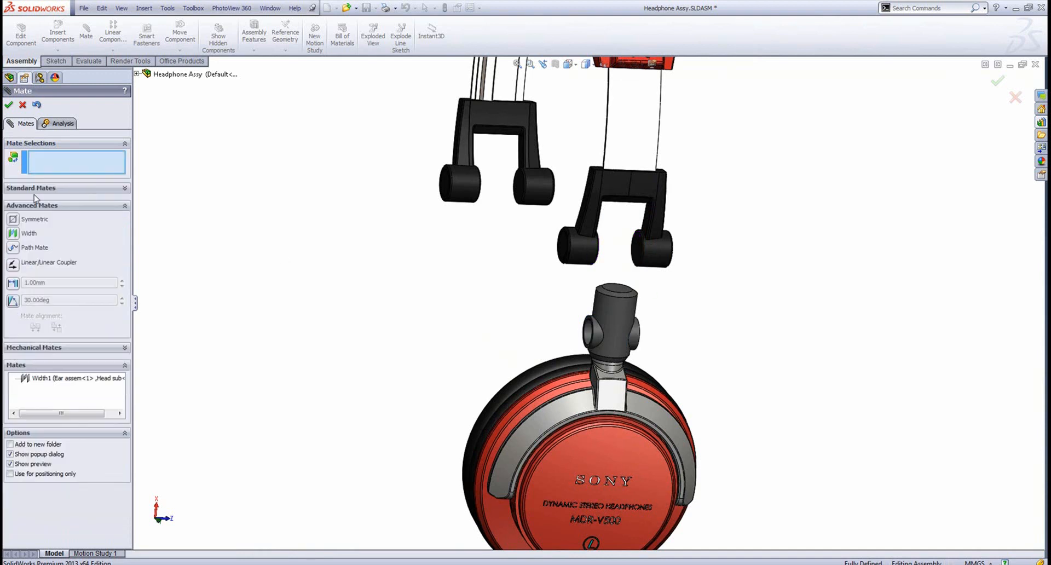
- Add a Concentric mate between joint and hinge and finish mating
click(596, 325)
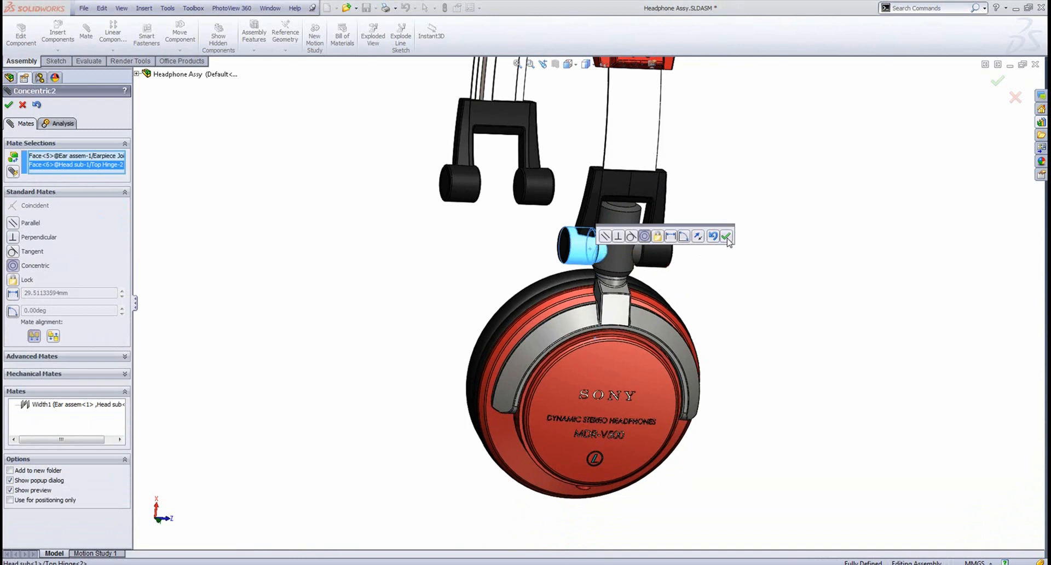
click(726, 236)
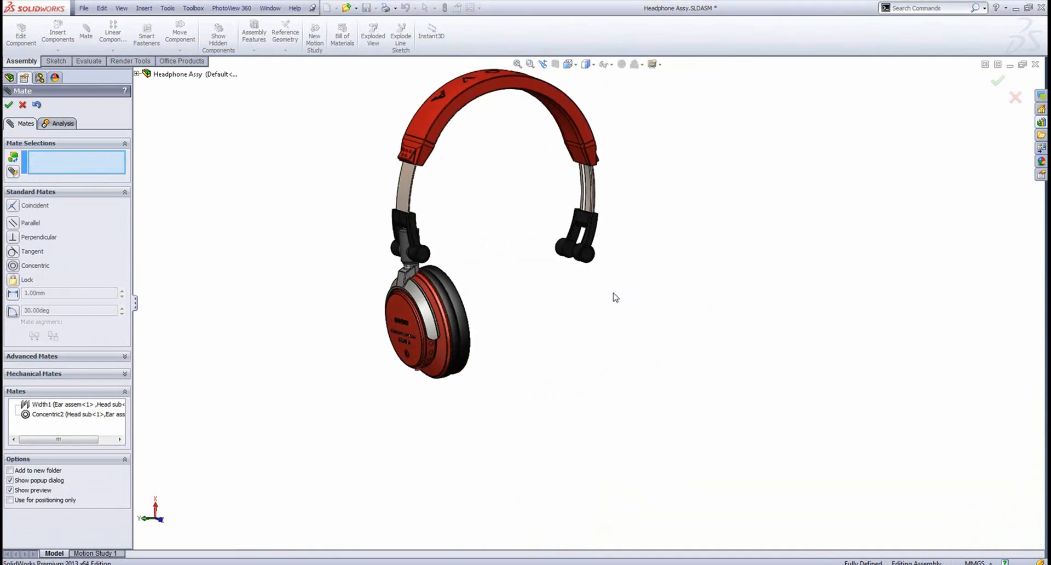
click(9, 105)
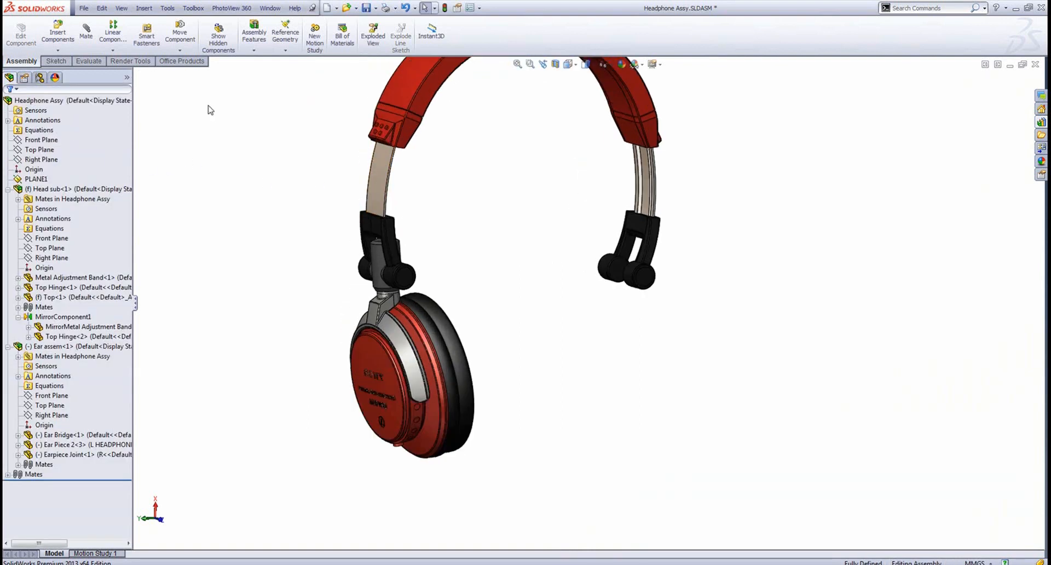
- Mirror Ear assem-1 about the Front Plane to create the second ear cup
click(113, 32)
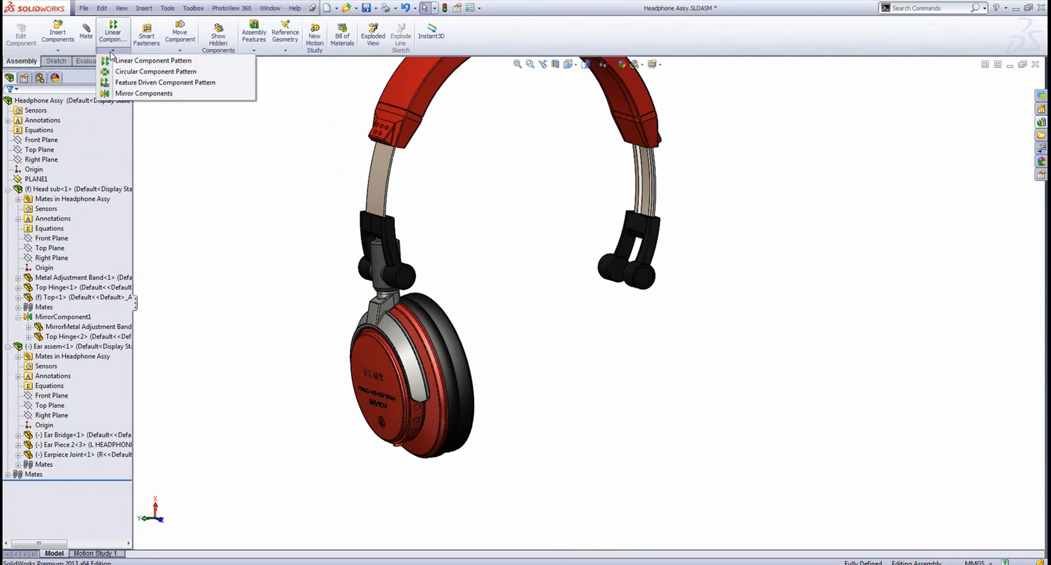
click(144, 93)
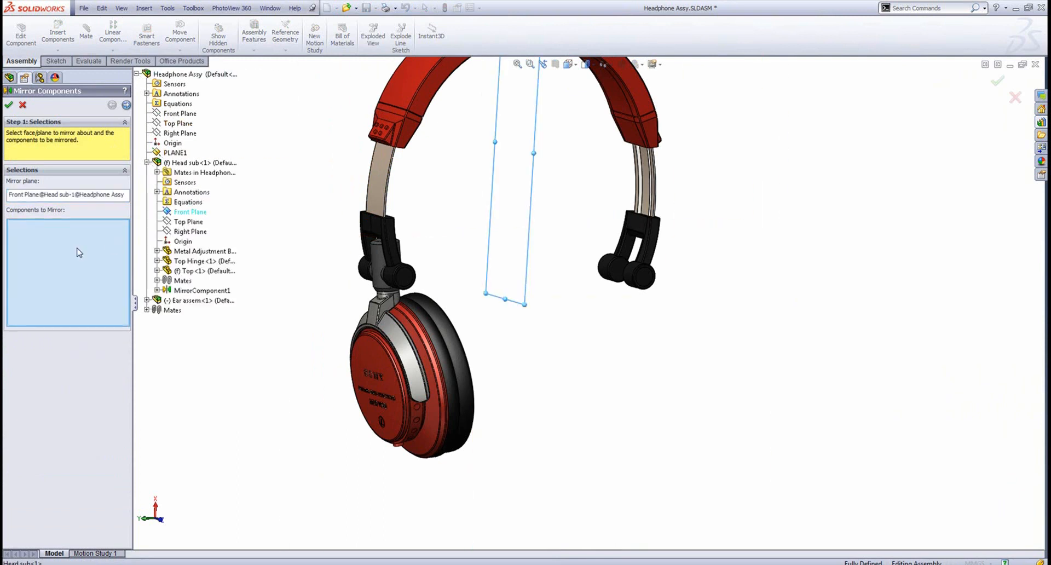
click(188, 162)
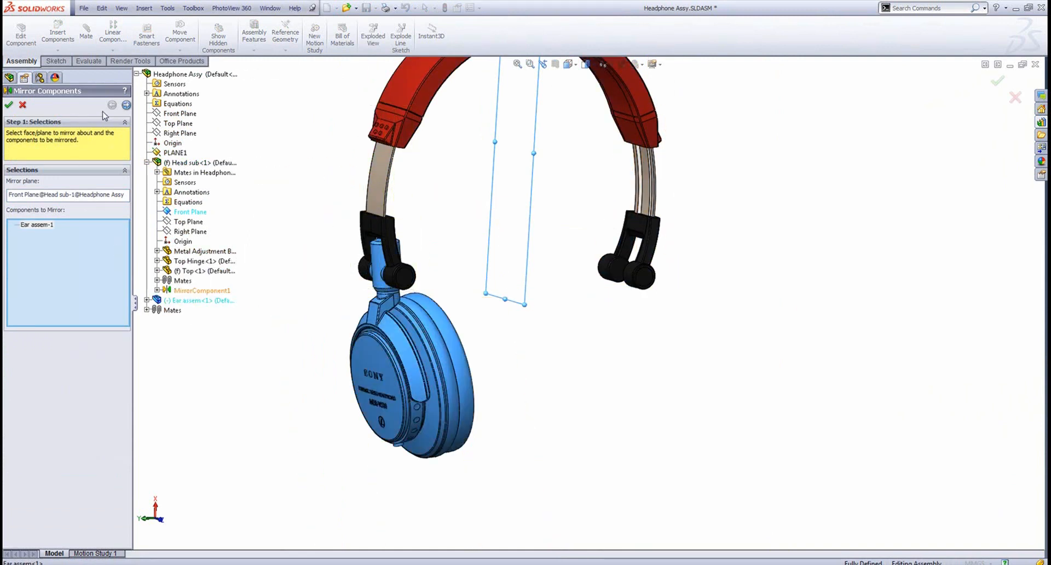
click(126, 106)
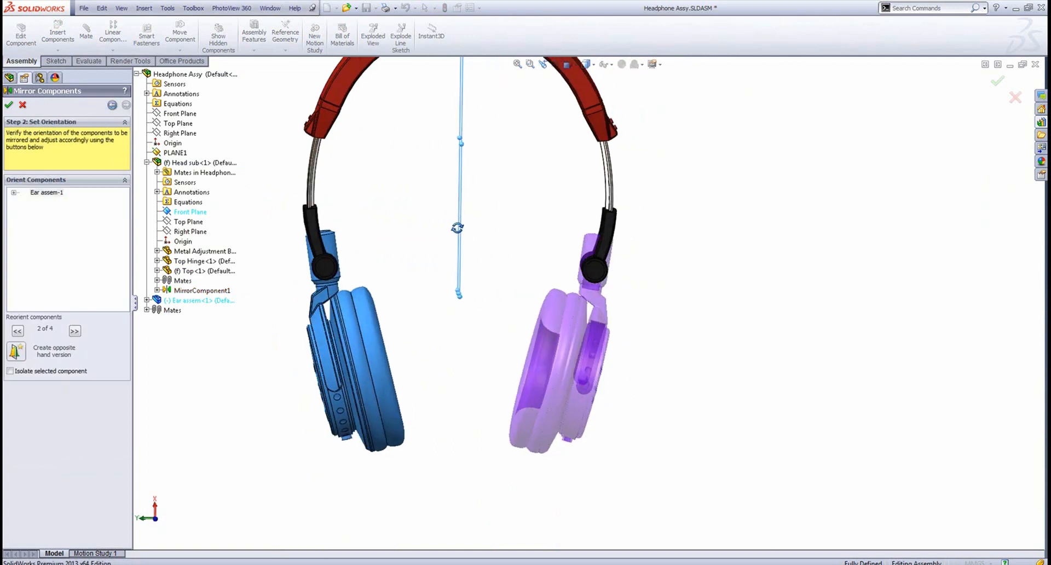
click(9, 104)
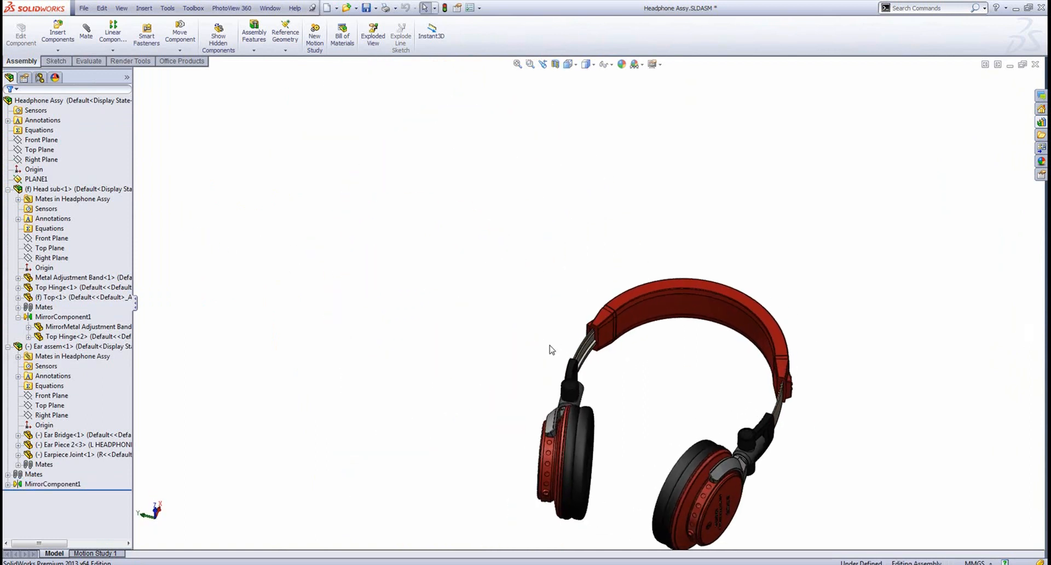
drag(550, 349, 630, 392)
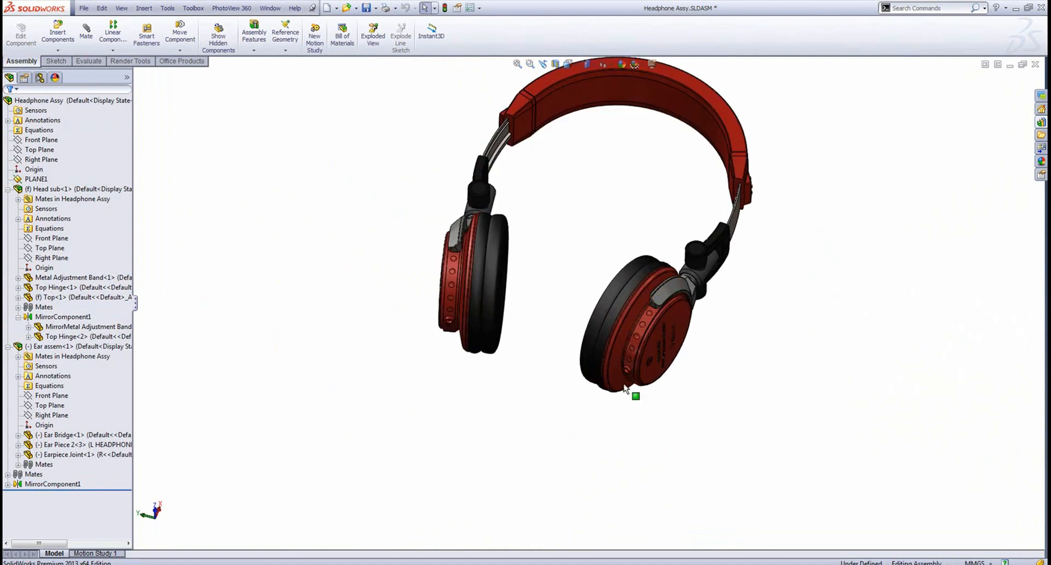
mouse_move(623, 388)
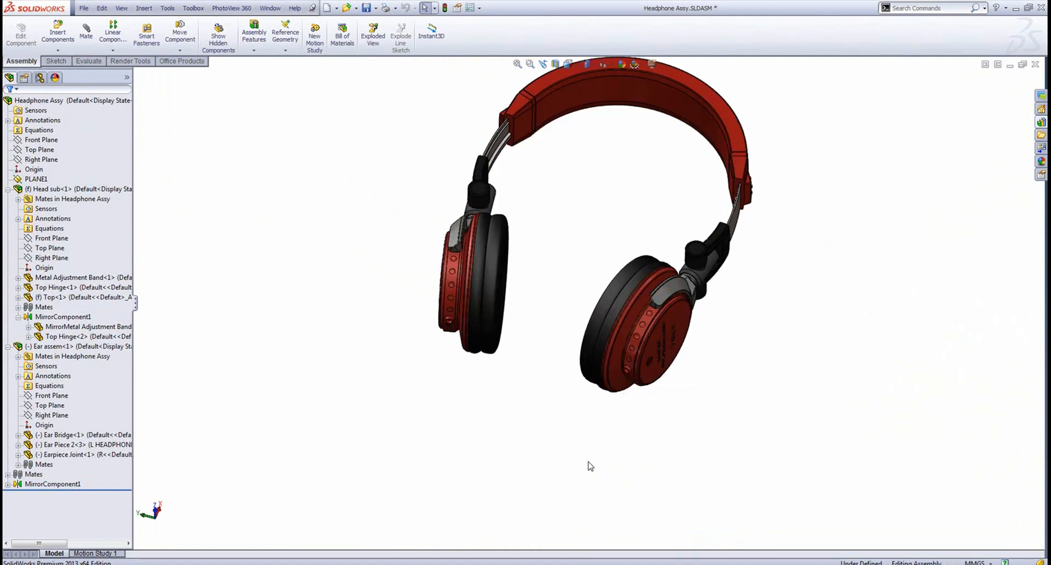
mouse_move(626, 376)
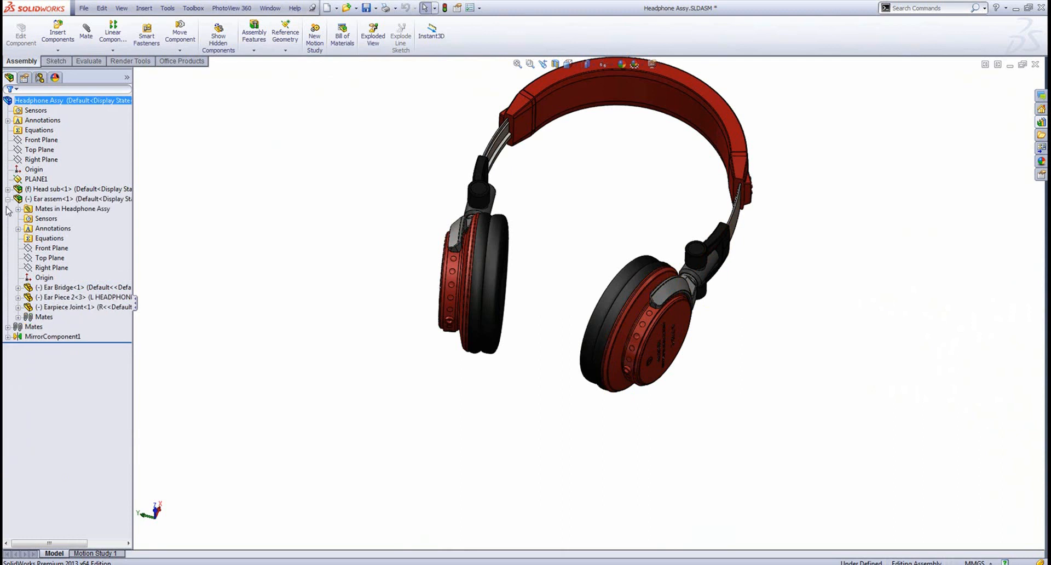
- Insert a New Part into the assembly and edit Part1 in context
click(10, 198)
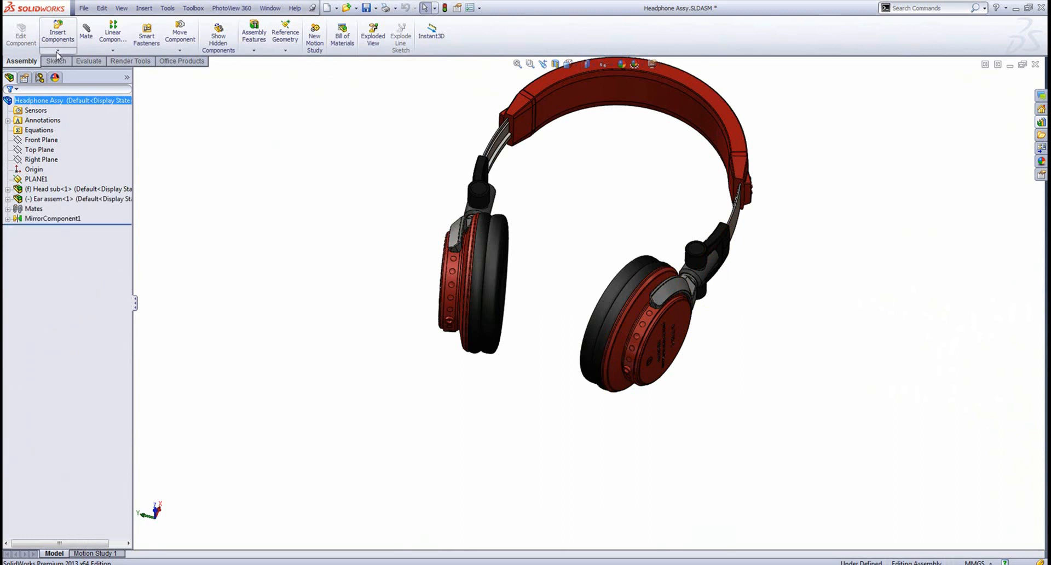
click(58, 32)
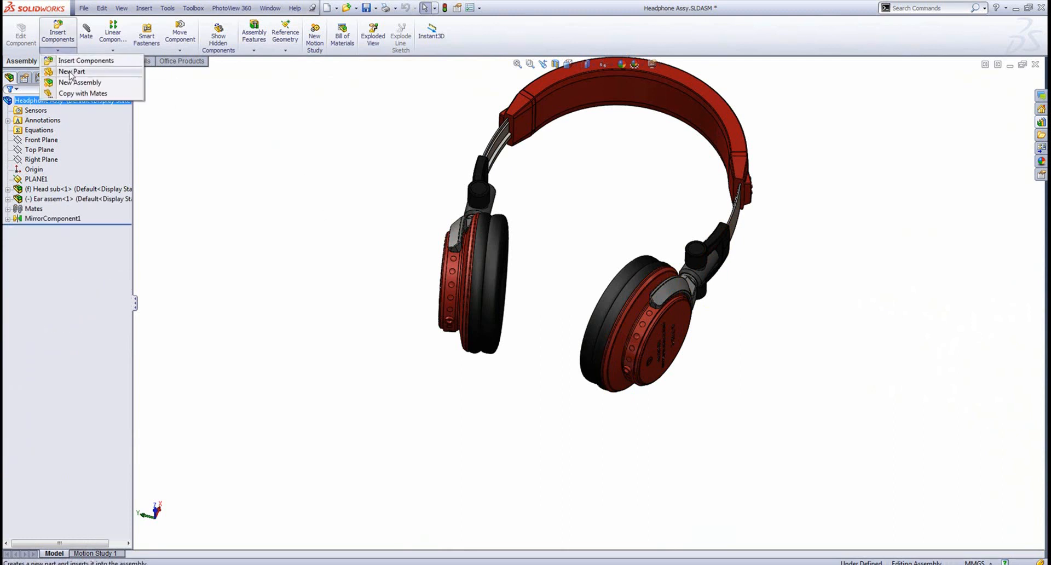
click(70, 72)
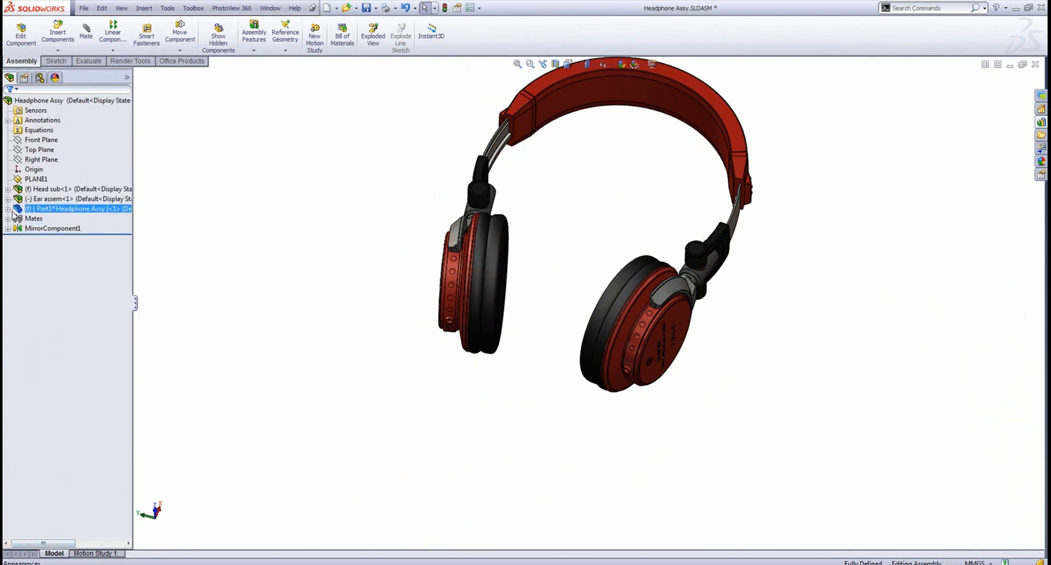
double_click(75, 208)
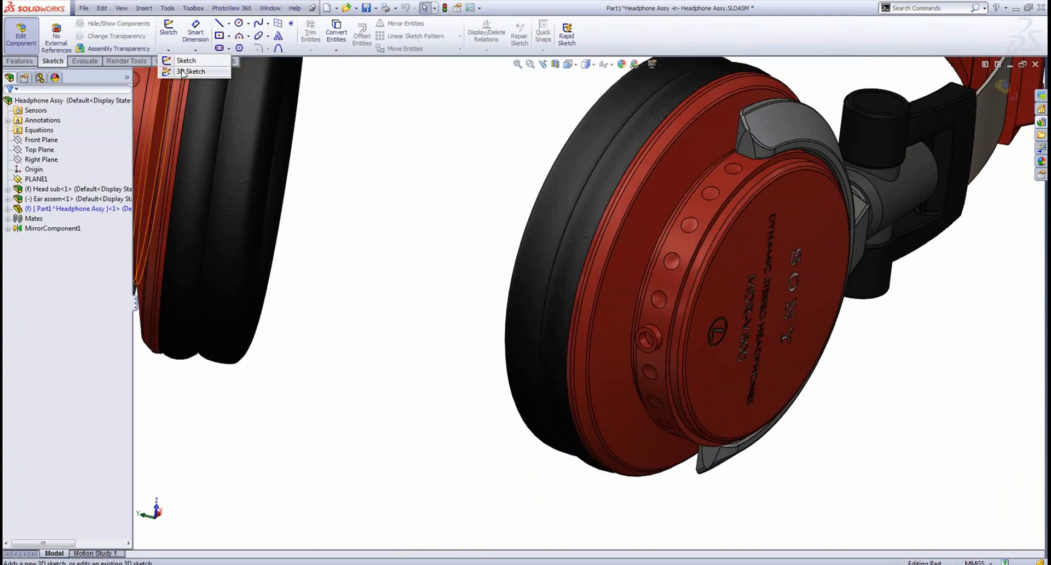
- Start a 3D sketch and draw a cable spline out from the ear cup, shaping it from the Top view
click(195, 72)
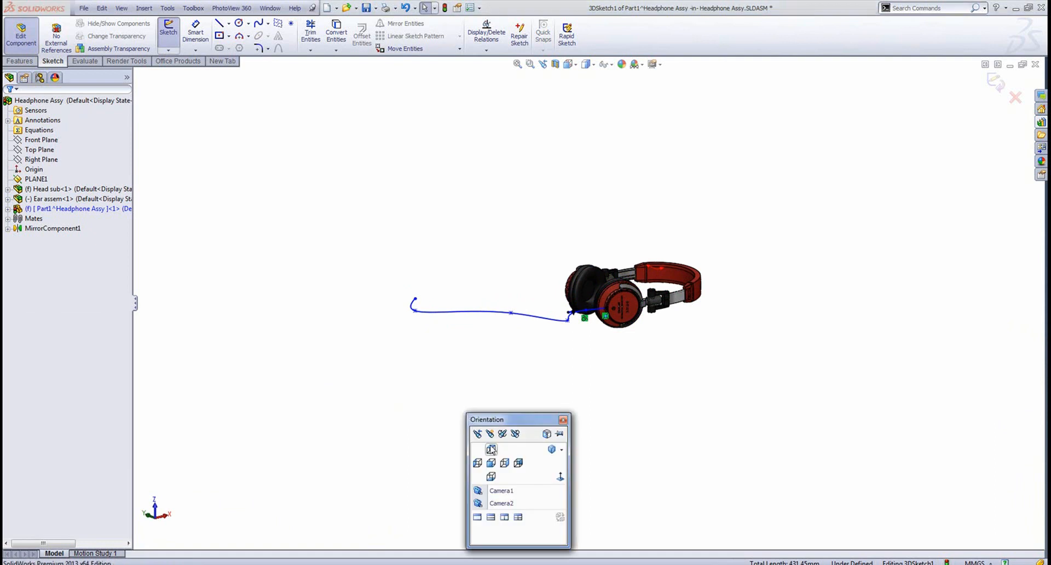
mouse_move(490, 449)
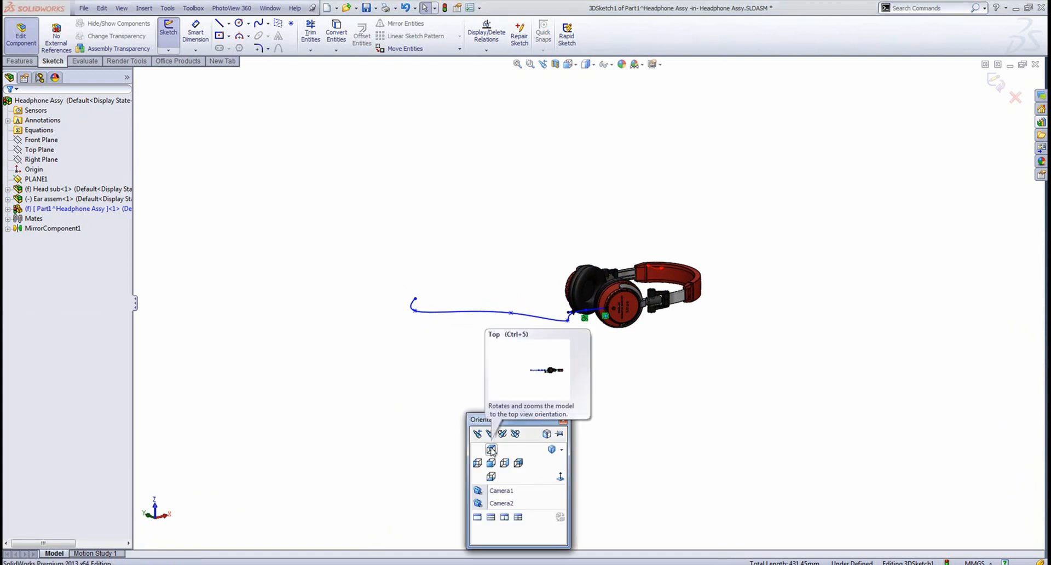
click(491, 449)
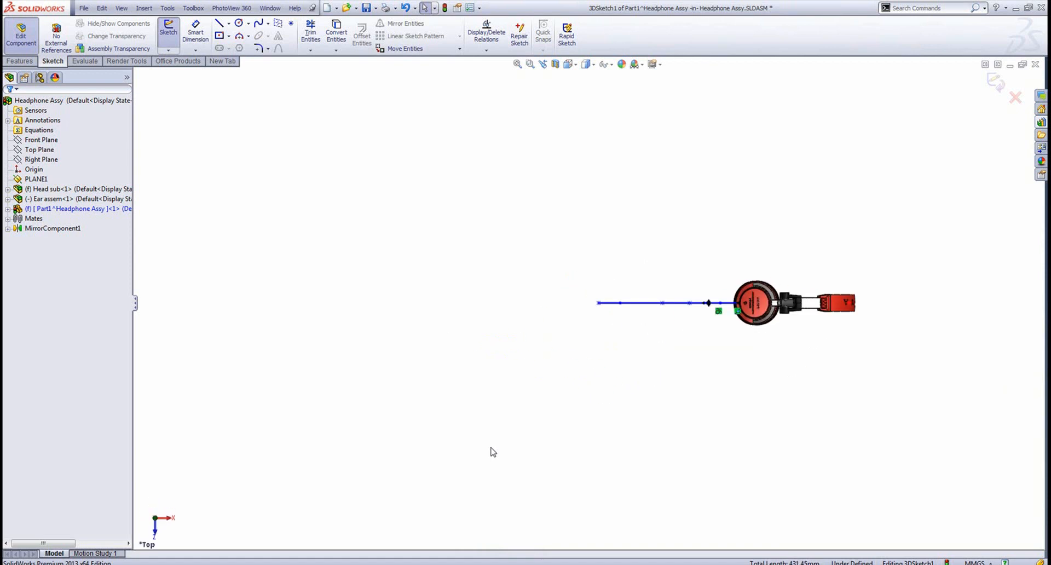
click(650, 294)
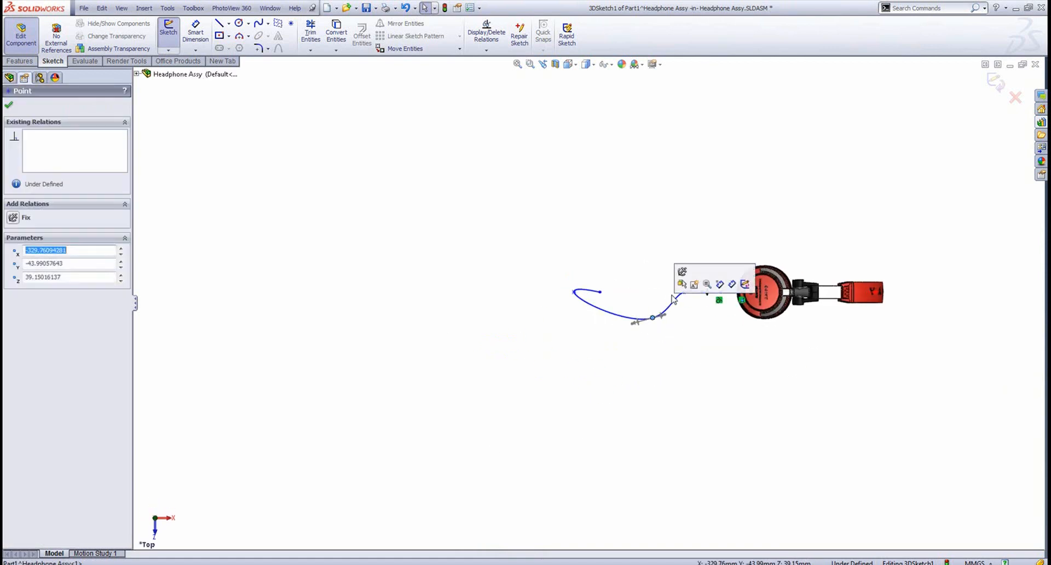
drag(651, 318, 680, 278)
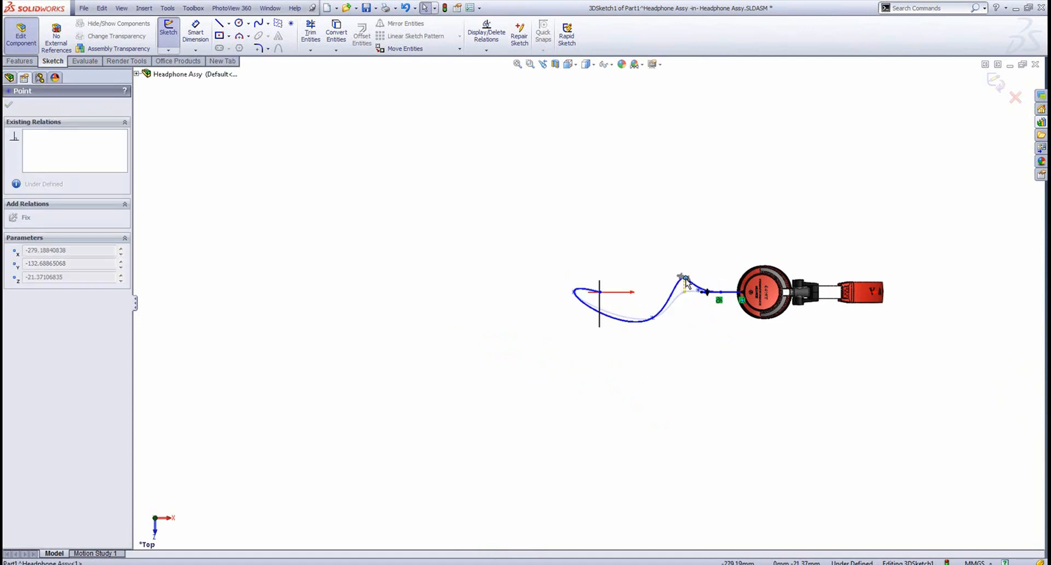
- Bend the cable spline into a curve from the Left view and check it from the Back view
key(space)
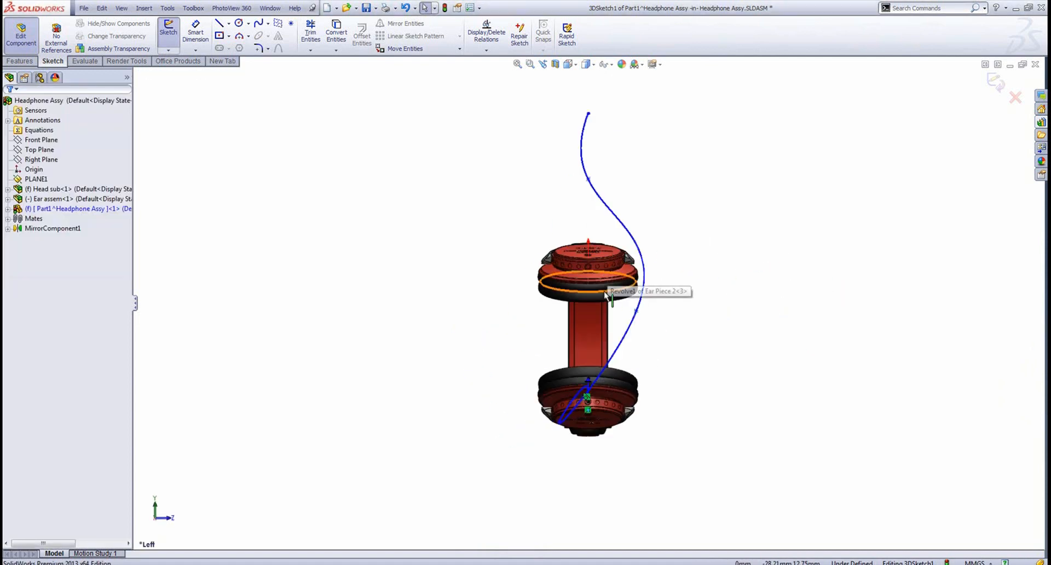
mouse_move(642, 319)
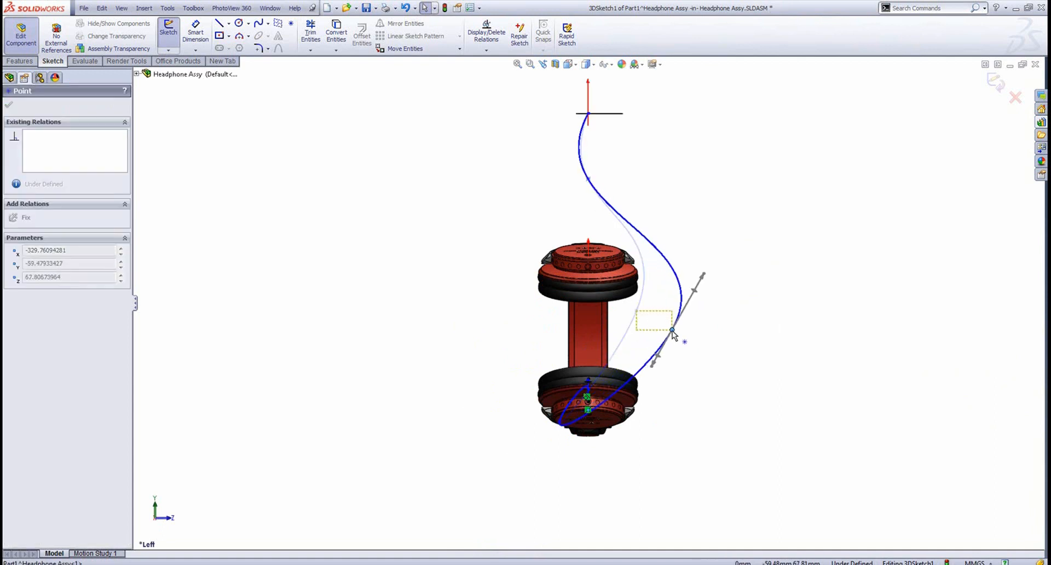
drag(672, 330, 561, 191)
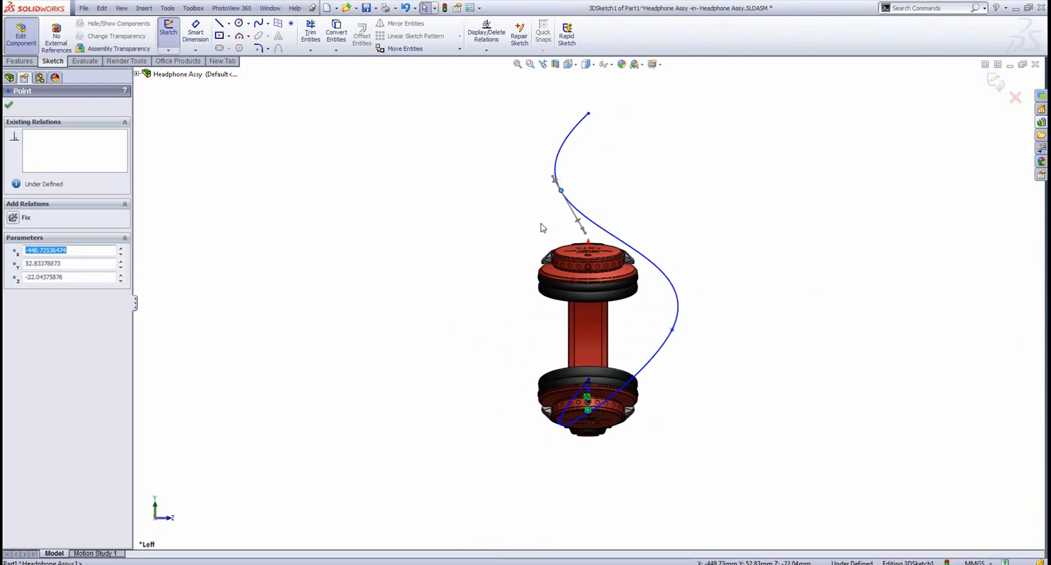
mouse_move(540, 228)
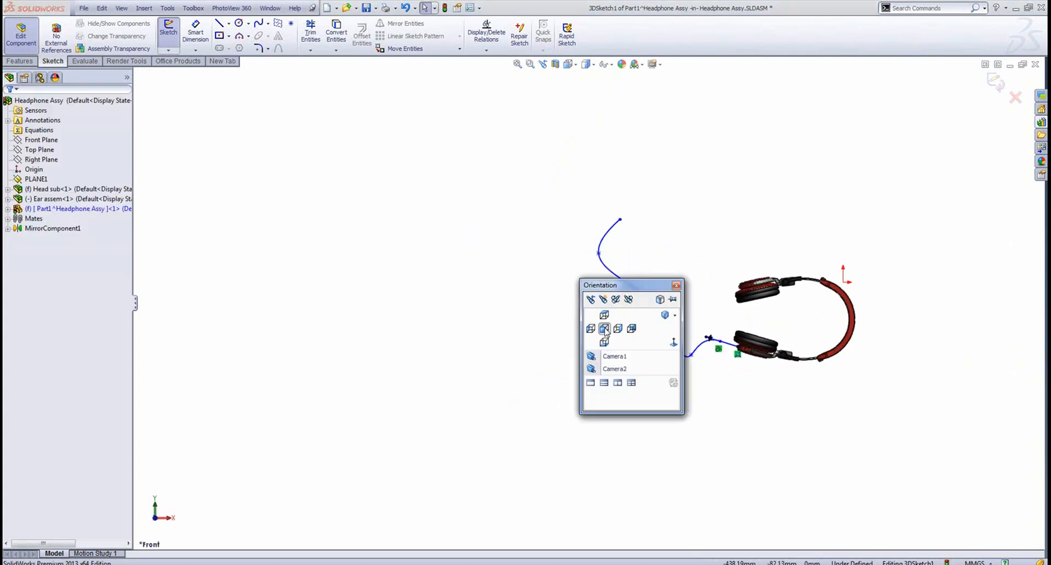
click(618, 329)
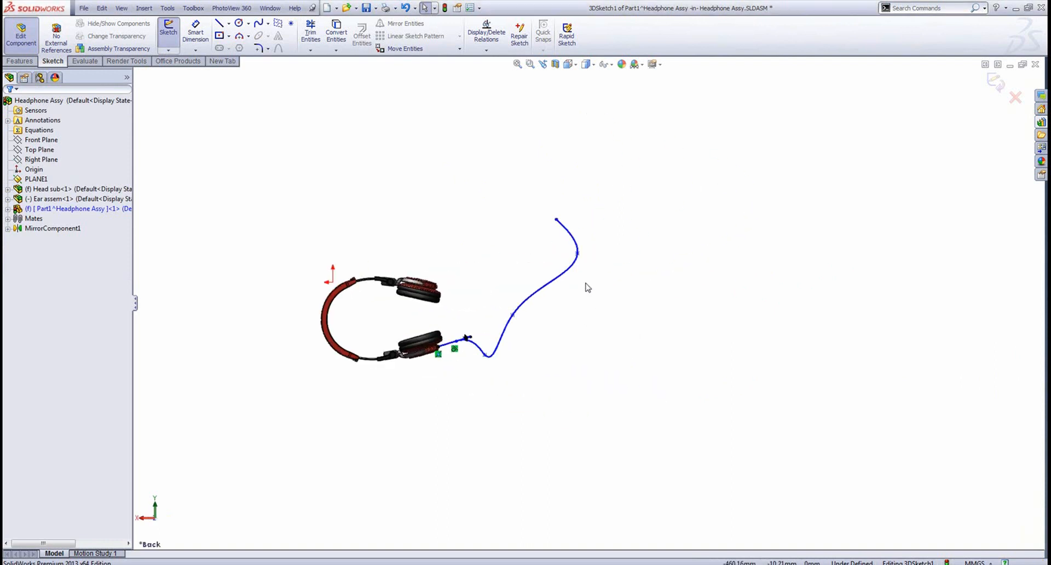
click(537, 328)
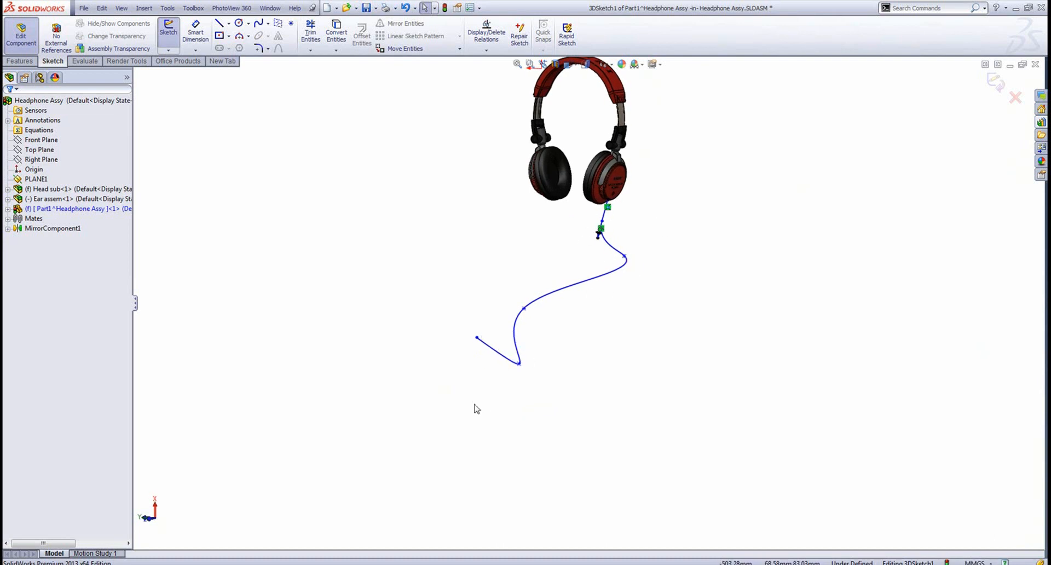
mouse_move(980, 155)
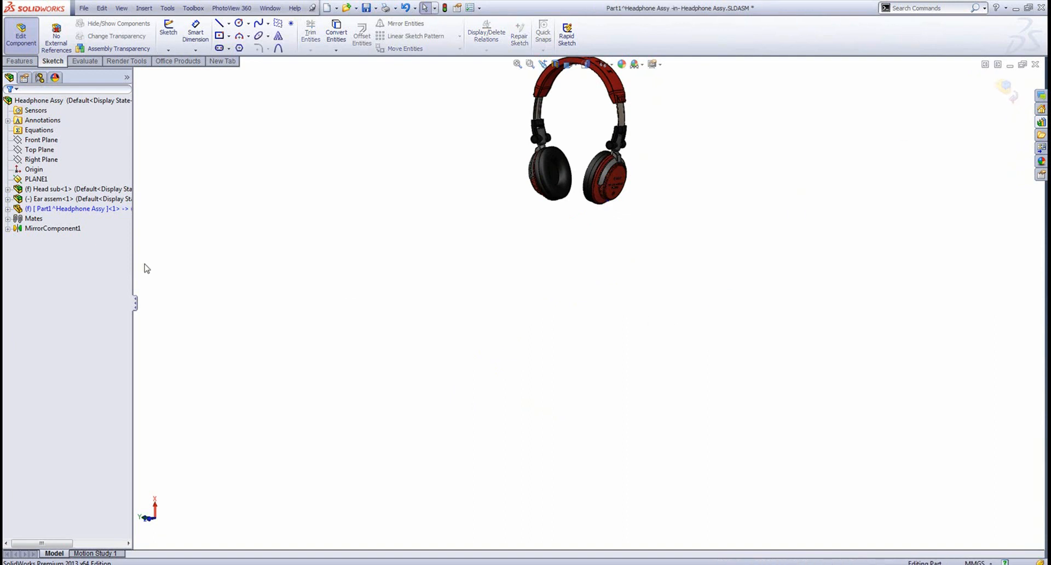
- Open Part1 on its own and add a reference plane on the cable path's end segment
right_click(76, 208)
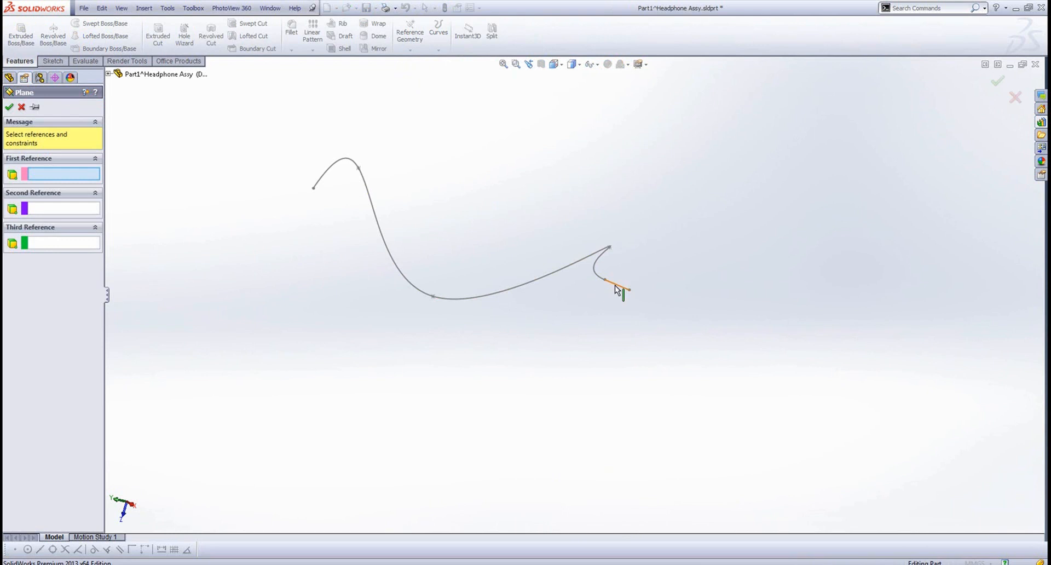
click(613, 282)
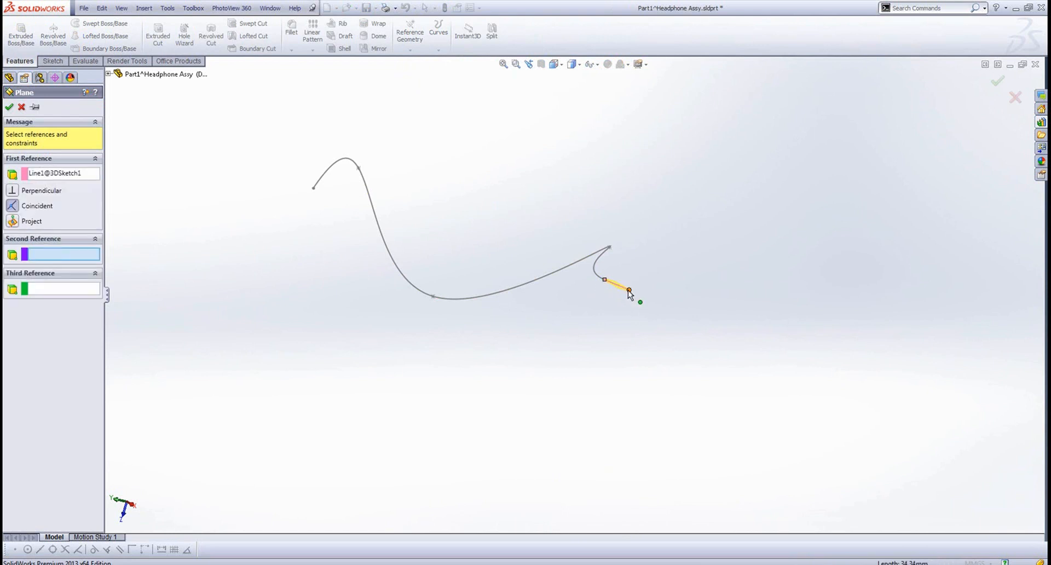
click(608, 279)
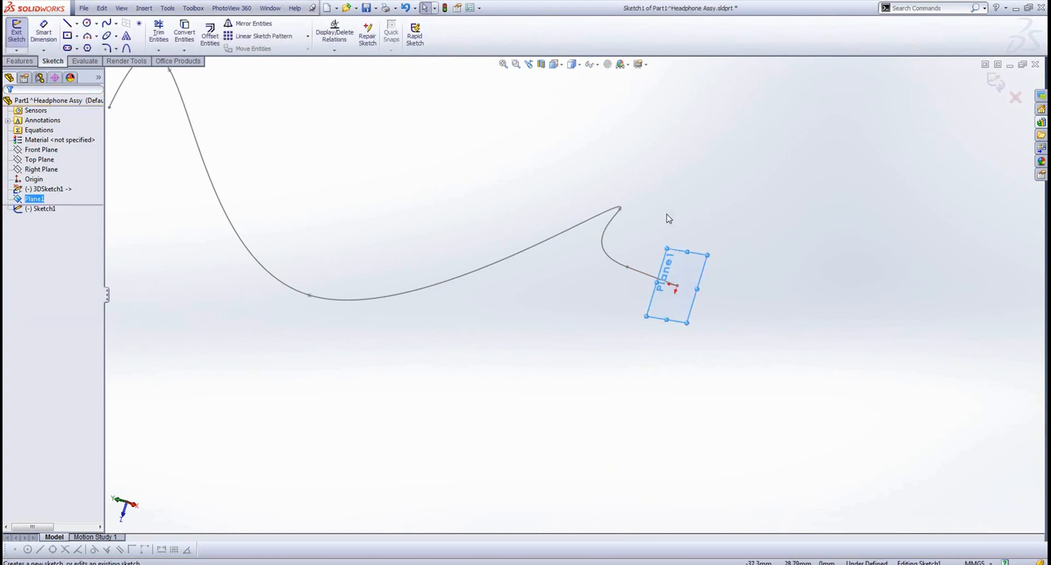
- Sketch a small circle on the new end plane and exit the sketch
right_click(668, 281)
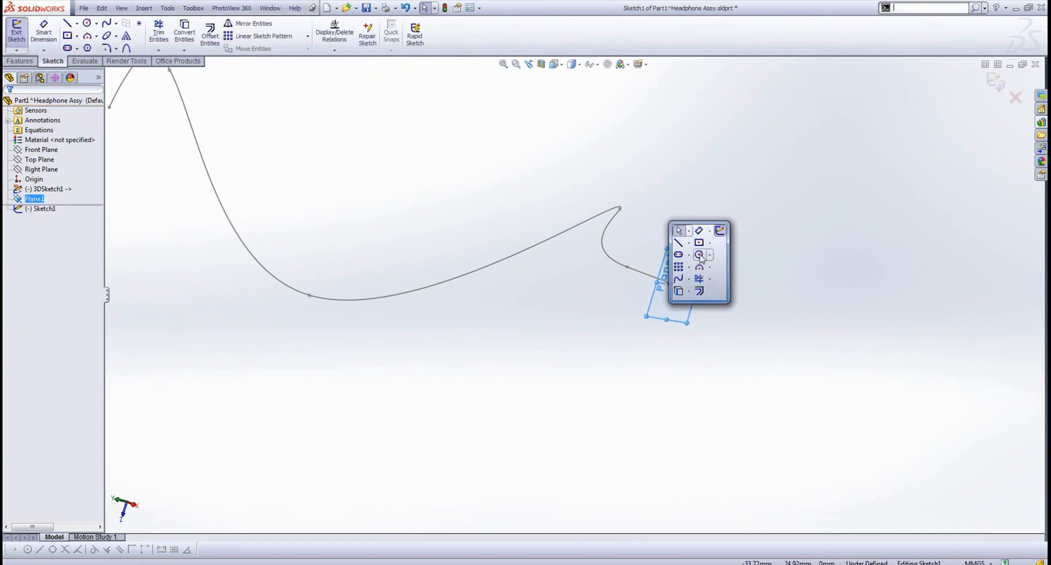
click(678, 254)
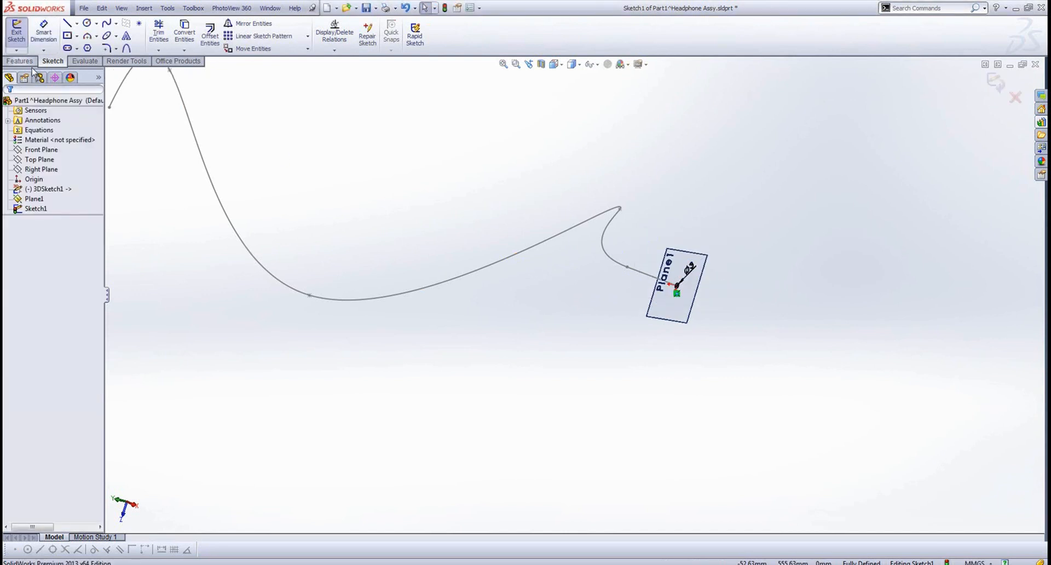
click(19, 62)
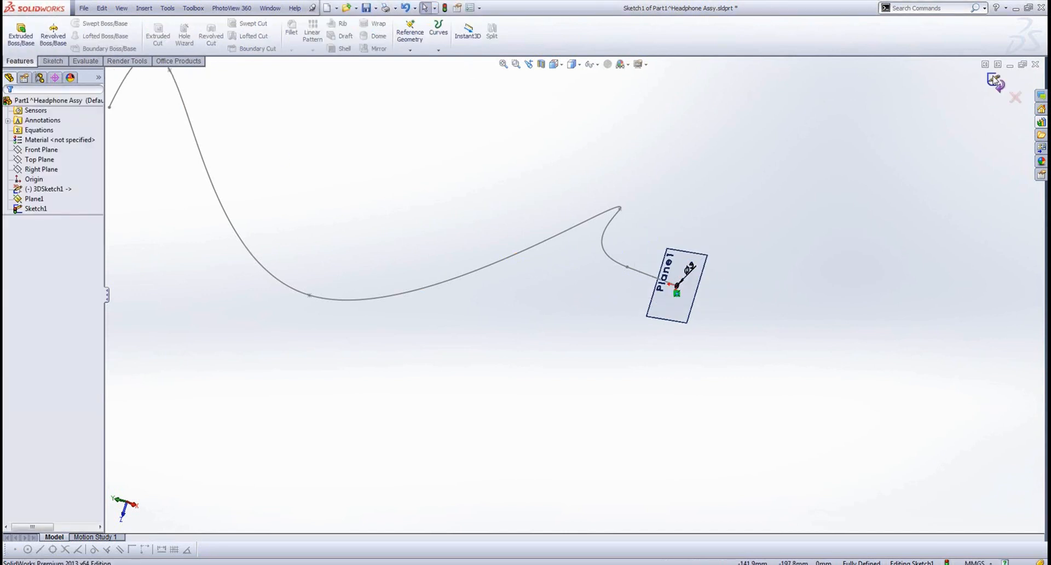
click(105, 23)
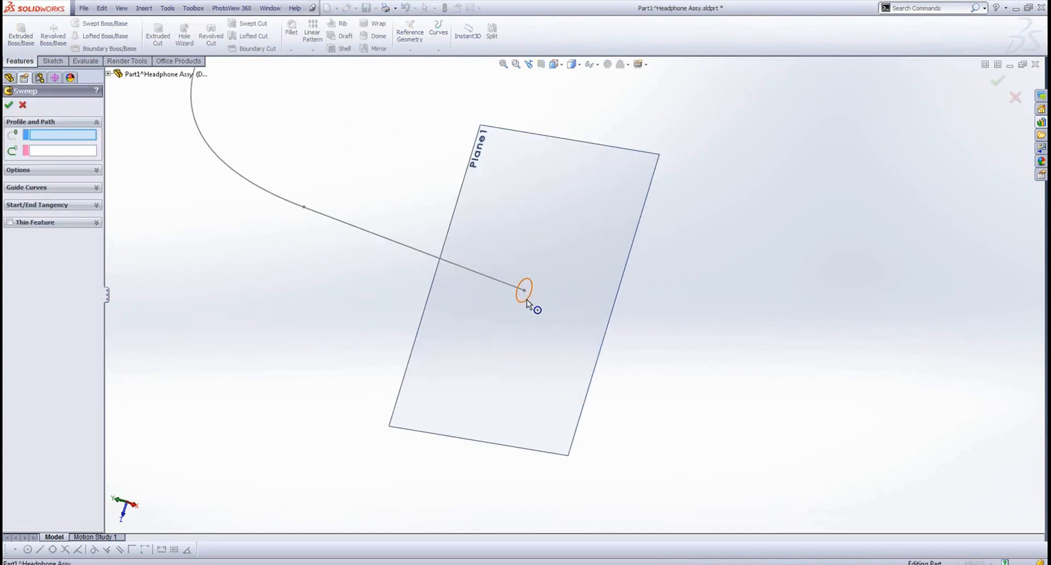
click(525, 290)
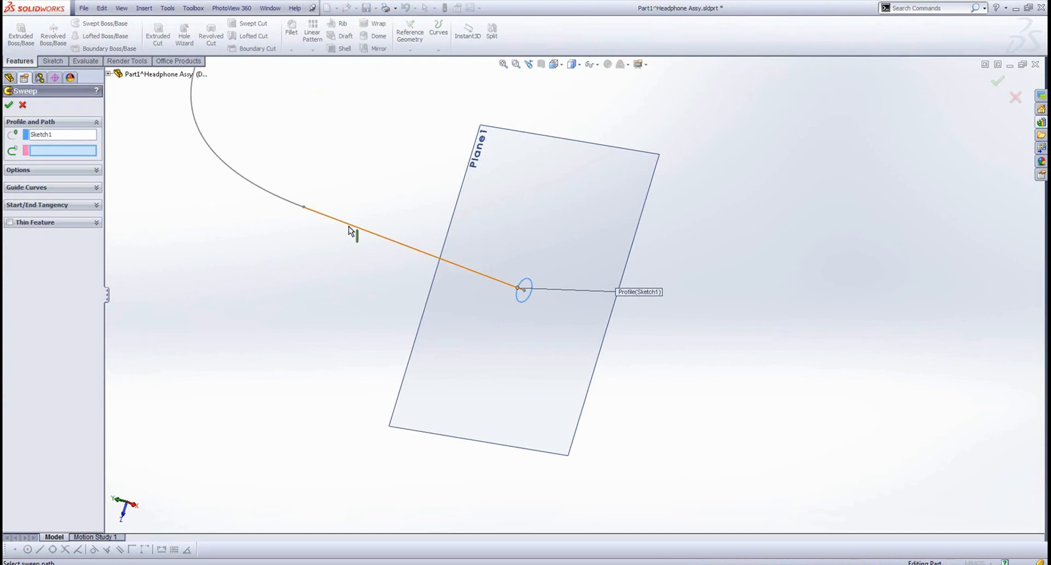
click(9, 104)
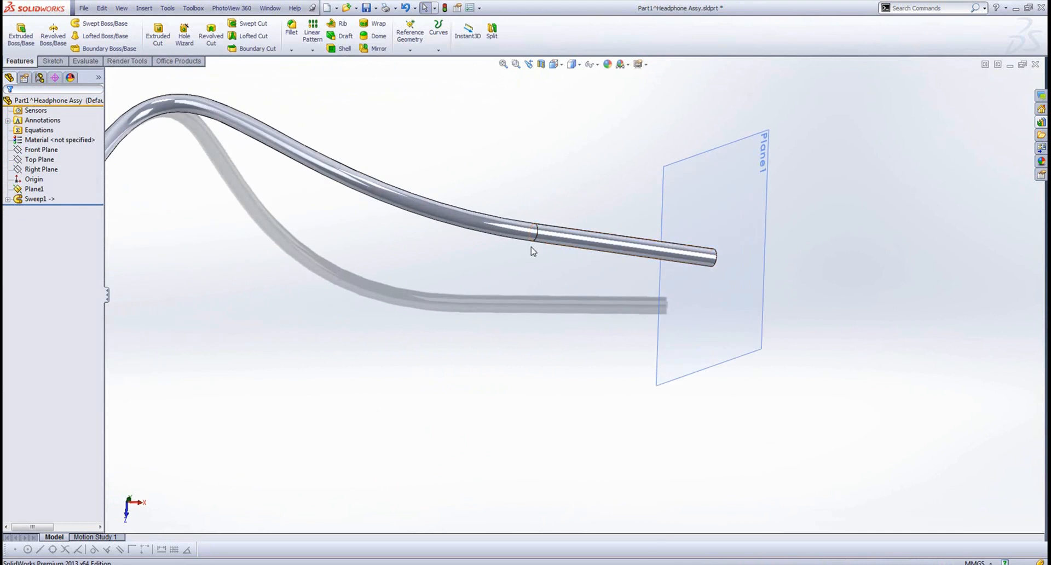
mouse_move(560, 240)
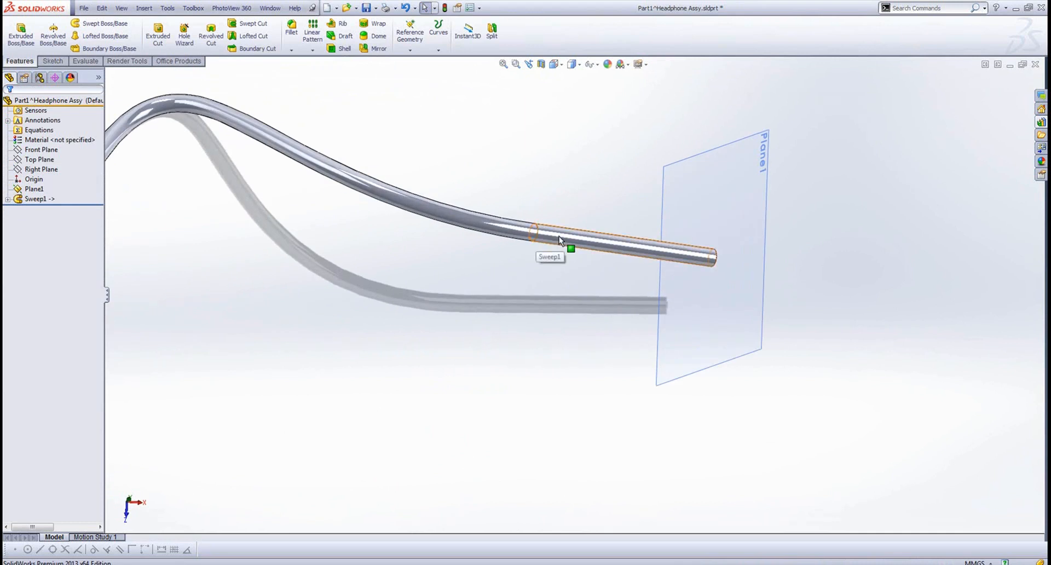
click(536, 231)
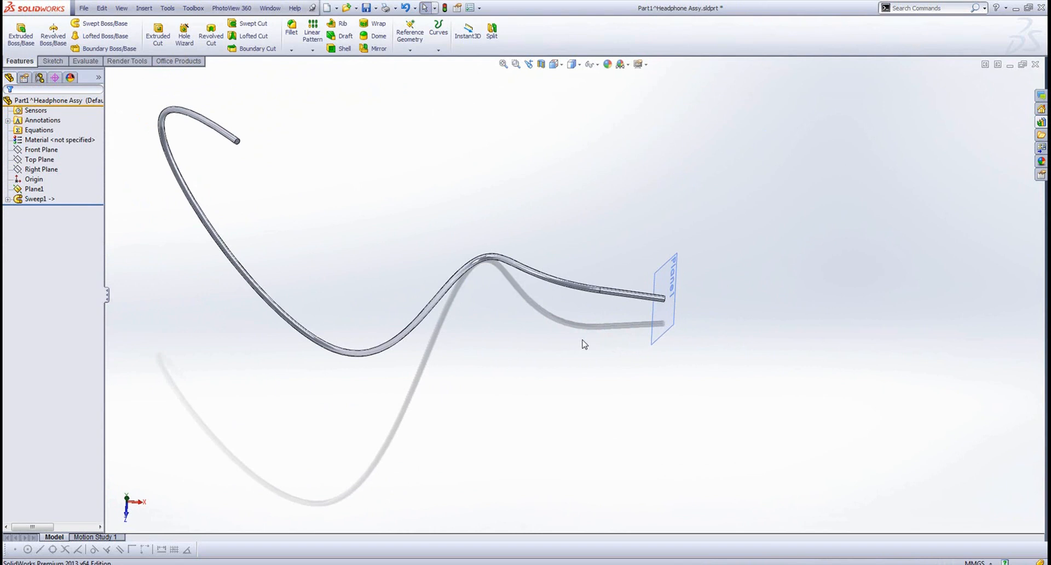
mouse_move(609, 288)
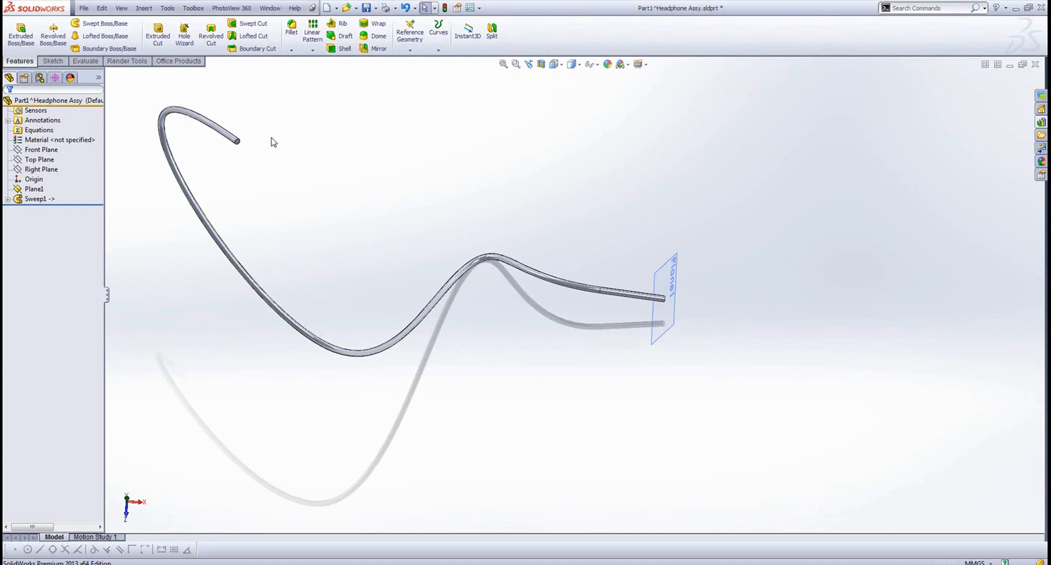
mouse_move(271, 142)
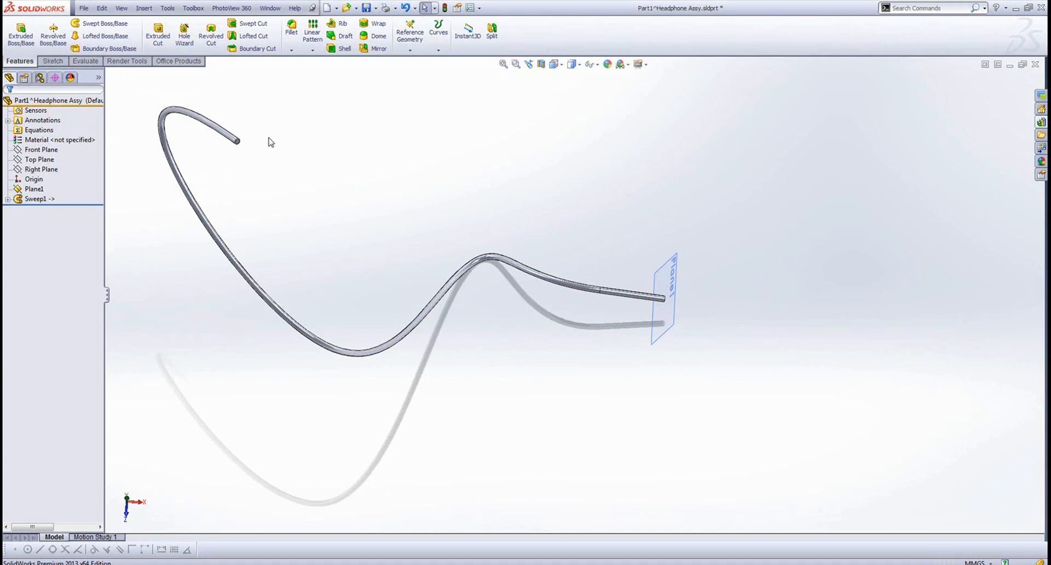
mouse_move(274, 144)
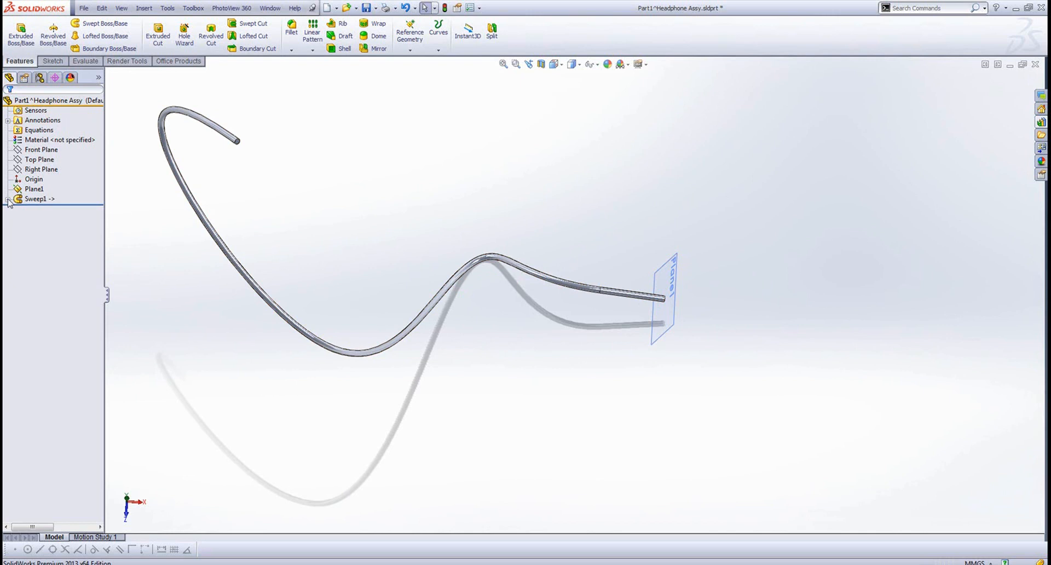
- Edit Sweep1's 3DSketch1 and apply Fit Spline across Line1 and Spline1
click(39, 199)
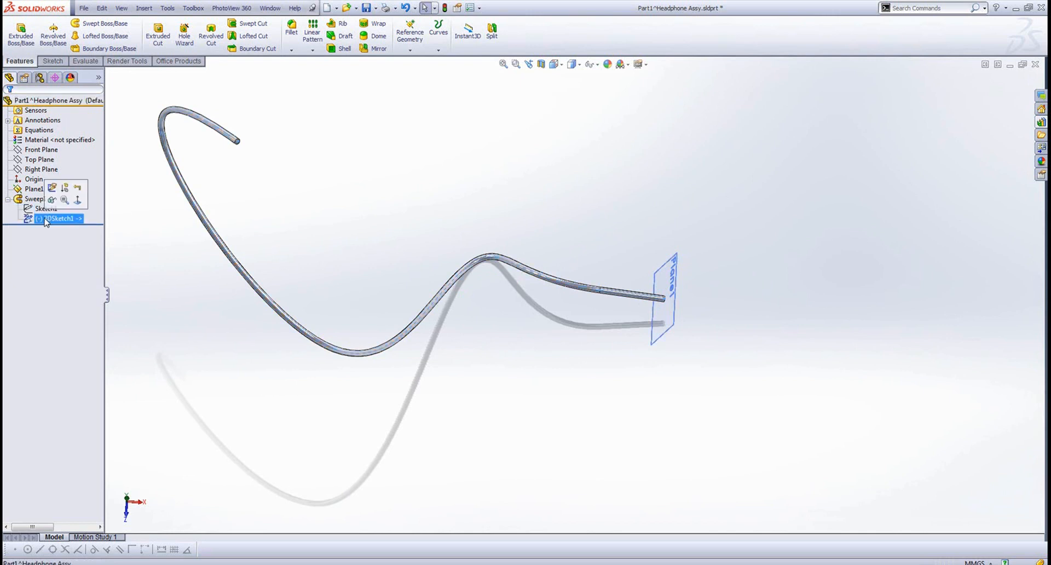
double_click(64, 219)
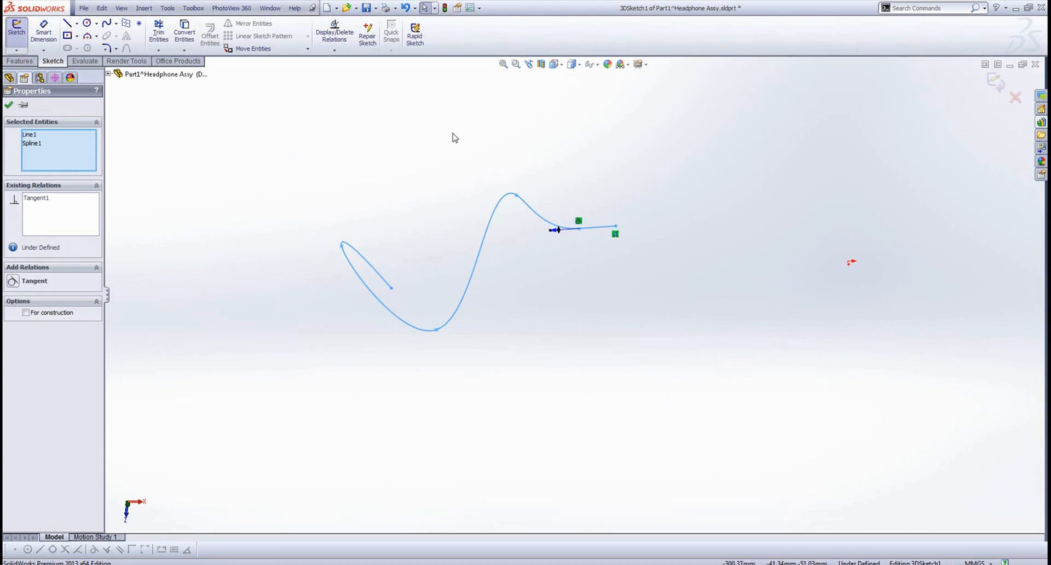
click(167, 7)
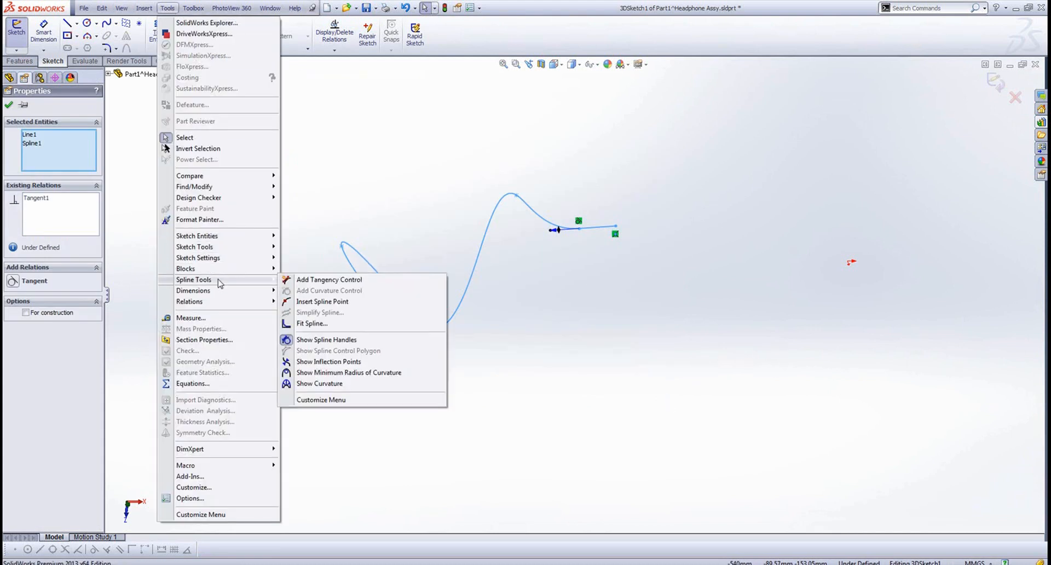
click(311, 323)
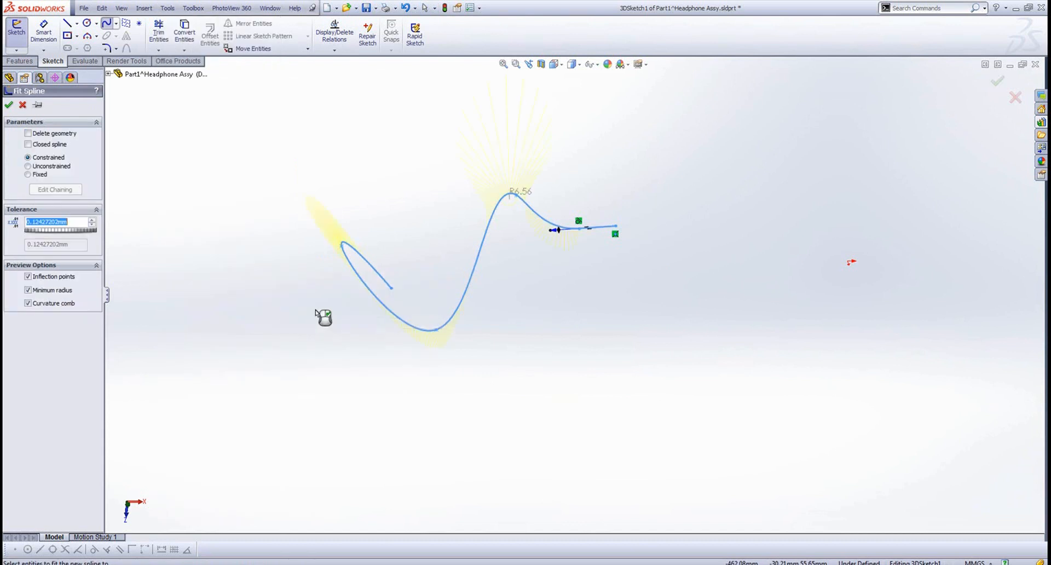
mouse_move(10, 108)
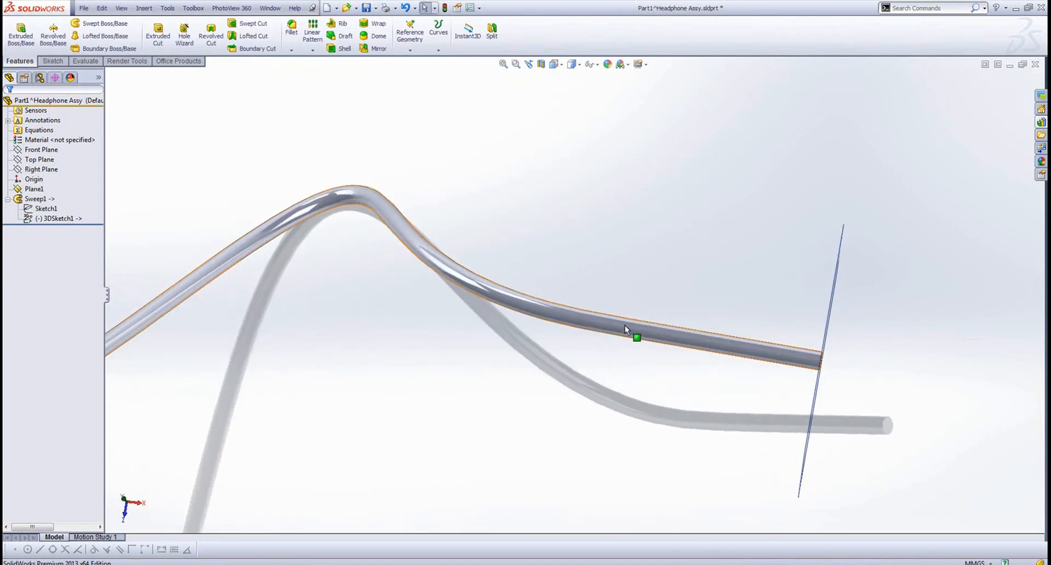
click(38, 199)
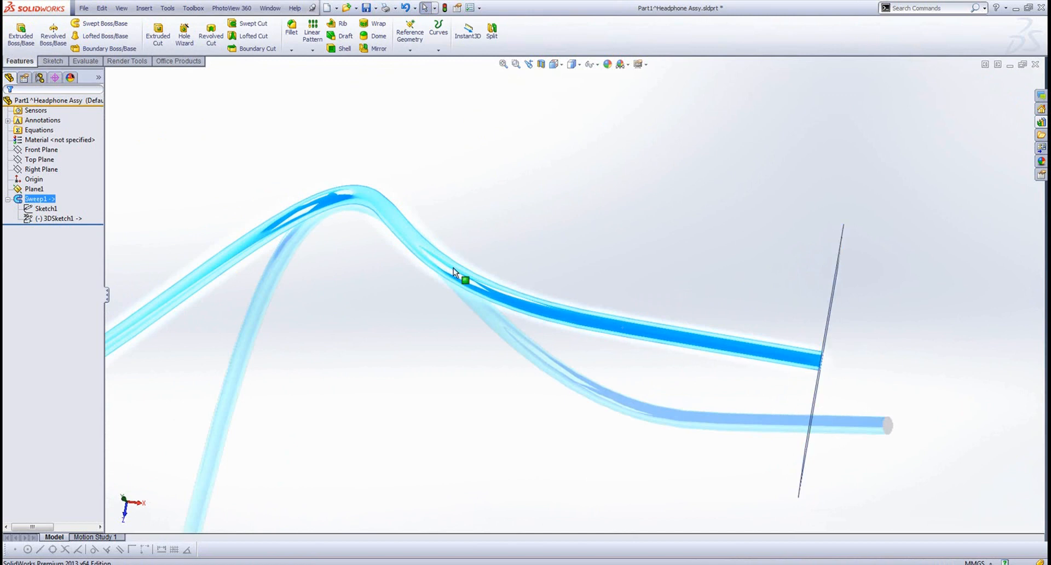
mouse_move(395, 394)
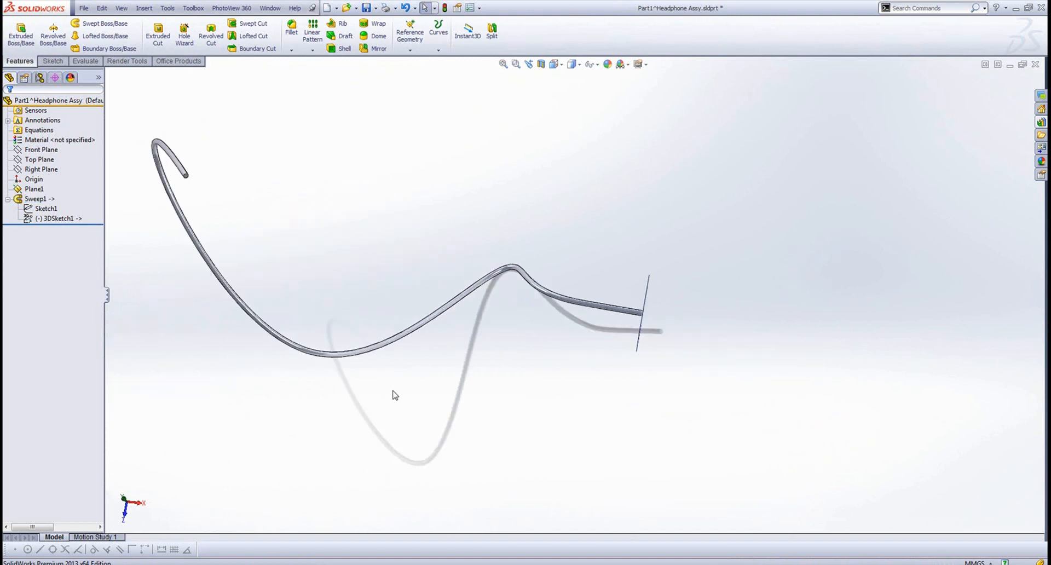
mouse_move(591, 335)
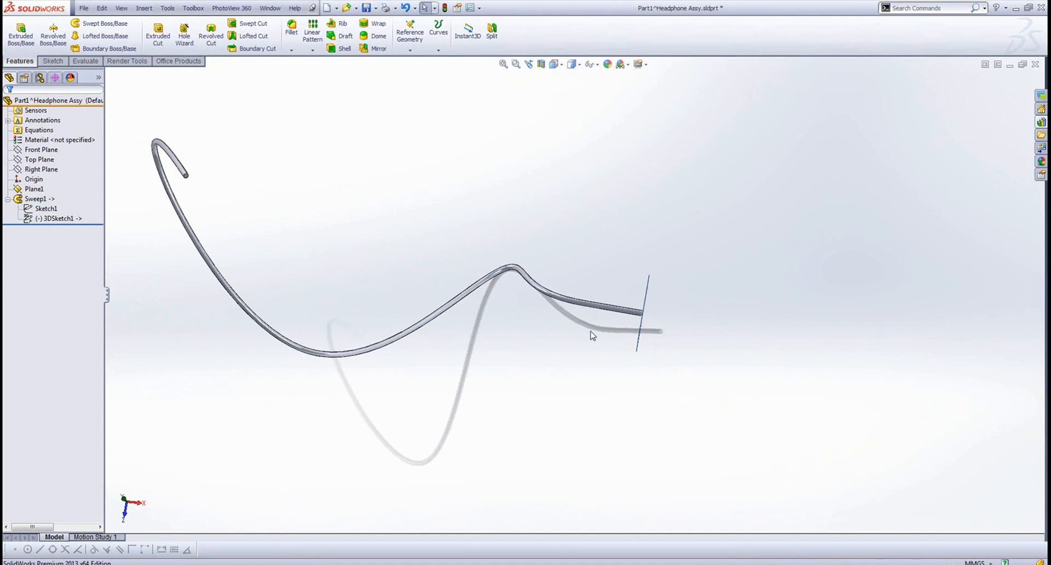
click(279, 341)
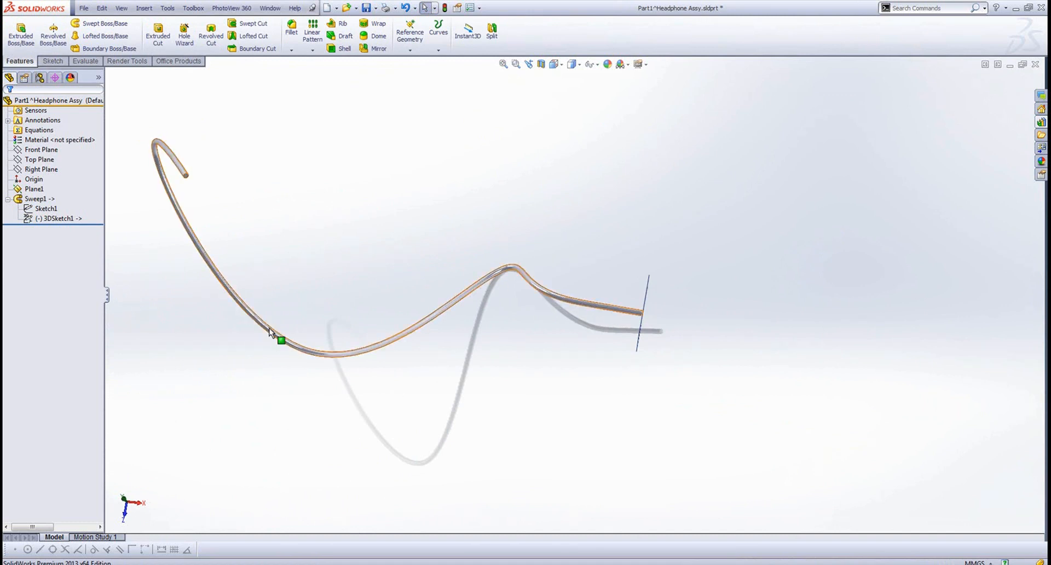
click(340, 420)
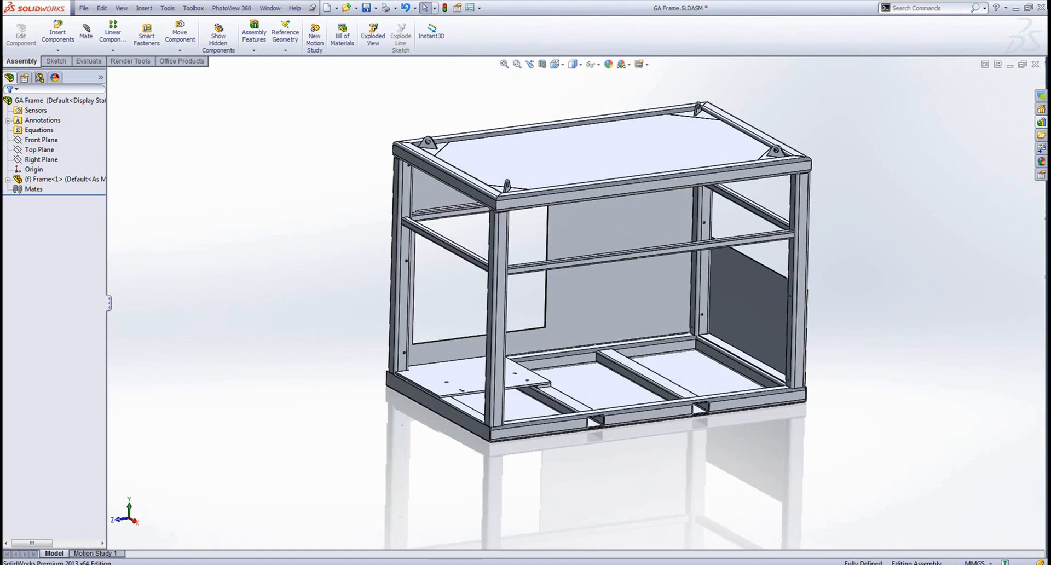
mouse_move(948, 80)
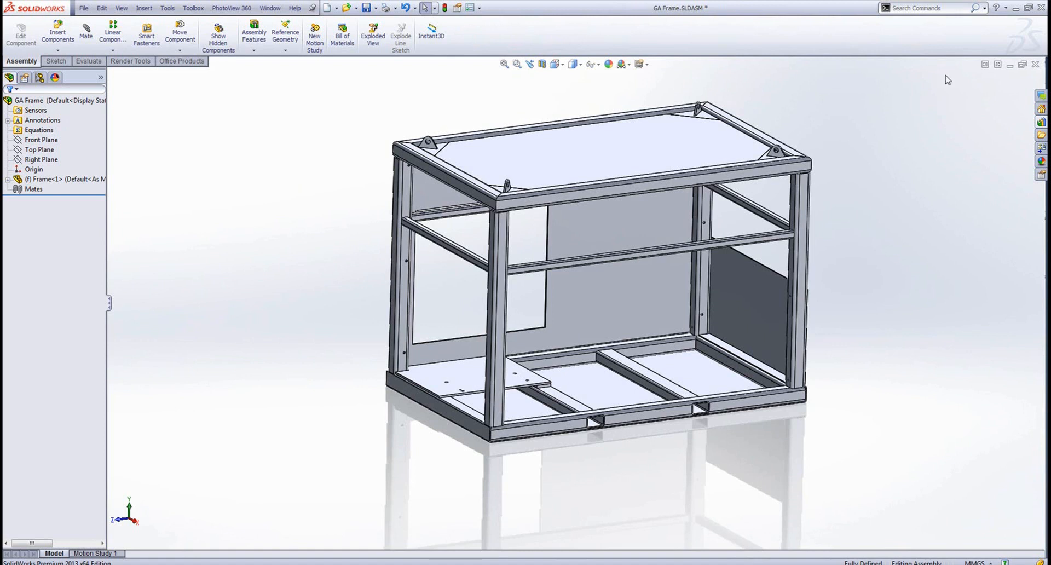
mouse_move(876, 173)
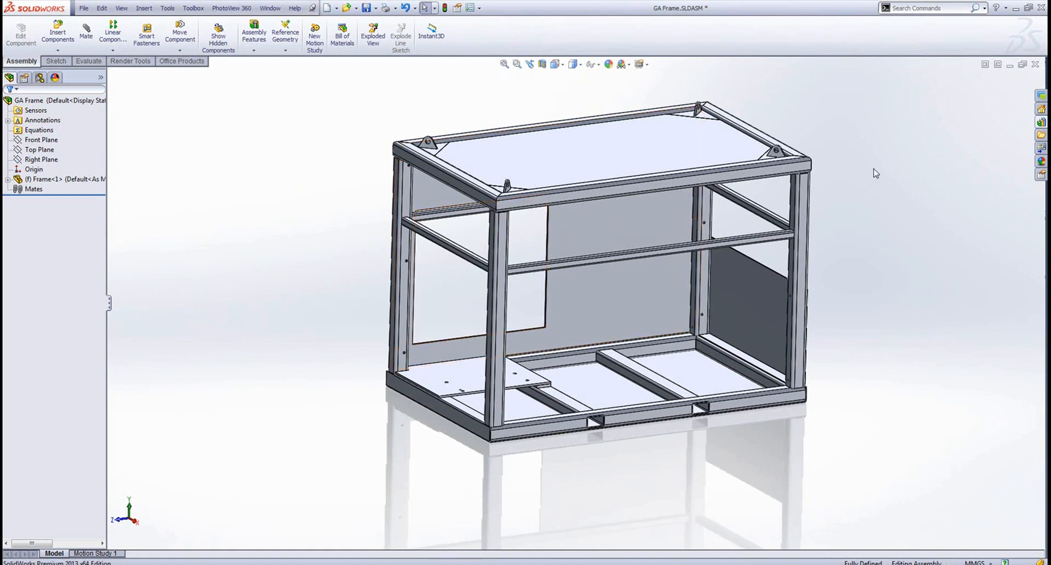
mouse_move(617, 485)
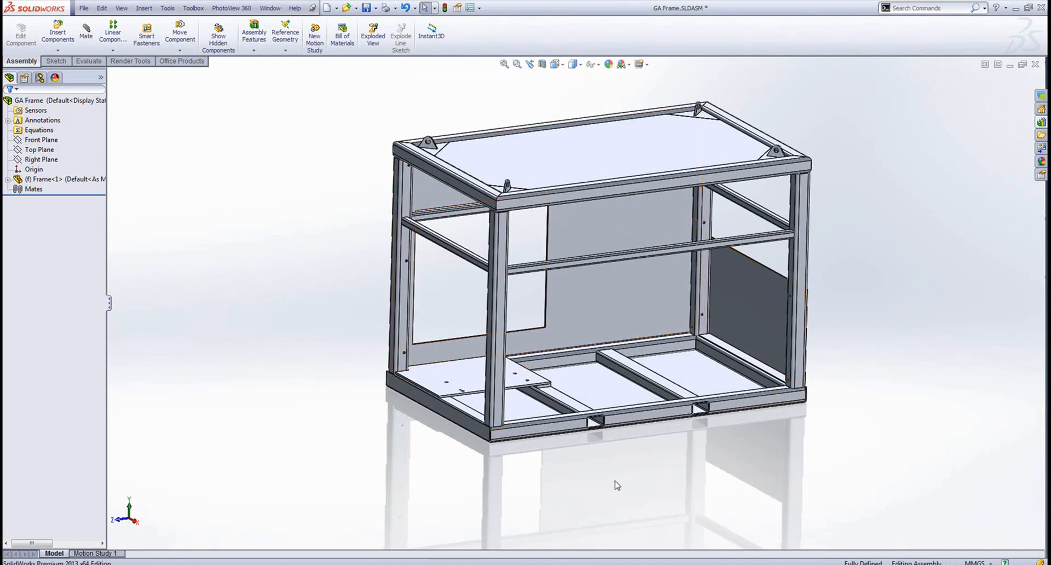
mouse_move(713, 481)
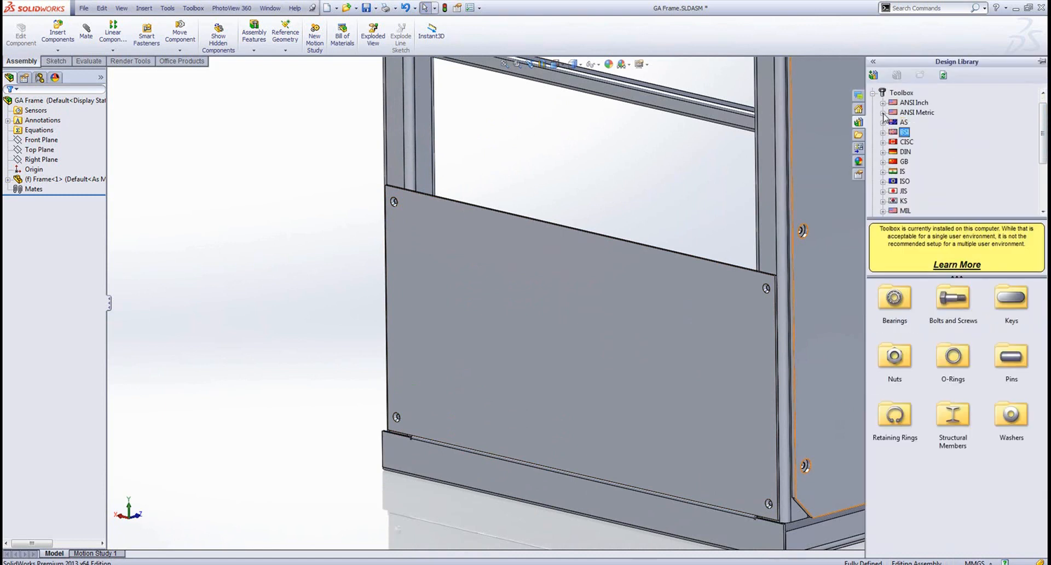
- Browse Toolbox ANSI Metric Bolts and Screws down to the Socket Head Screws types
click(932, 131)
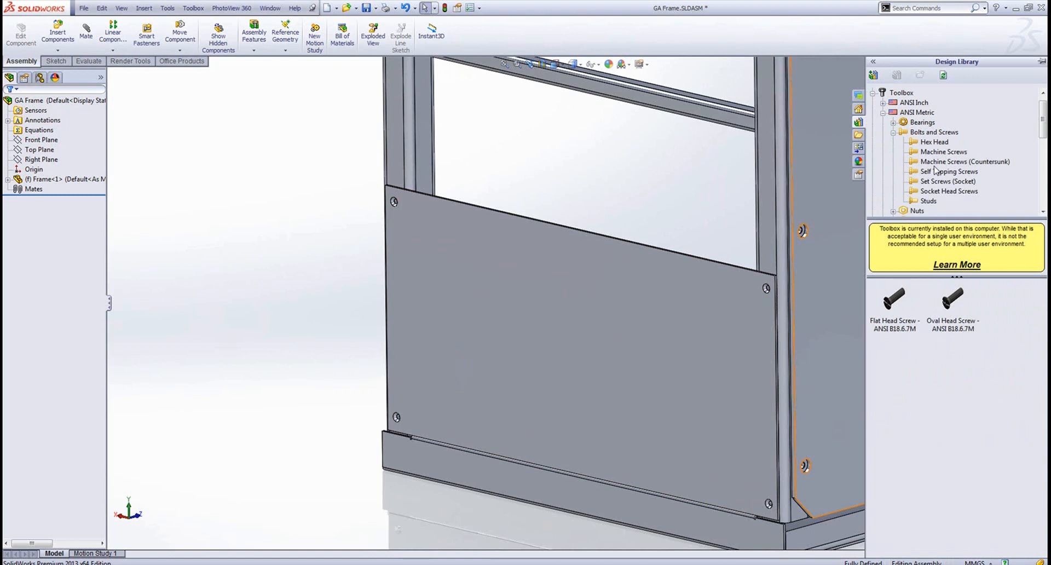
click(951, 171)
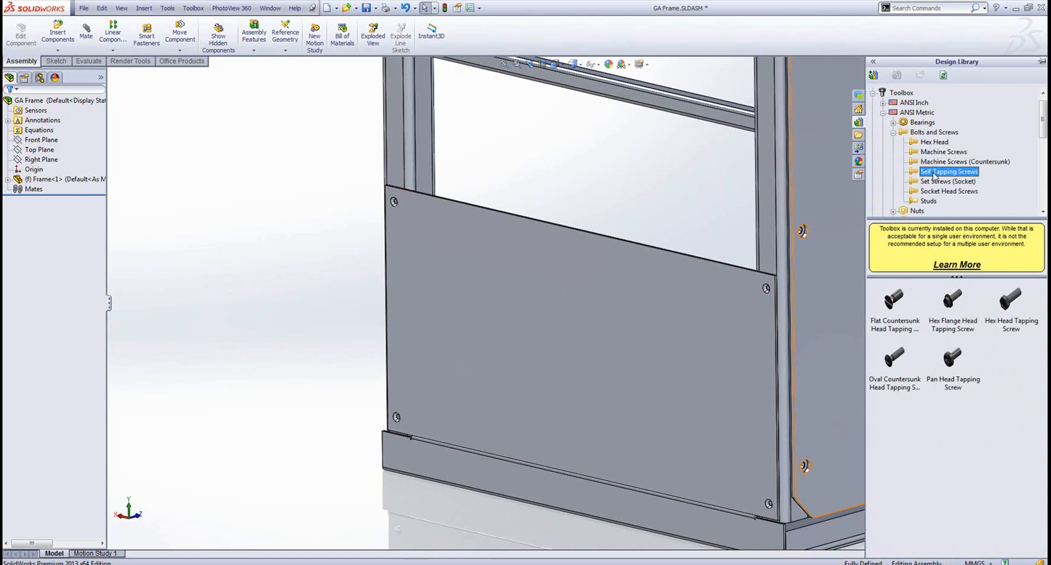
click(947, 181)
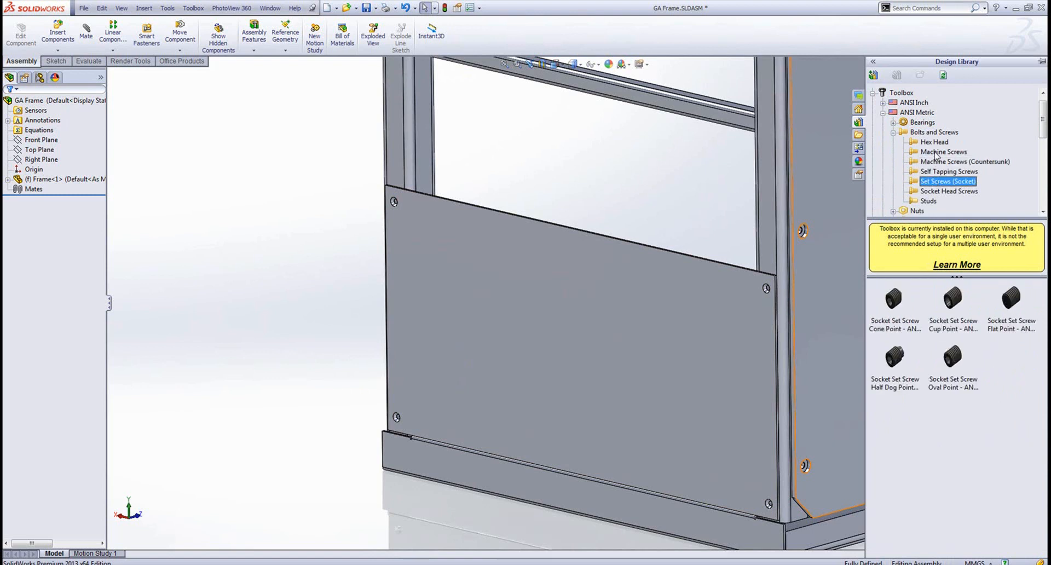
click(935, 142)
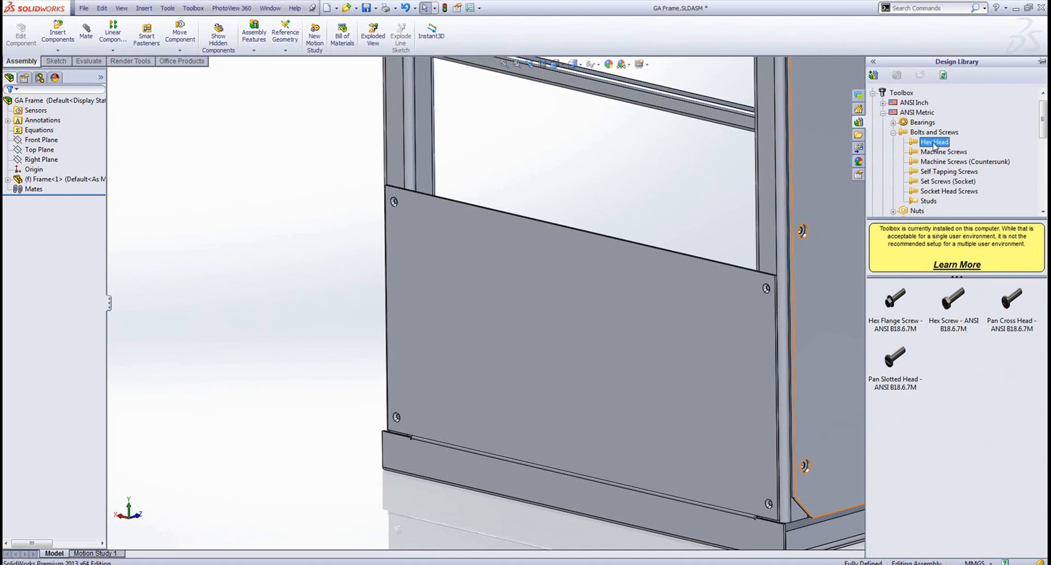
click(950, 190)
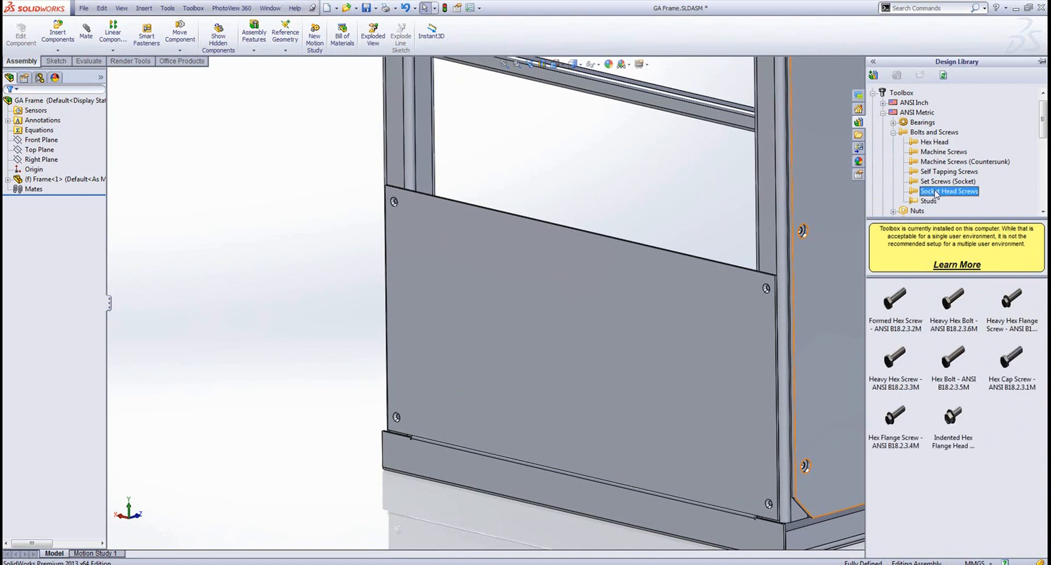
click(948, 191)
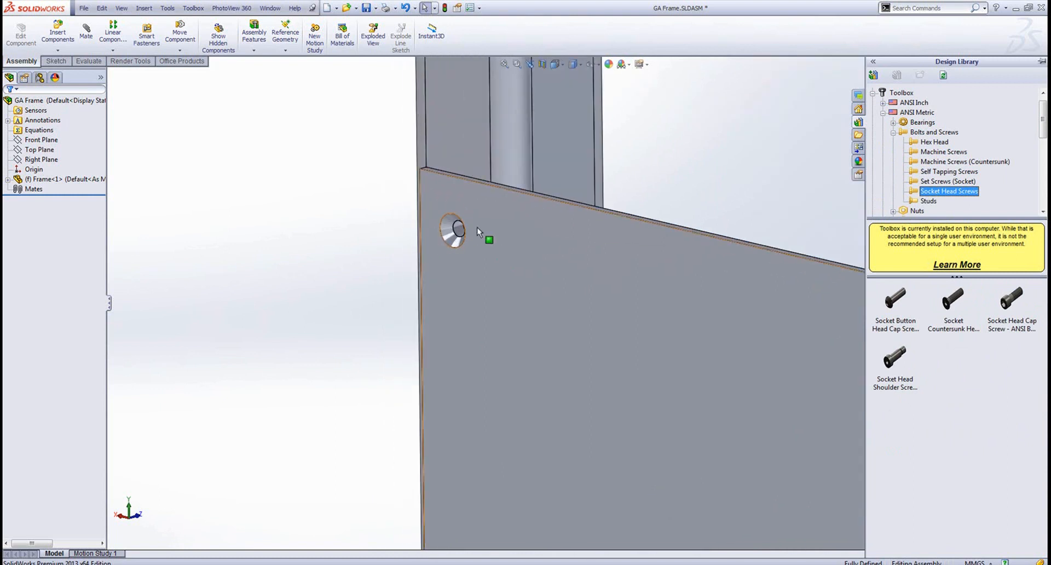
- Drop a Socket Countersunk Head screw into the panel hole, sized M4 with length 60
click(953, 300)
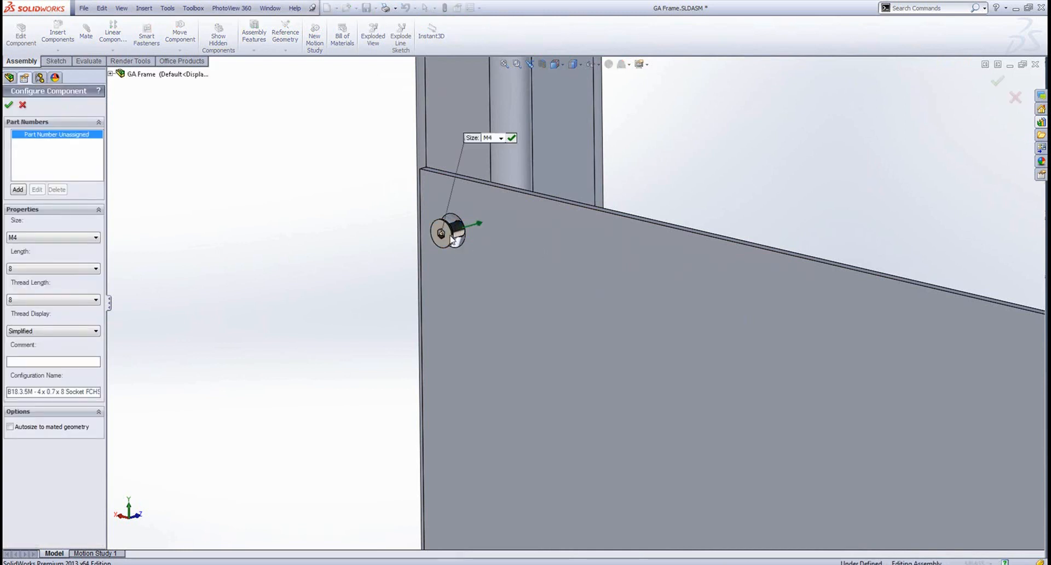
click(95, 268)
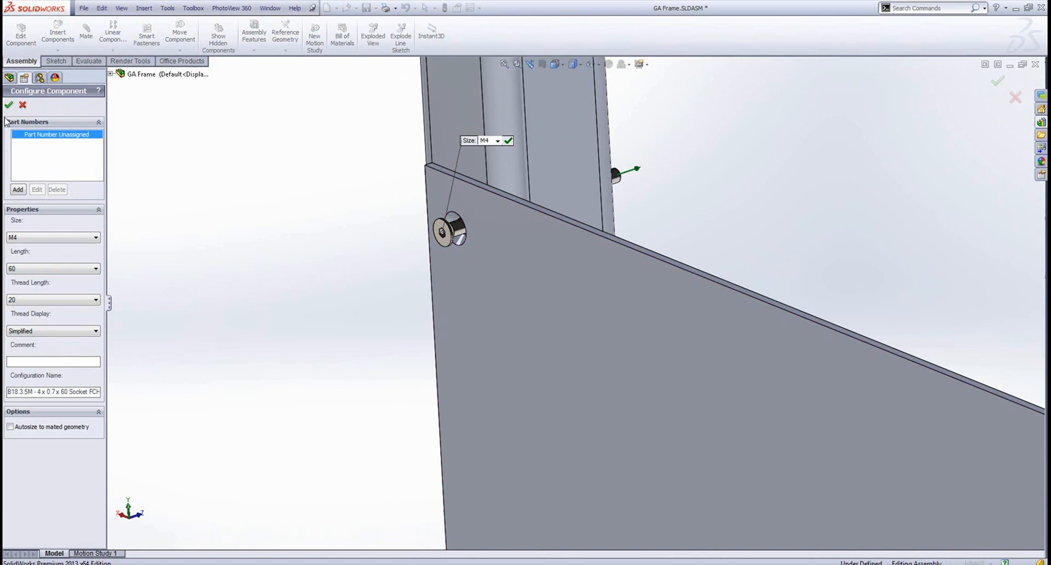
click(9, 105)
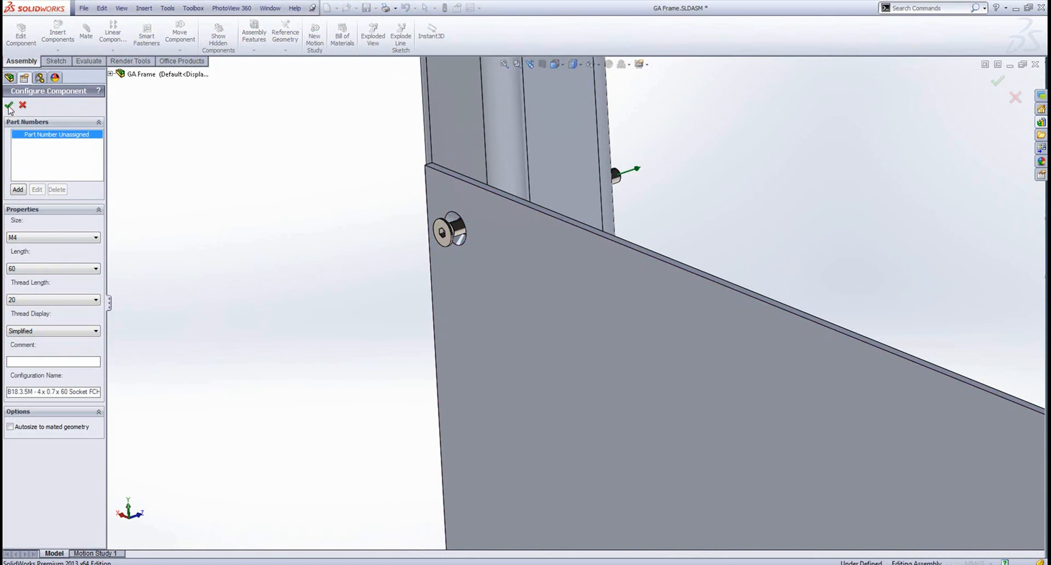
- Accept the countersunk screw's configuration and finish mating it to the frame
click(10, 107)
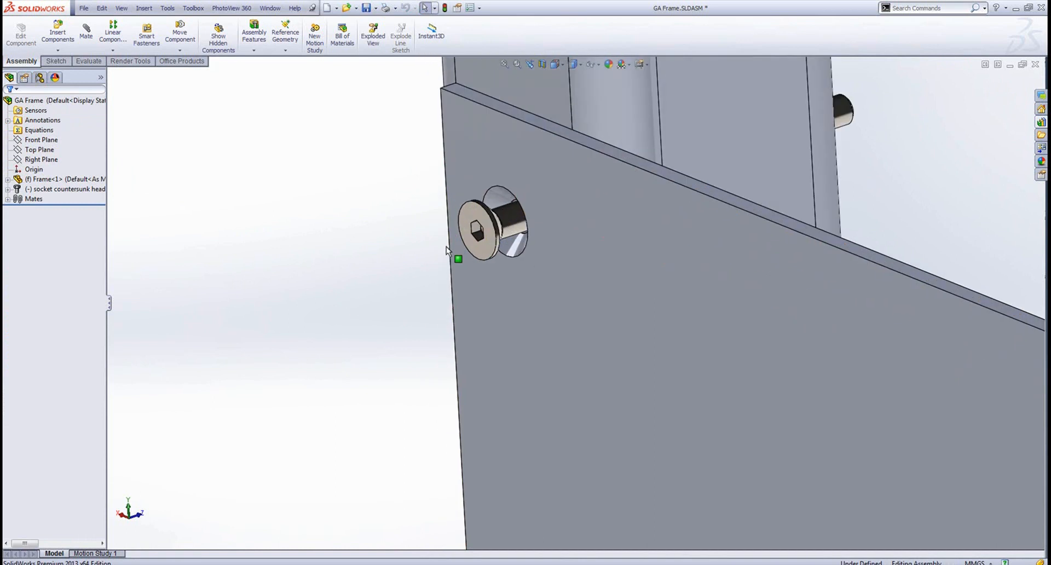
click(479, 231)
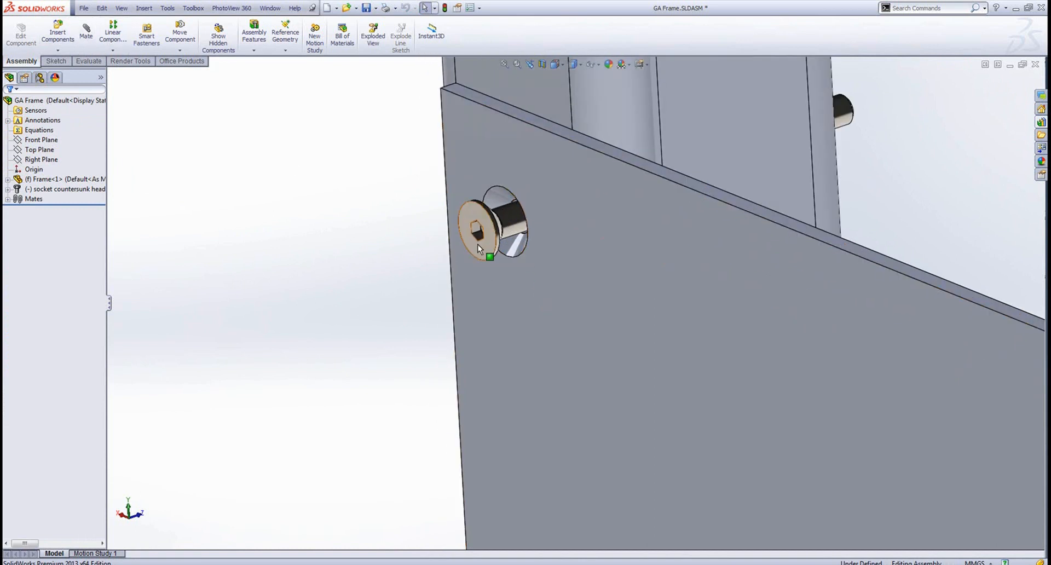
click(478, 231)
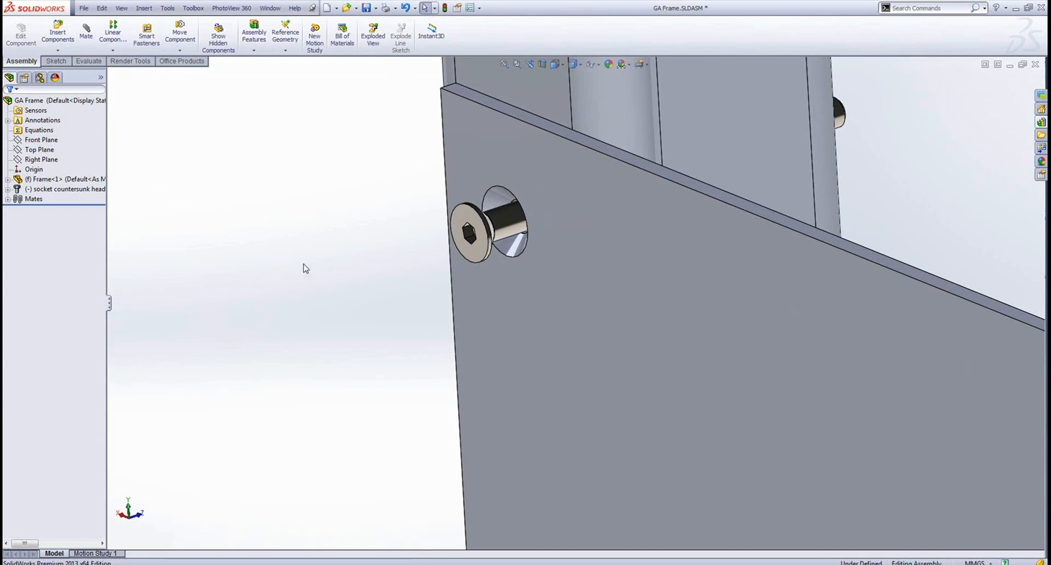
click(470, 231)
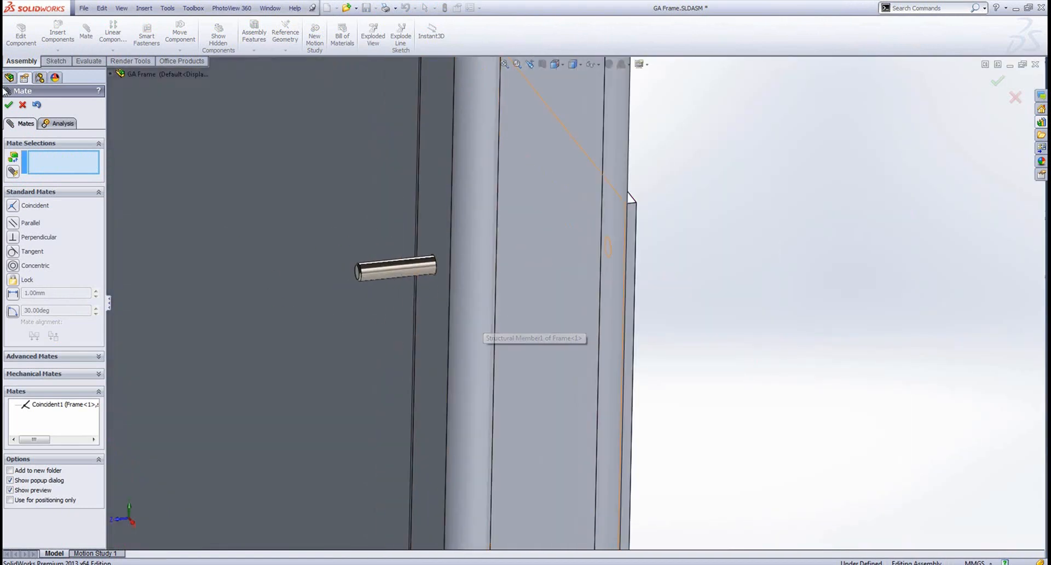
click(9, 104)
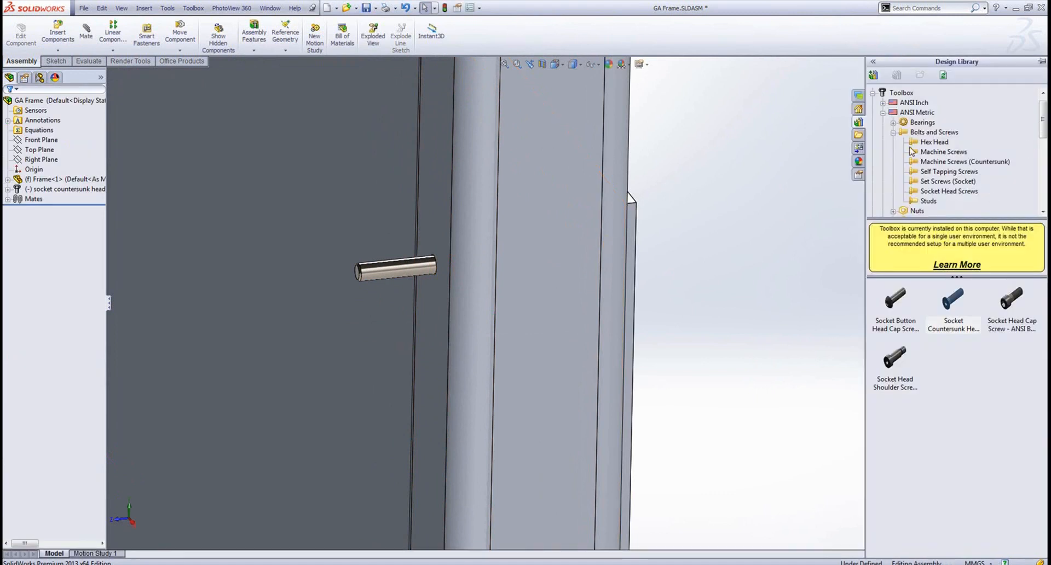
- Place a narrow flat washer from Toolbox Washers on the screw and begin a Coincident mate
click(934, 133)
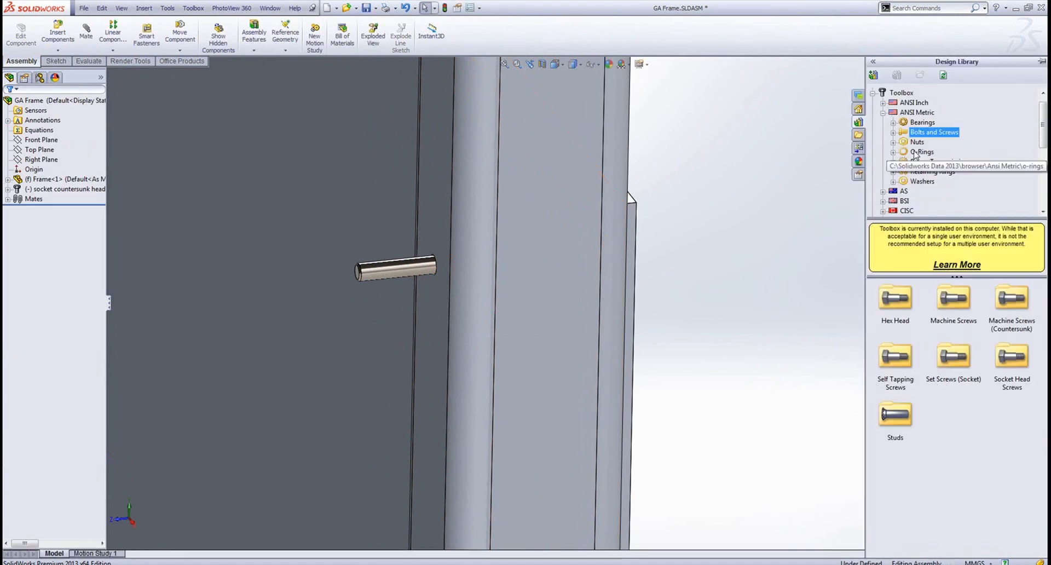
click(923, 181)
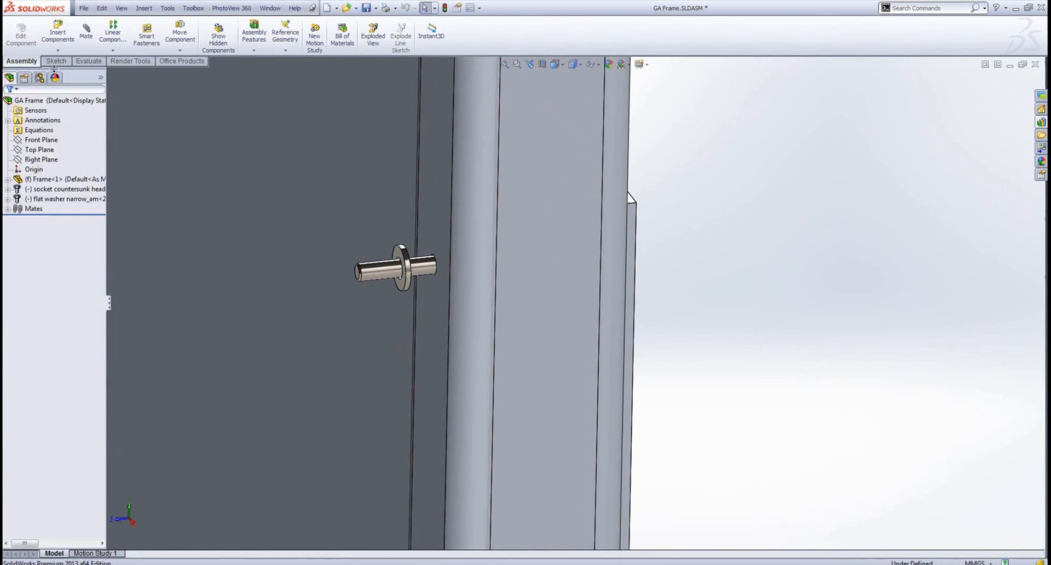
click(85, 34)
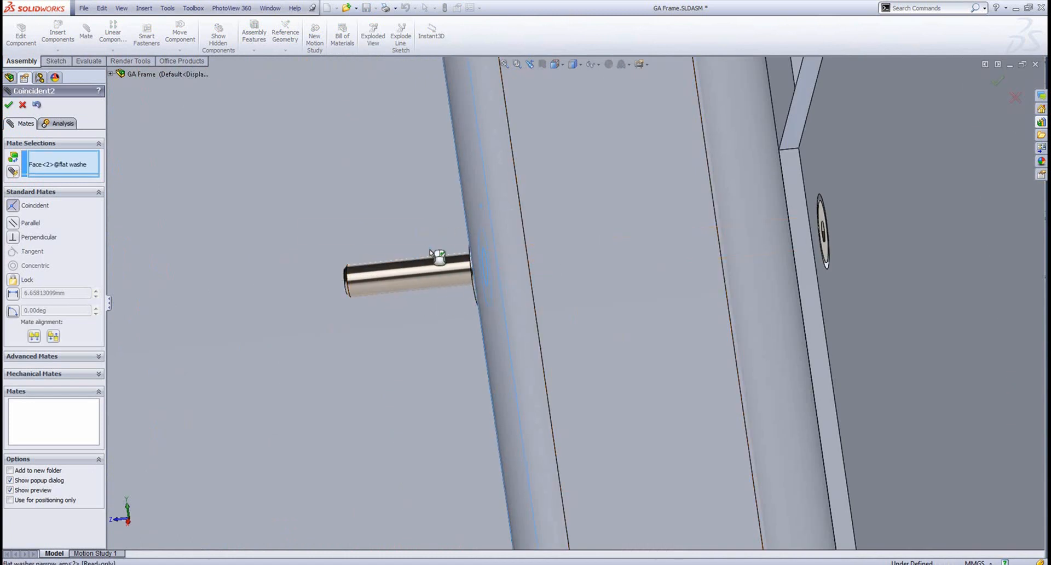
- Complete the washer mate and fit an M6 prevailing torque hex flange nut on the screw end
click(9, 104)
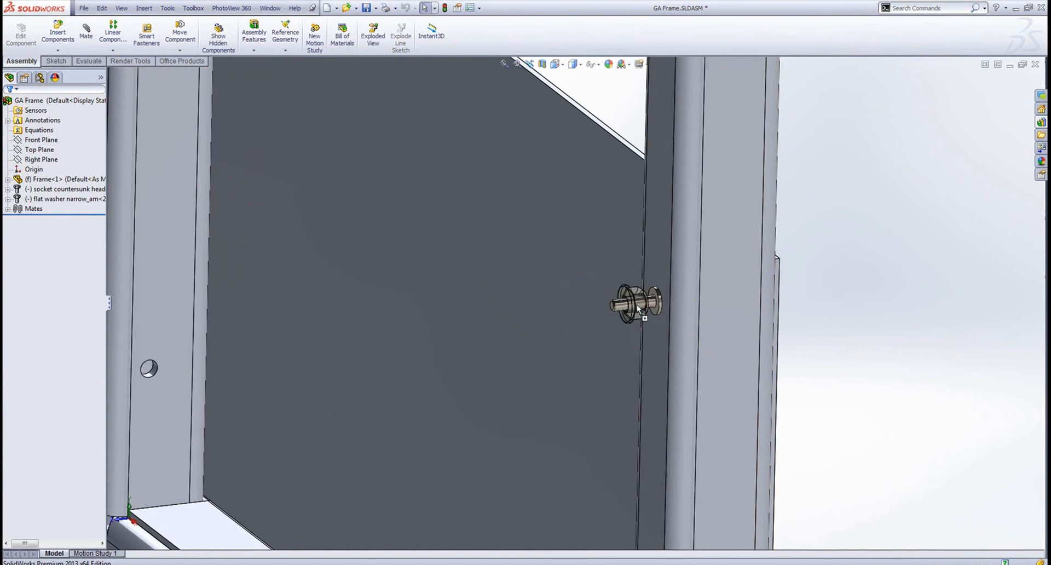
click(634, 306)
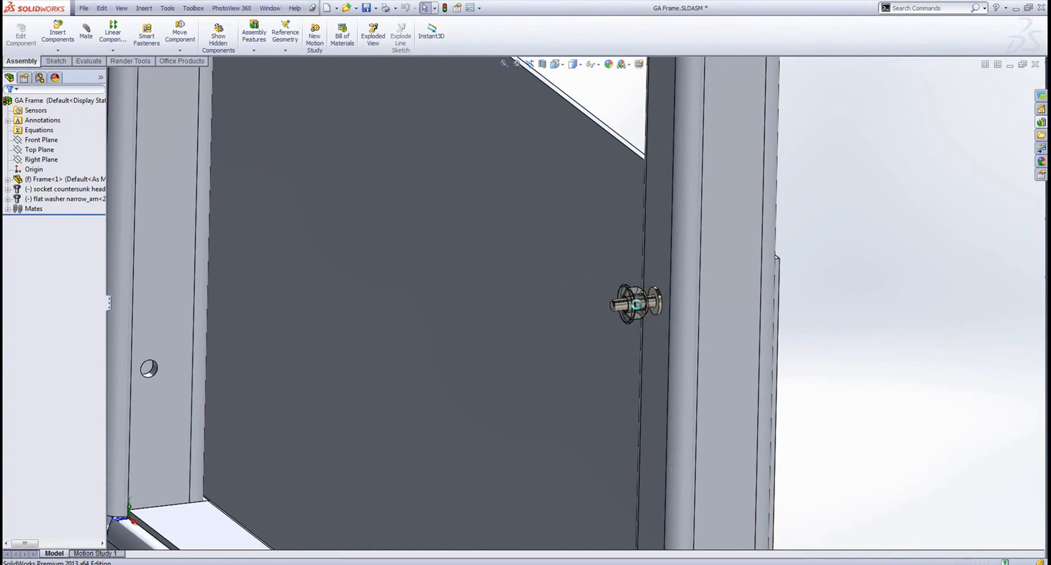
click(635, 305)
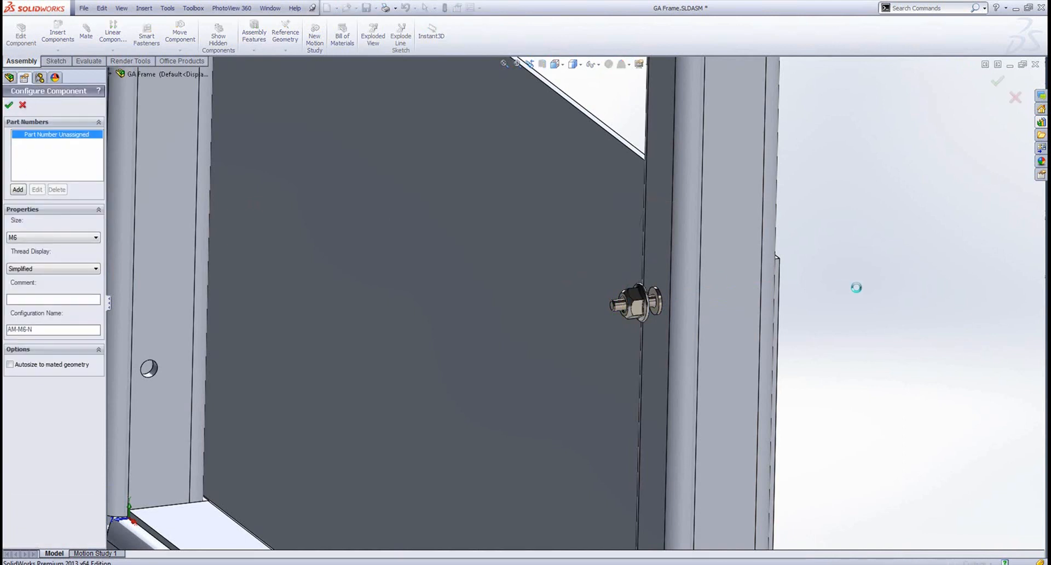
click(9, 104)
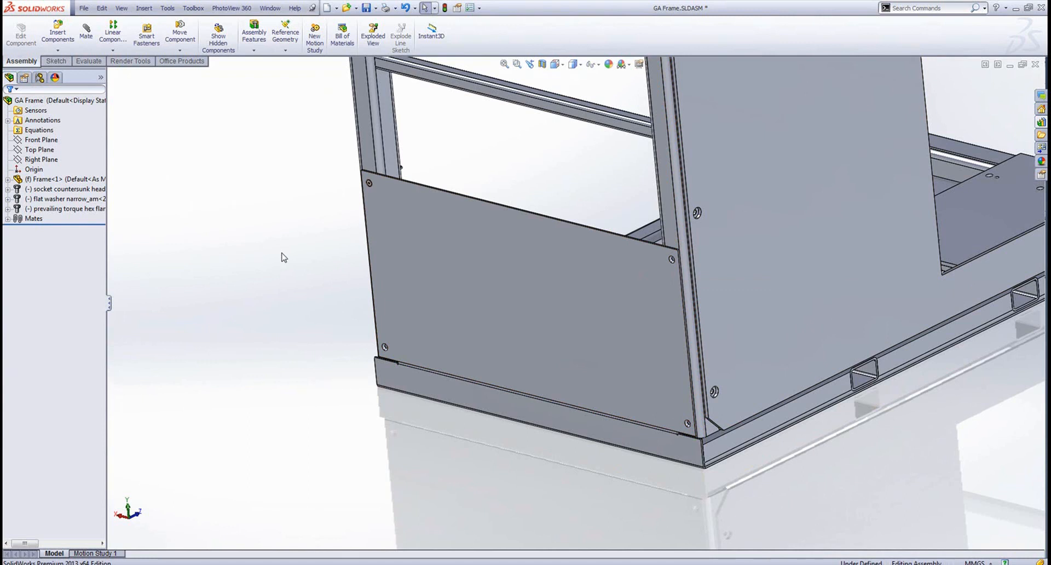
- Select the screw, washer and nut and start Copy with Mates on them
click(63, 189)
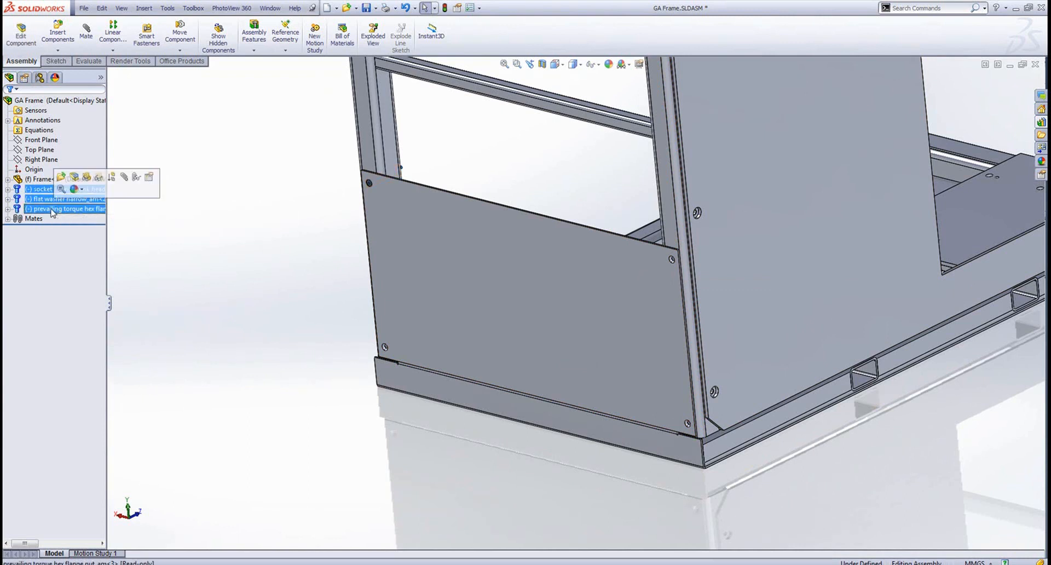
mouse_move(54, 208)
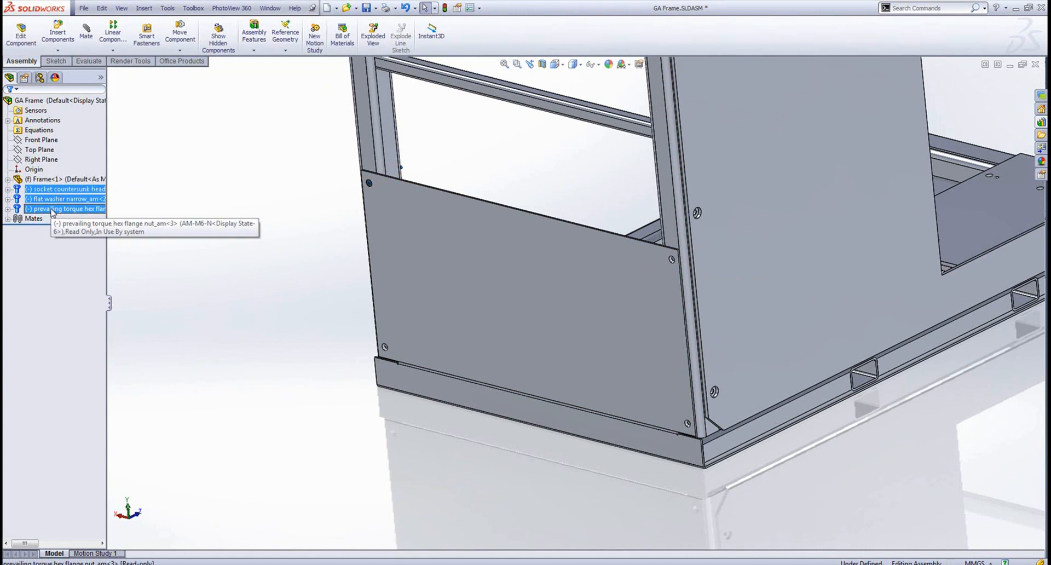
right_click(65, 209)
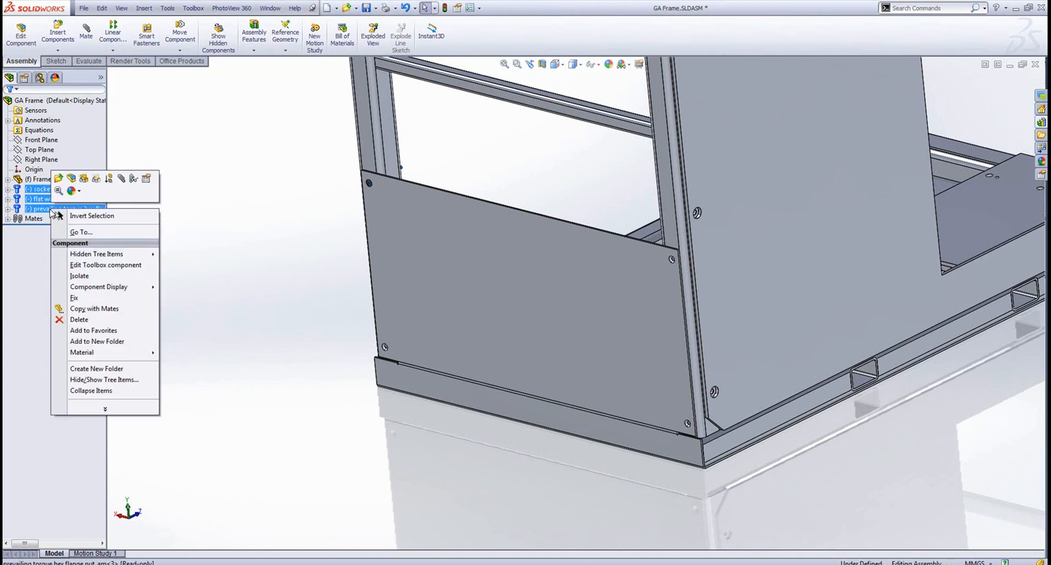
mouse_move(95, 308)
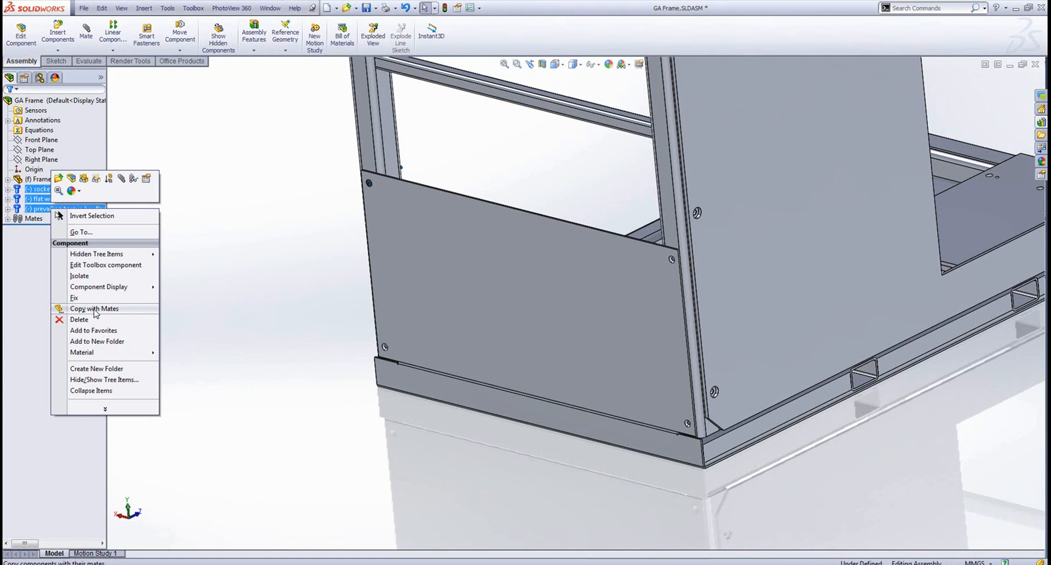
click(94, 309)
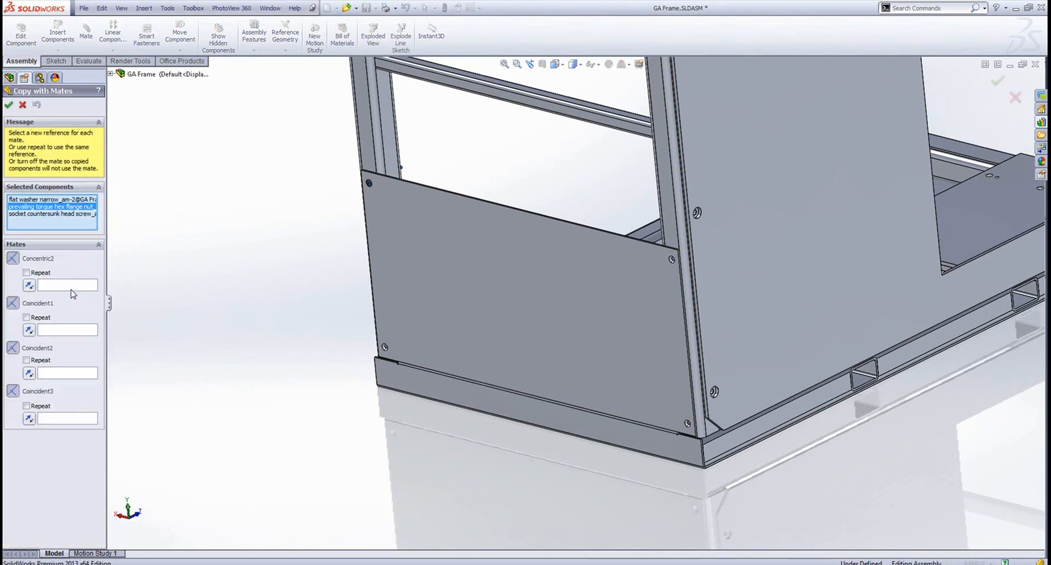
- Reference the copies to the other panel holes, repeating the coincident mate faces
click(370, 181)
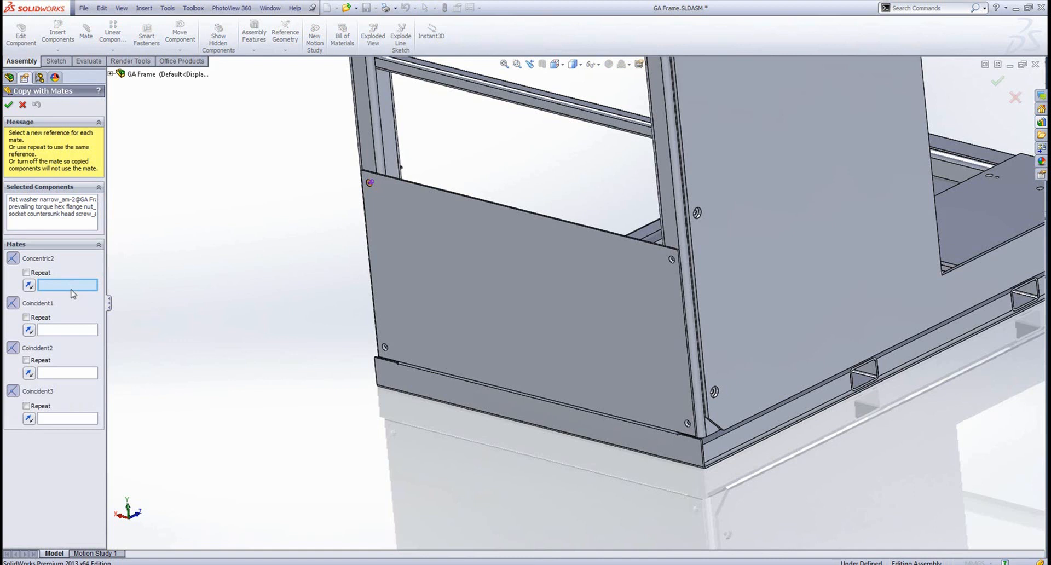
mouse_move(570, 327)
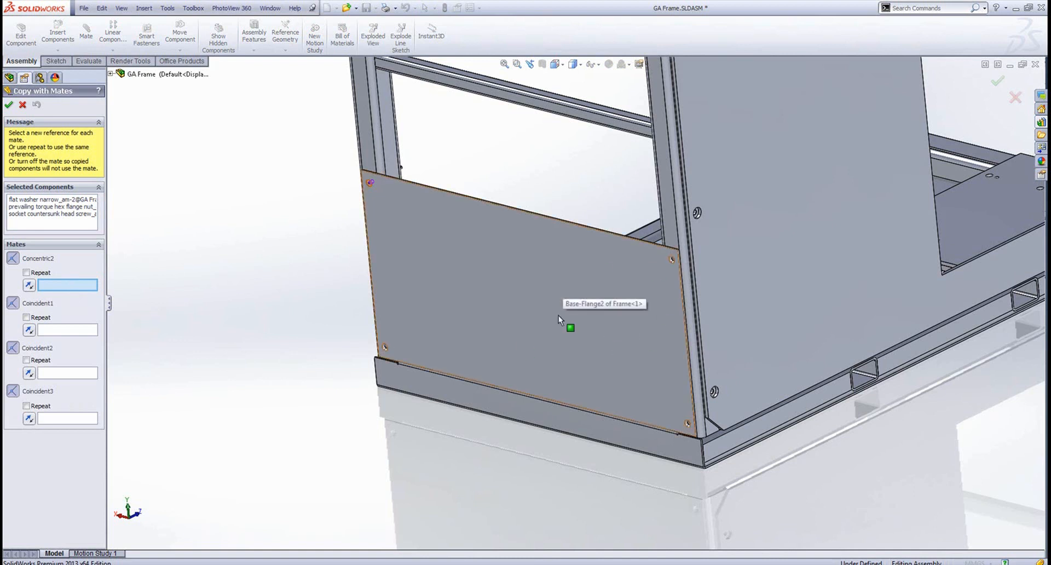
mouse_move(642, 348)
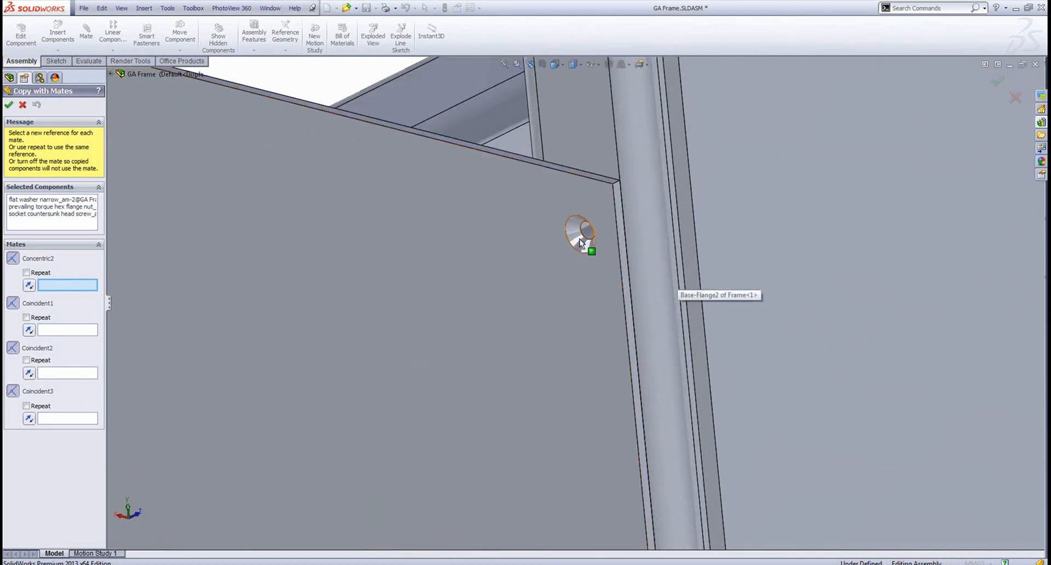
click(581, 237)
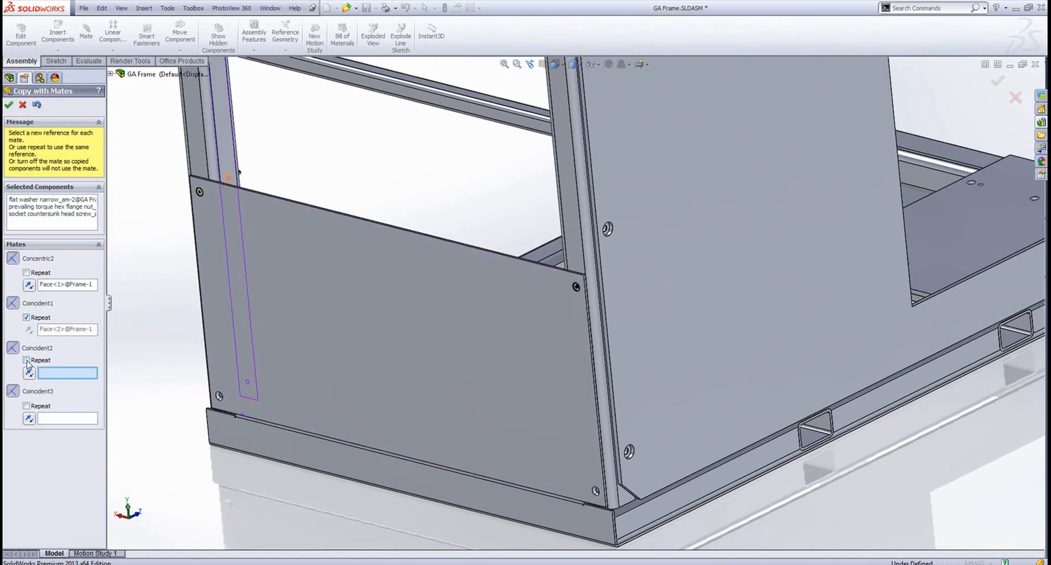
click(27, 361)
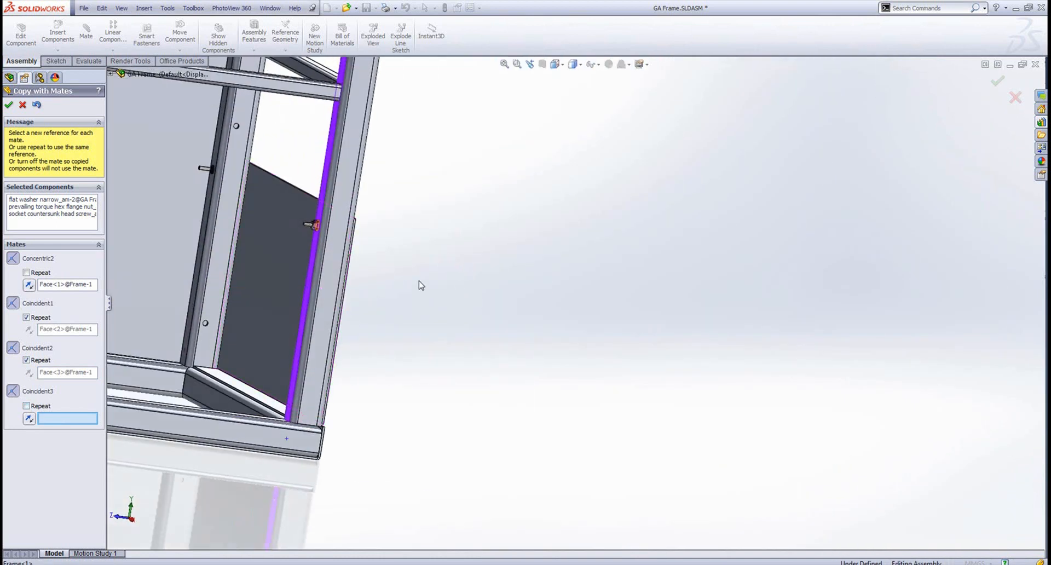
mouse_move(211, 203)
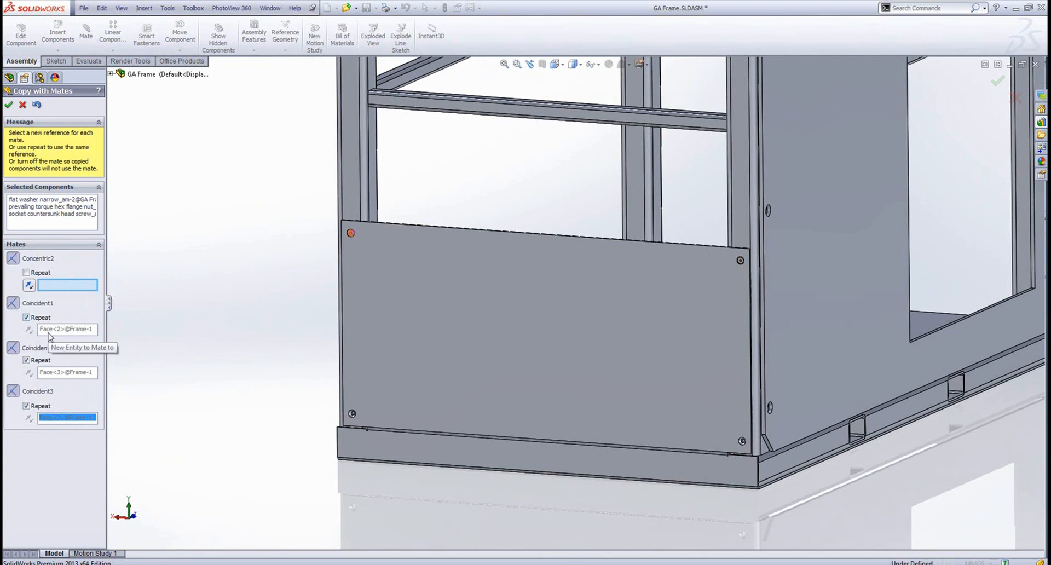
mouse_move(111, 433)
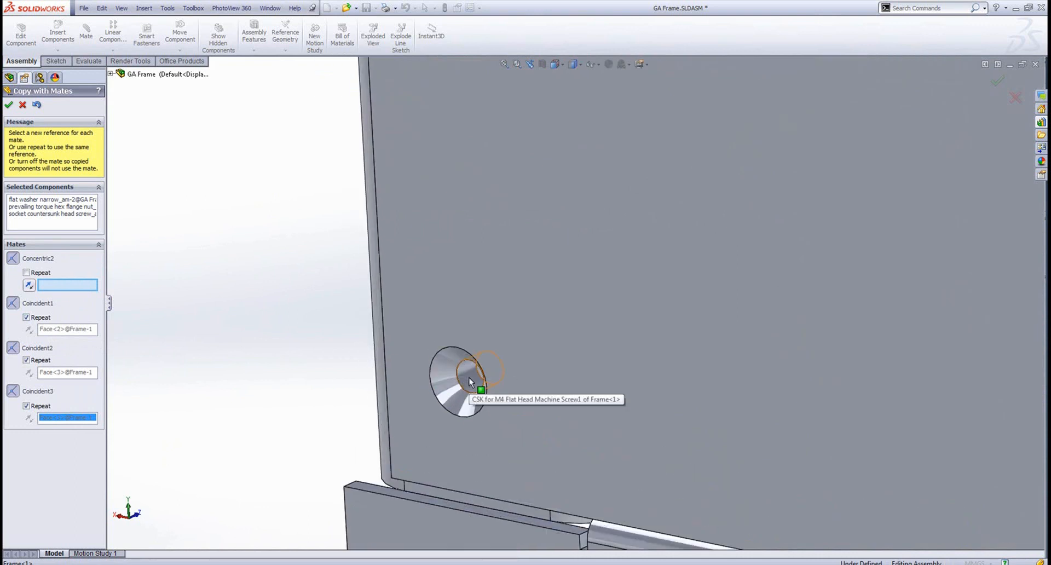
click(469, 383)
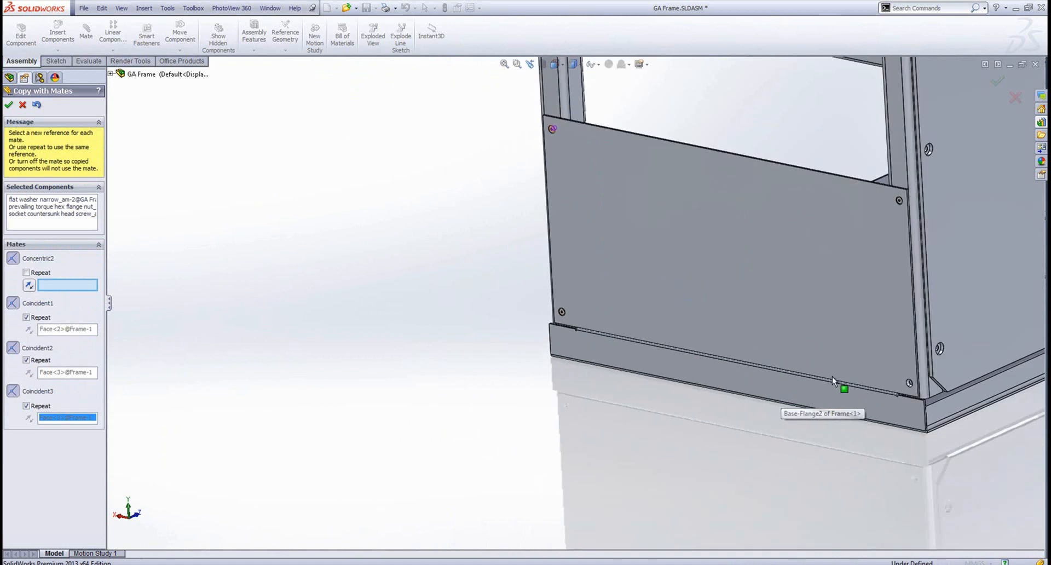
click(764, 345)
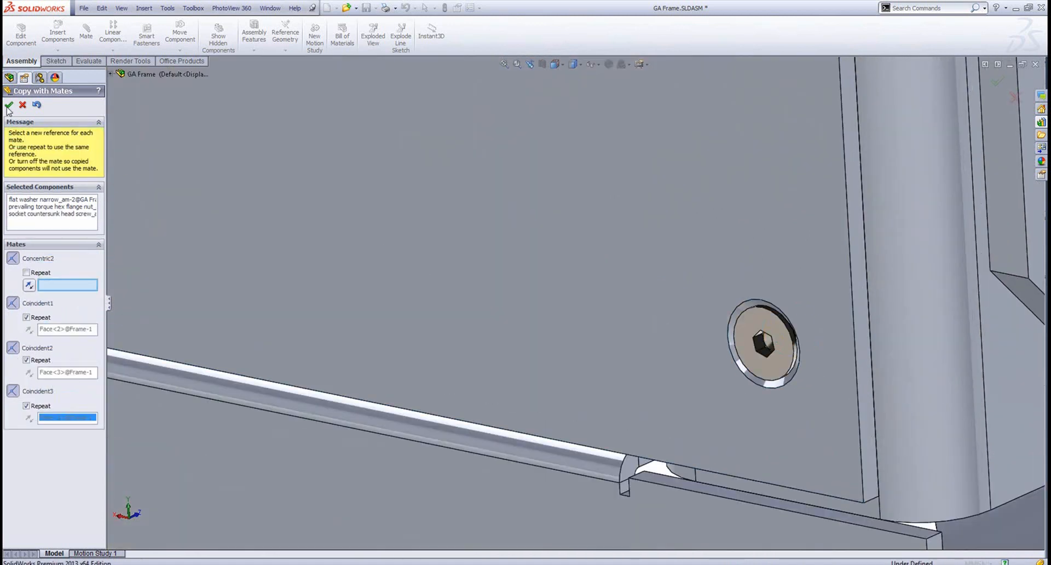
- Confirm the copy giving four fastener sets, then shift-select all fastener components in the tree
click(9, 106)
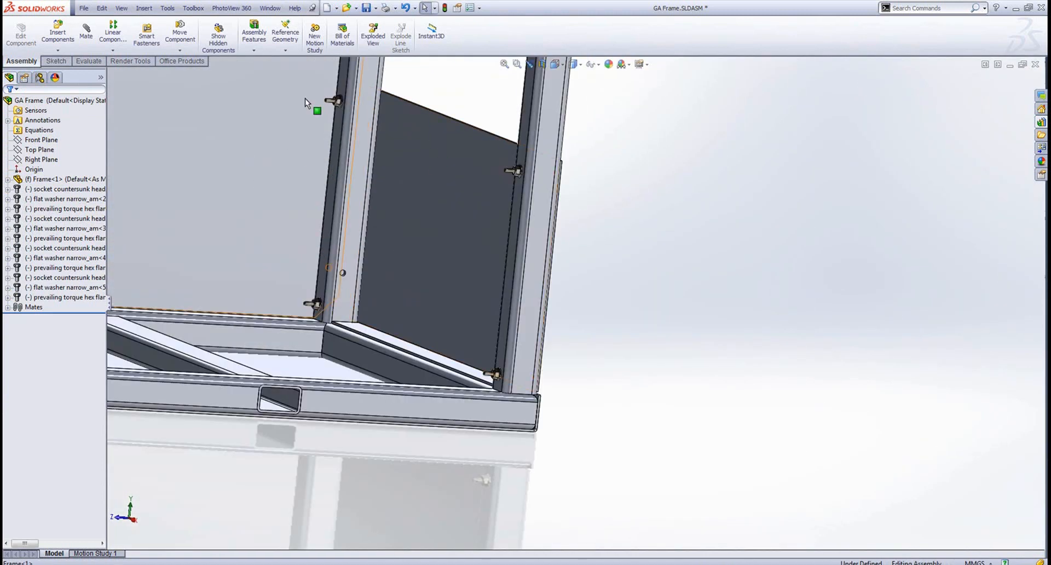
mouse_move(280, 253)
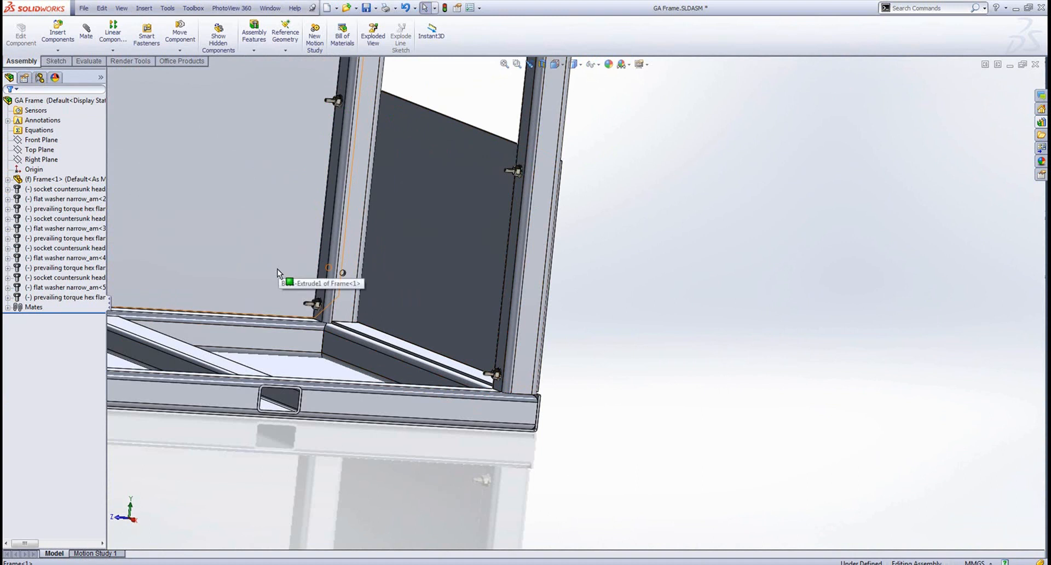
mouse_move(714, 331)
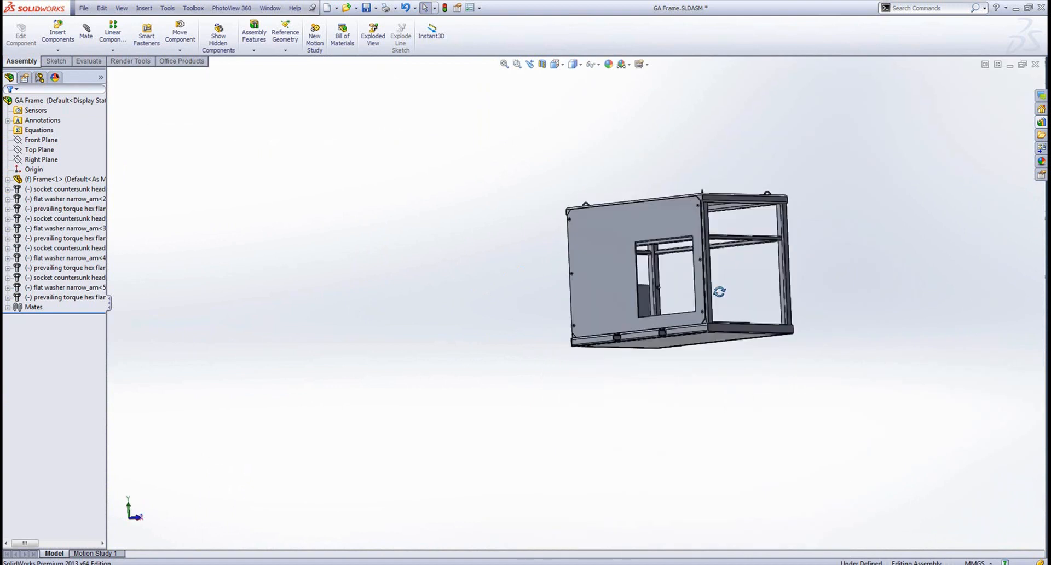
click(64, 188)
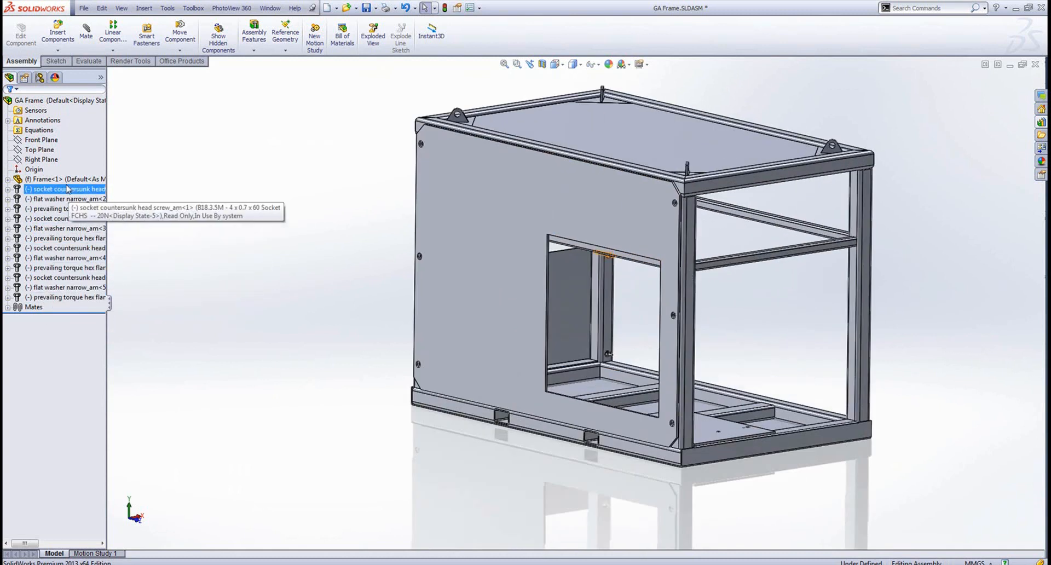
click(63, 297)
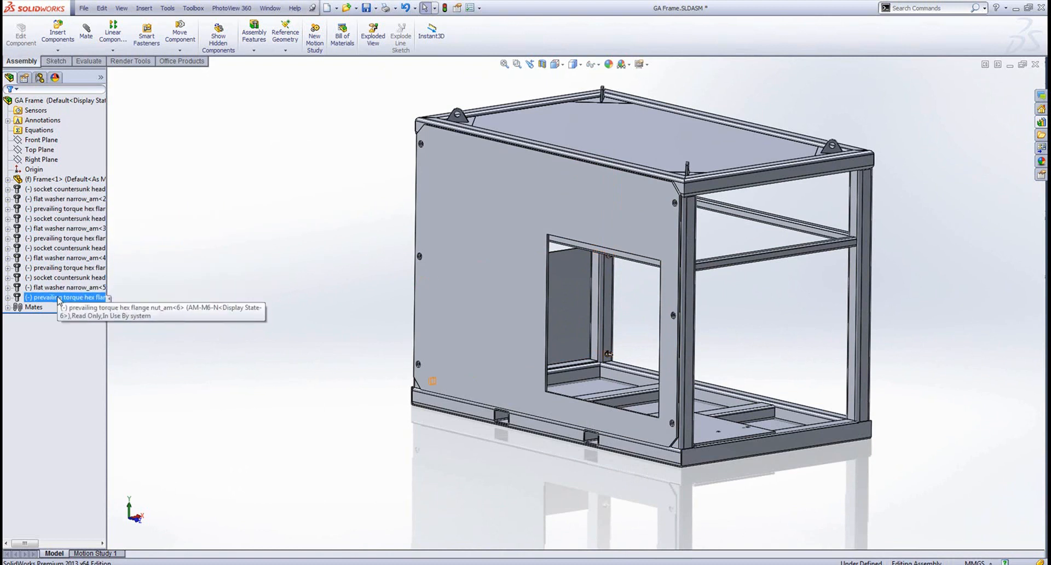
- Create a ToolBox Items folder in the tree and try shift-selecting the fasteners
right_click(41, 179)
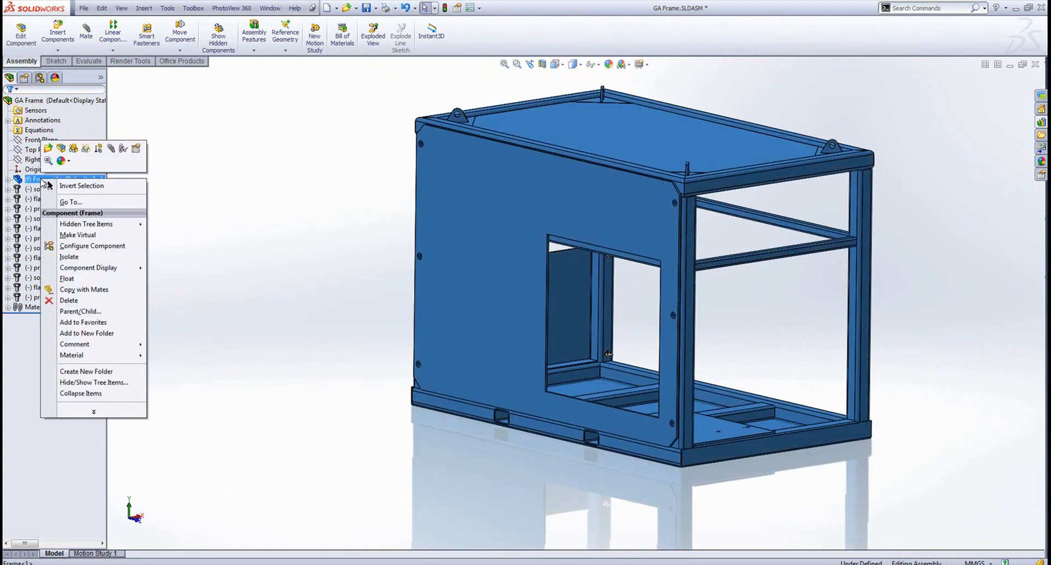
mouse_move(86, 371)
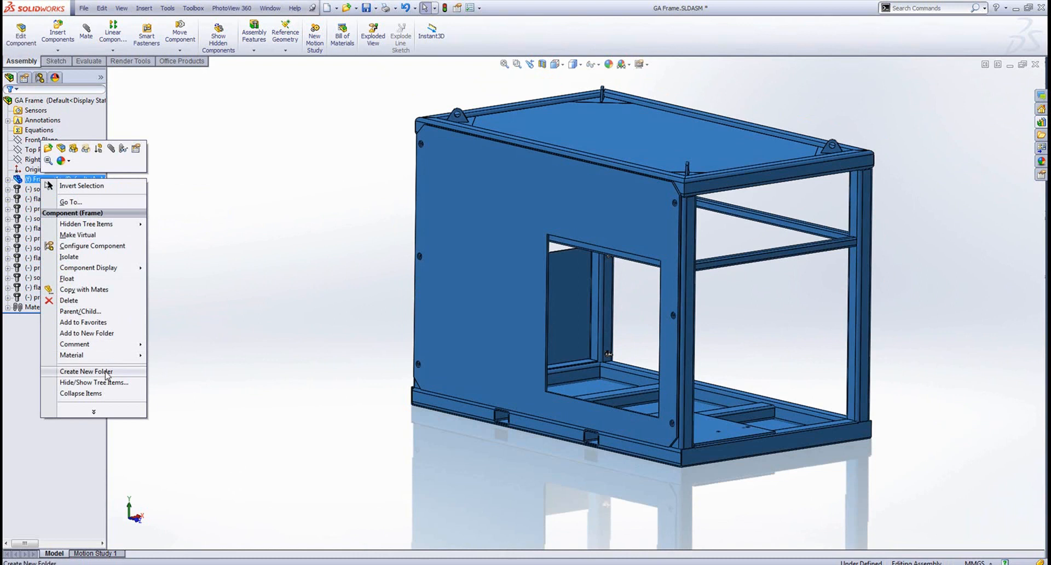
click(86, 371)
text(ToolBox Items)
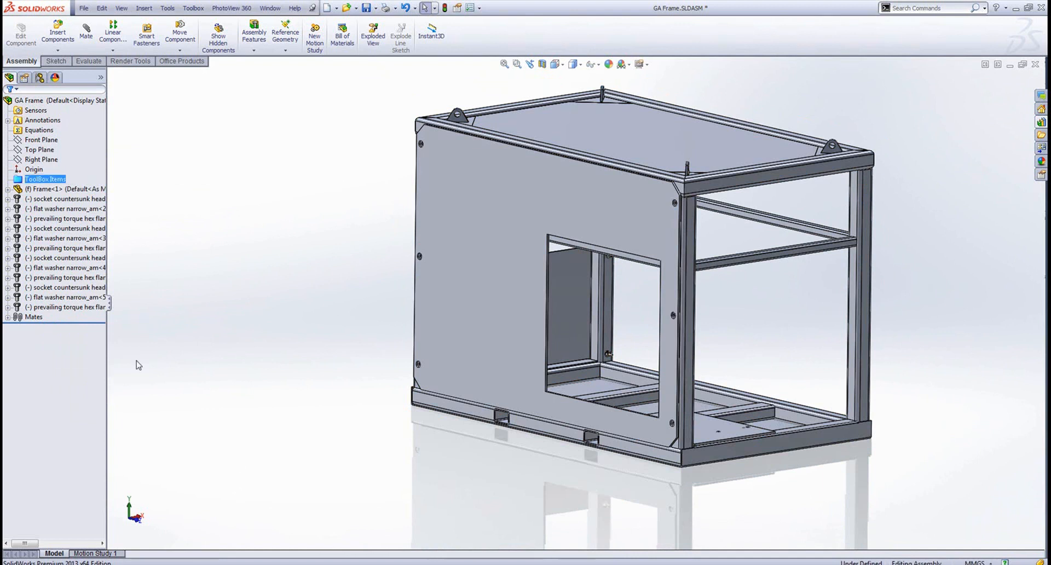
click(67, 198)
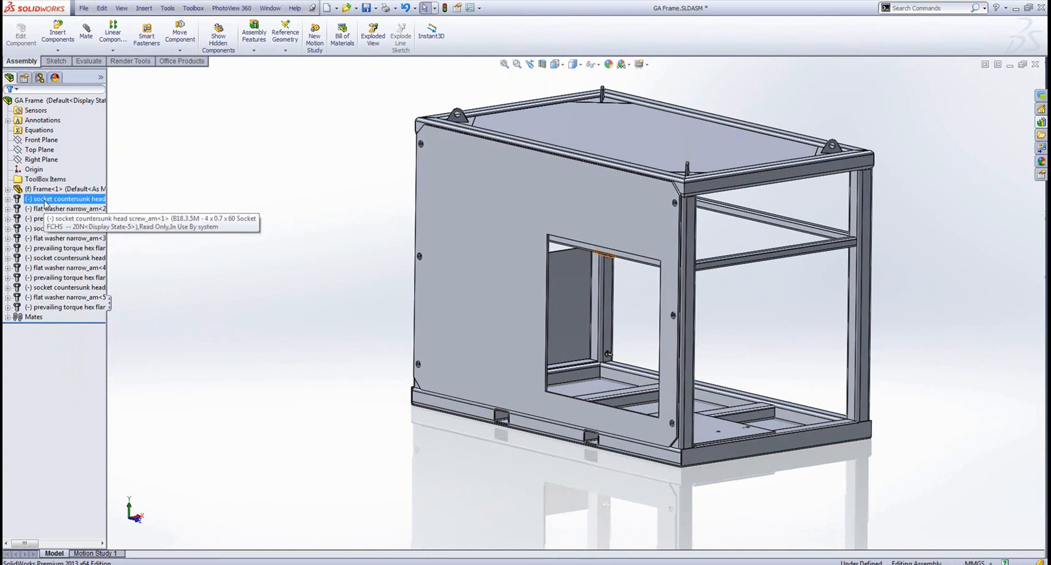
click(66, 287)
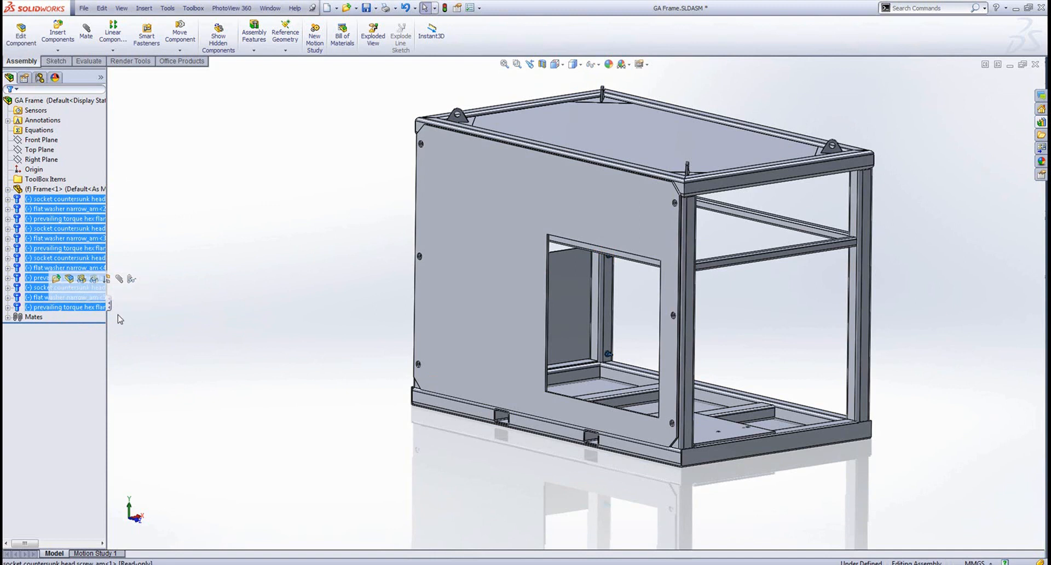
click(249, 329)
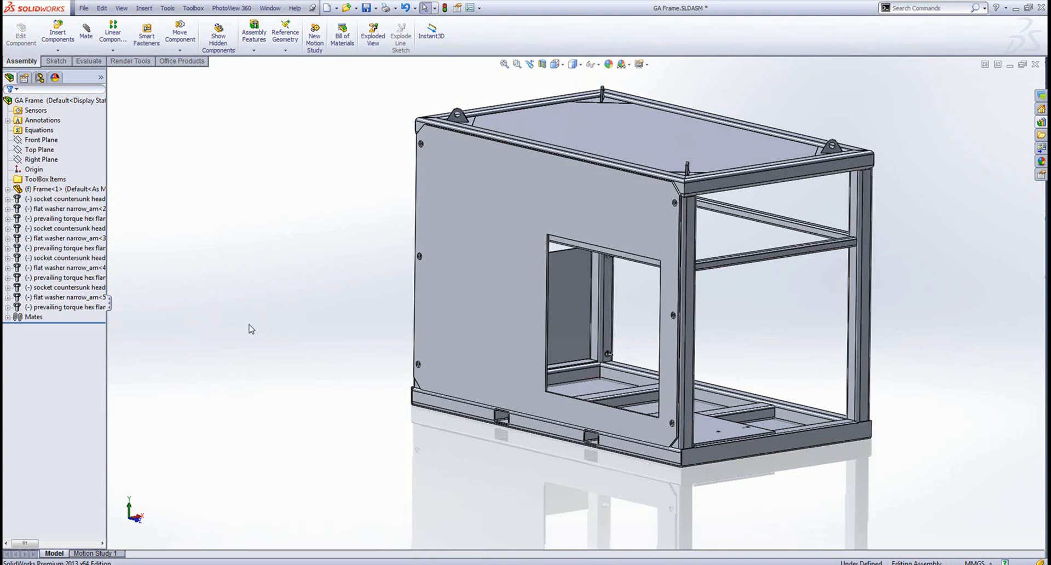
mouse_move(411, 138)
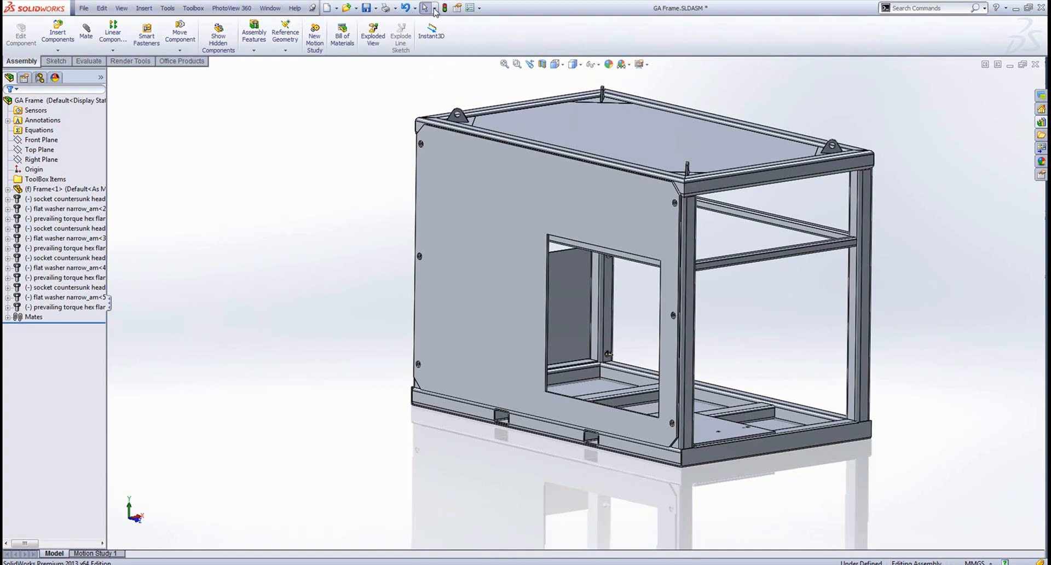
- Use Select Toolbox to grab all twelve fasteners, move them into ToolBox Items and expand it
click(428, 8)
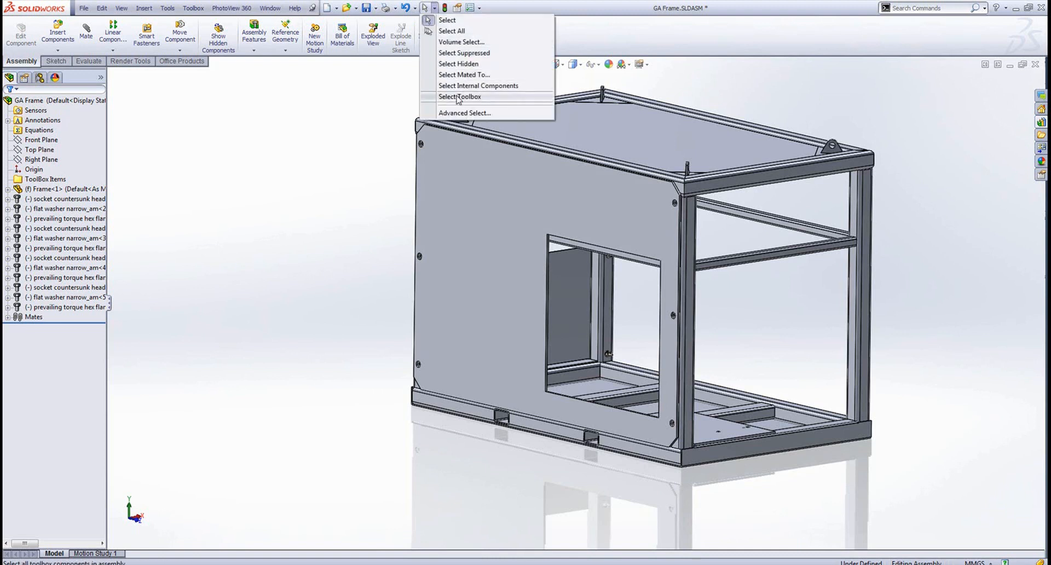
click(460, 96)
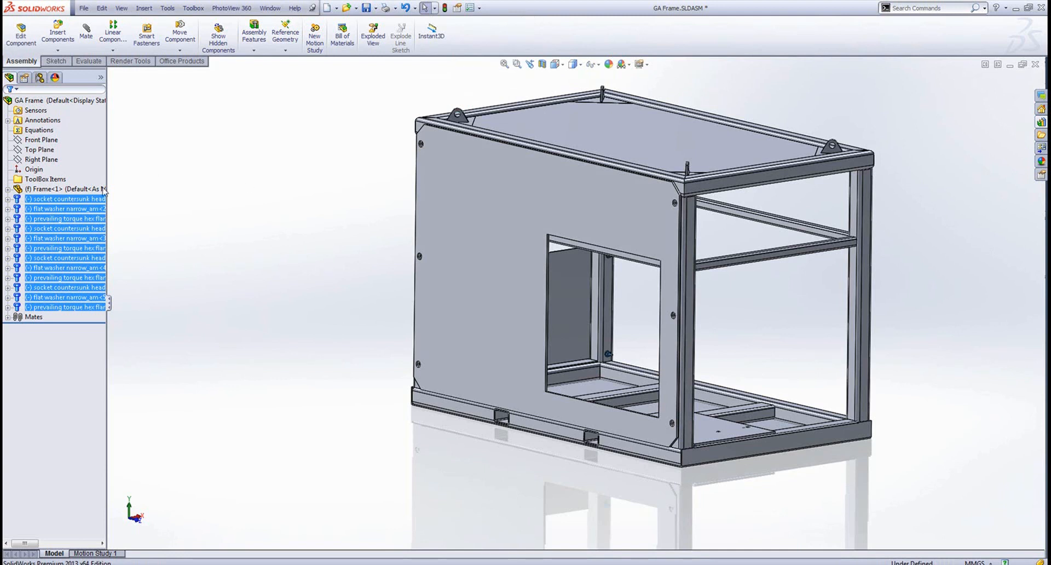
click(46, 179)
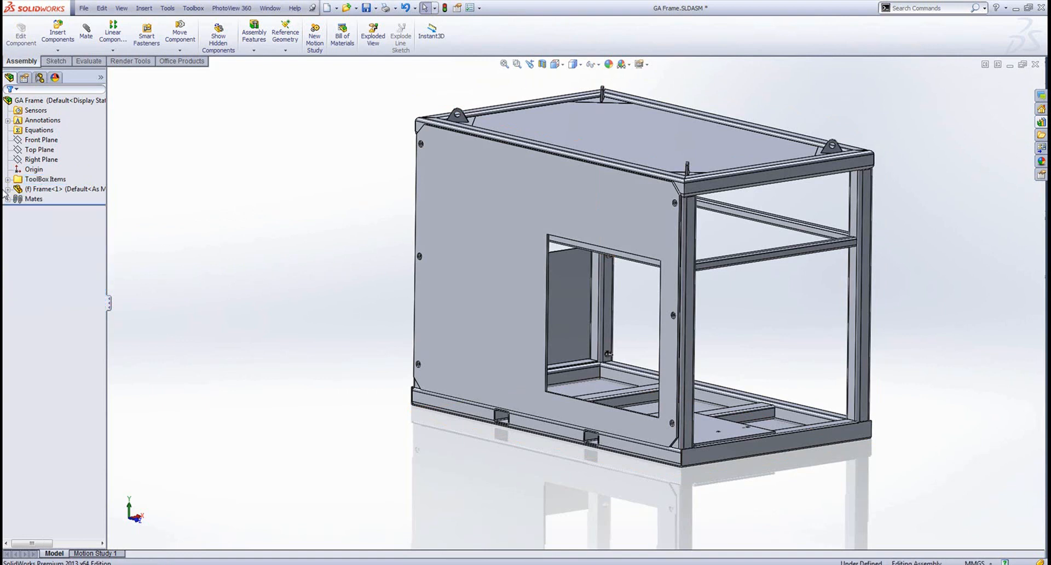
click(6, 178)
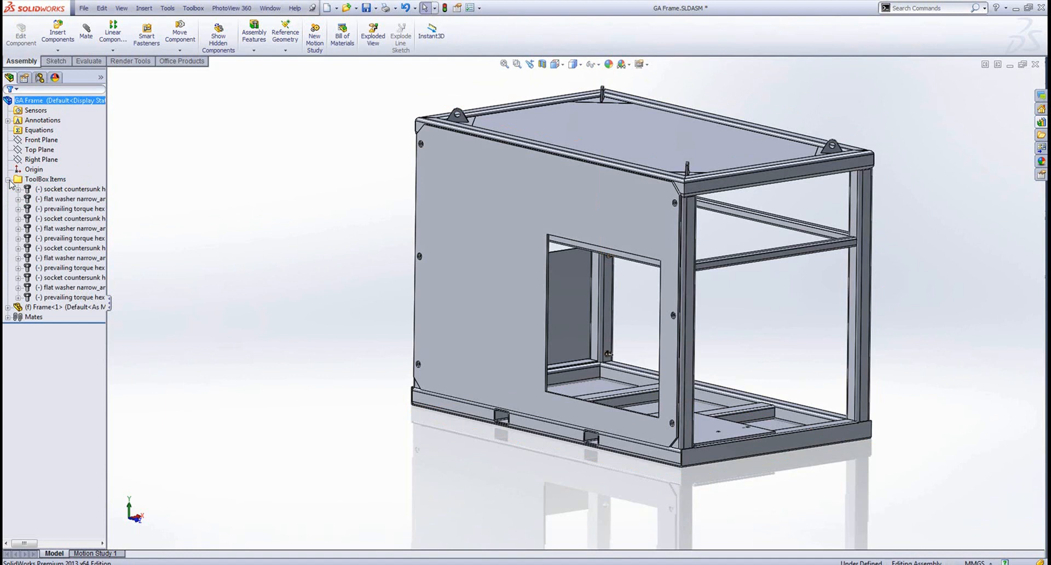
- Collapse the ToolBox Items folder in the FeatureManager tree
click(7, 179)
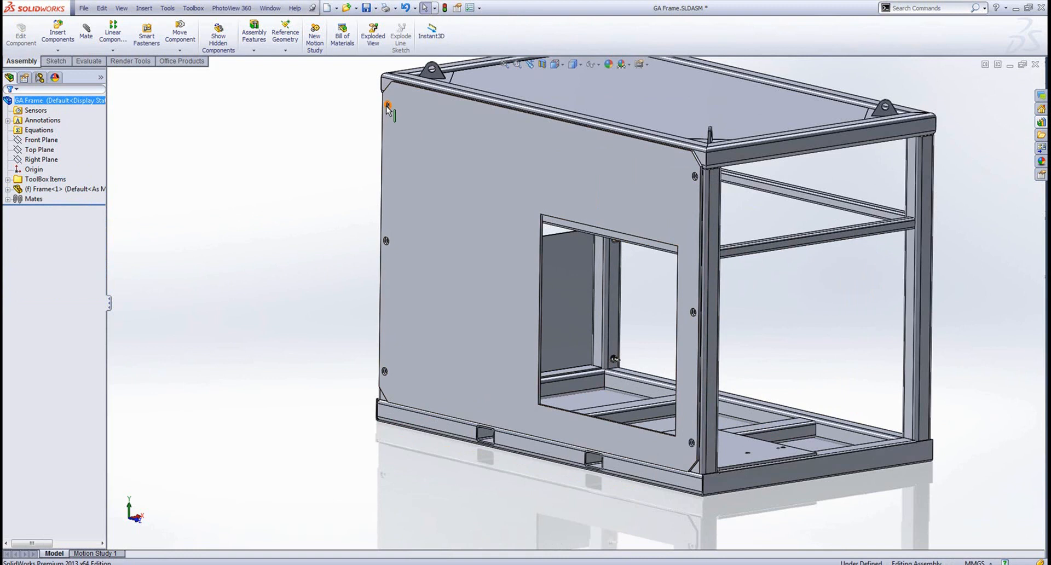
mouse_move(386, 377)
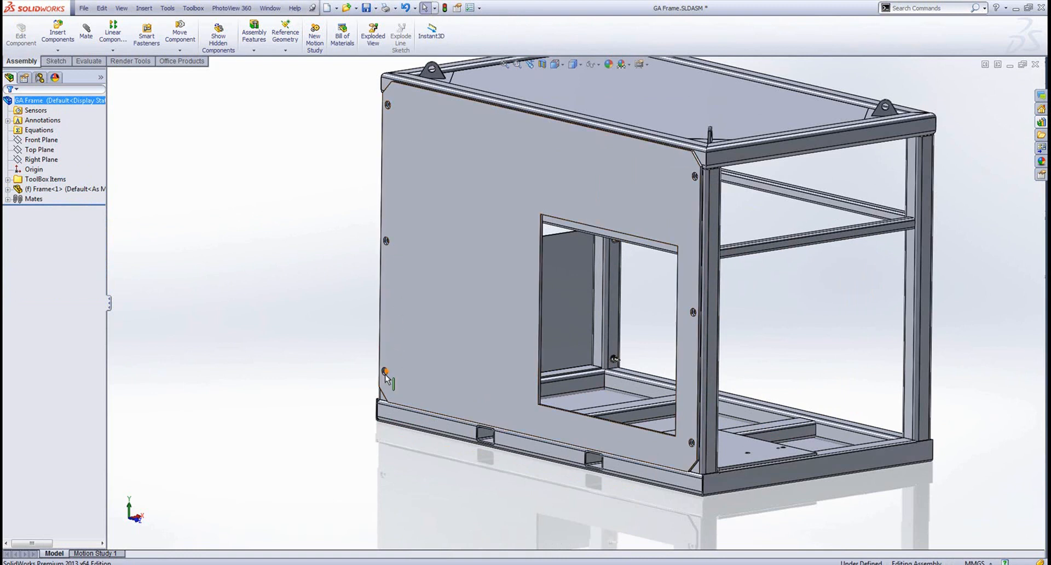
mouse_move(297, 328)
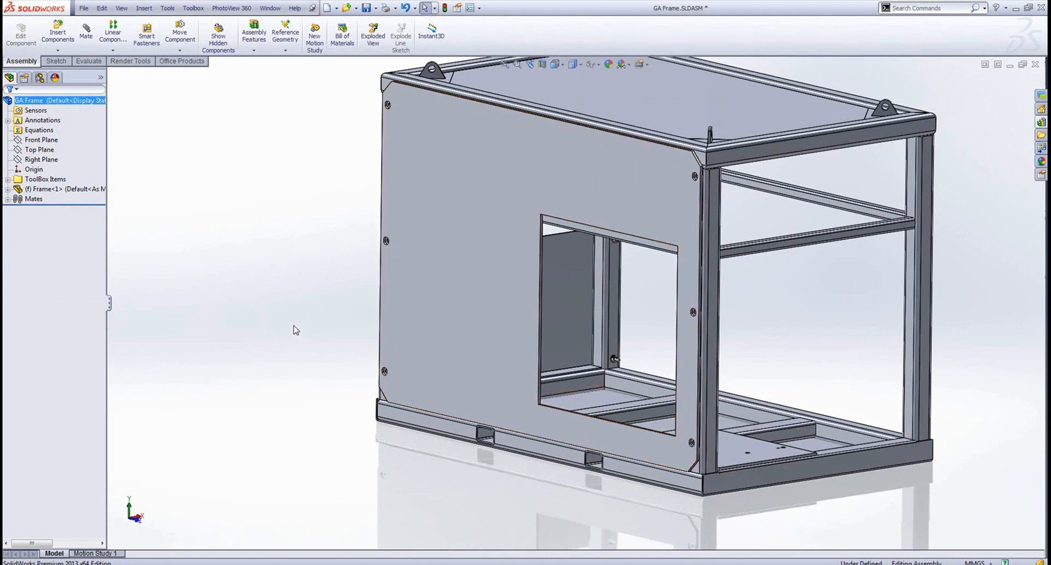
mouse_move(301, 309)
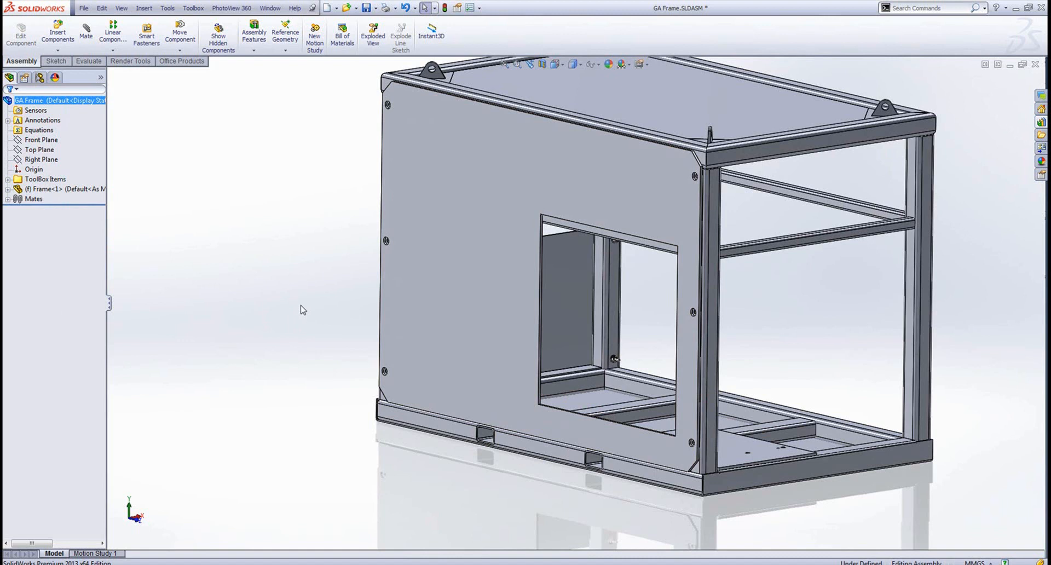
mouse_move(184, 132)
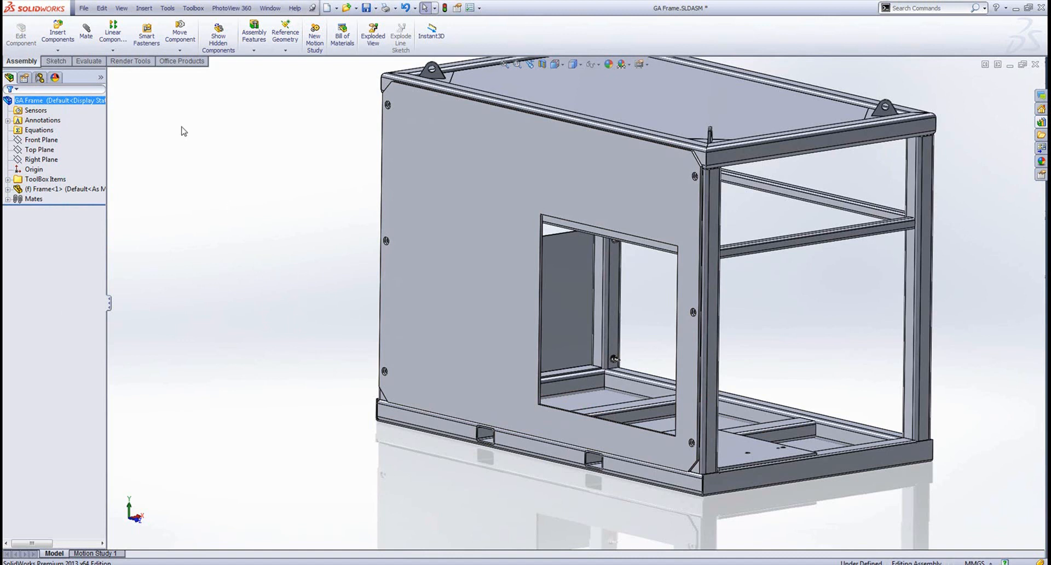
mouse_move(146, 34)
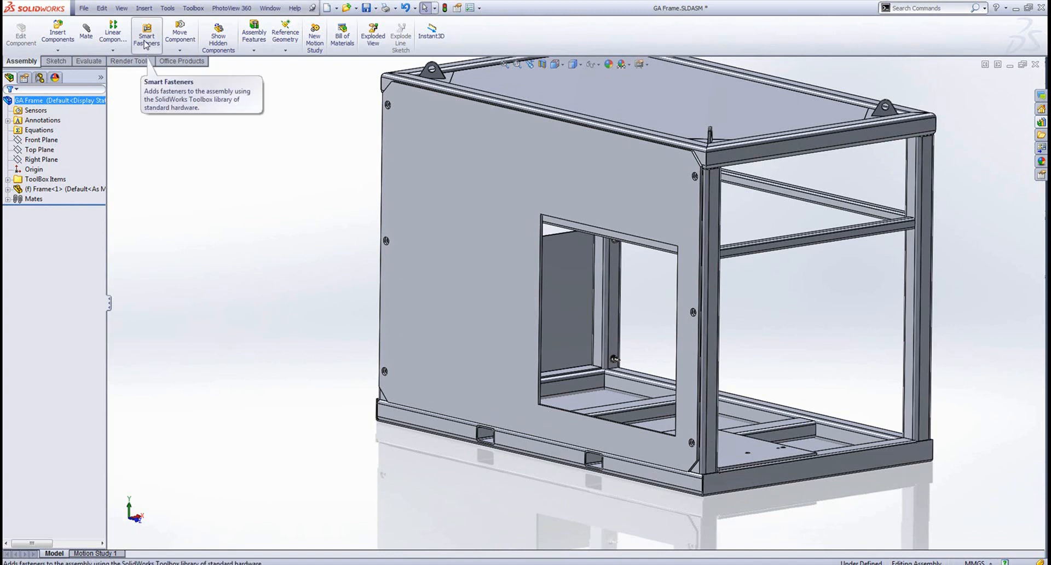
- Run Smart Fasteners and populate all the frame holes with matching M6 hex bolts
click(146, 32)
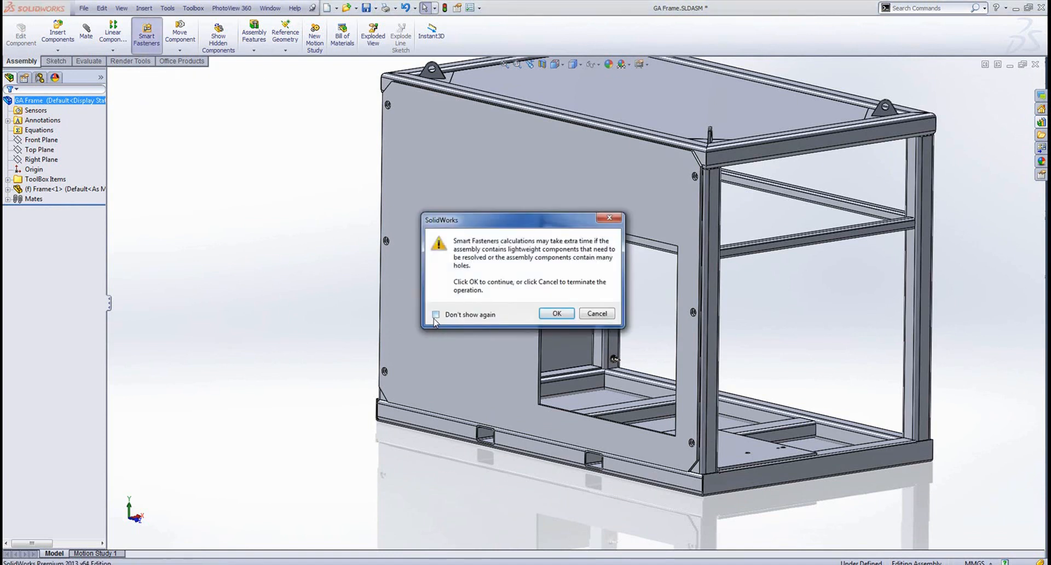
click(556, 314)
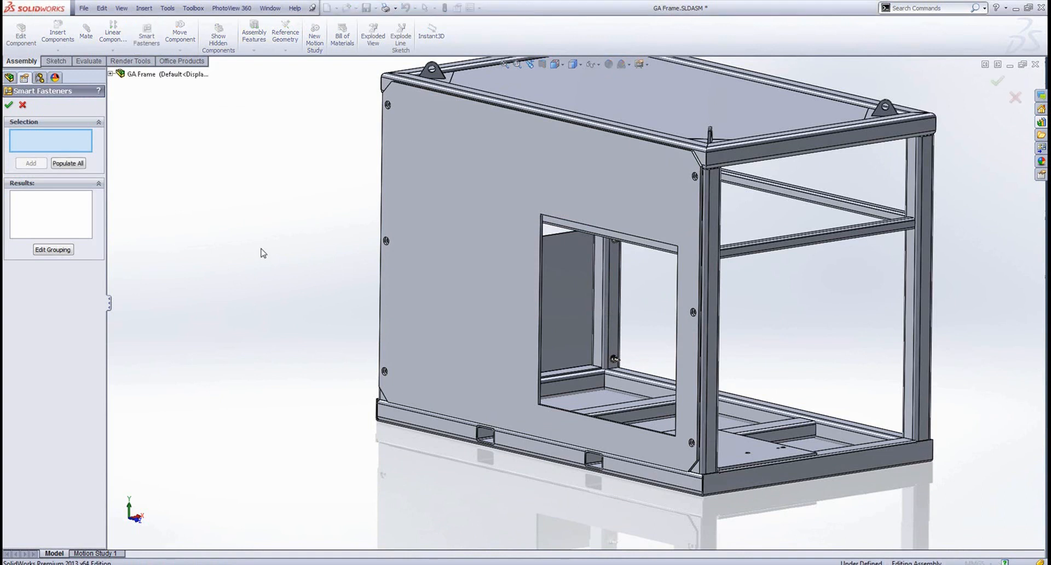
click(483, 212)
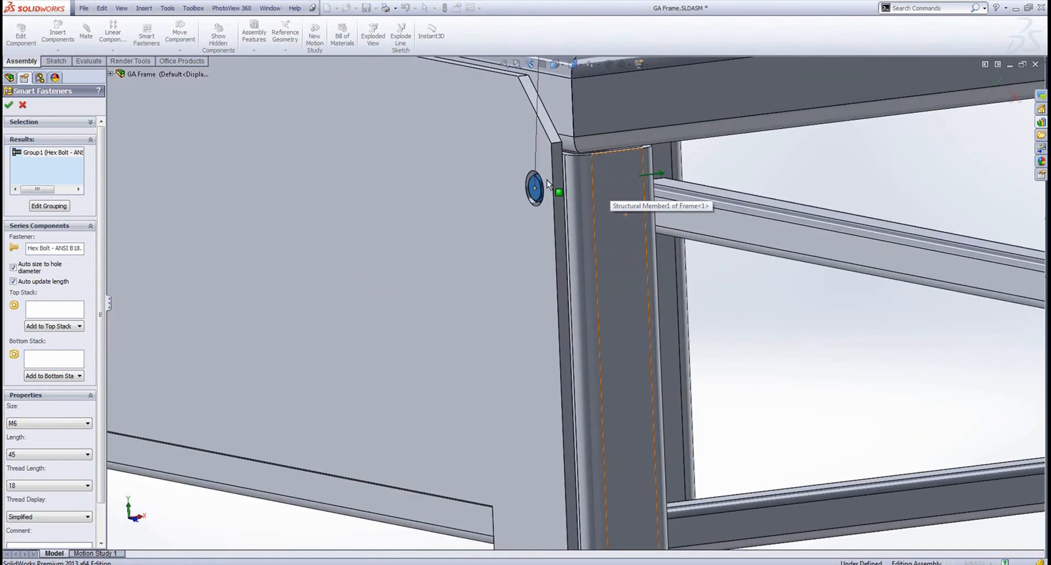
- Lengthen the bolts to 55 and add a narrow flat washer under the head
click(673, 177)
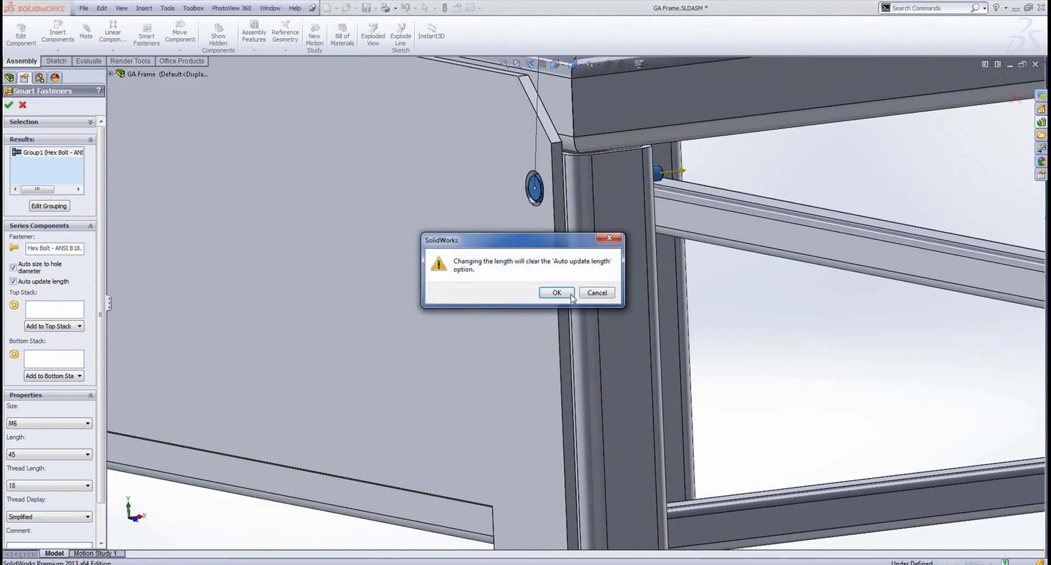
click(556, 292)
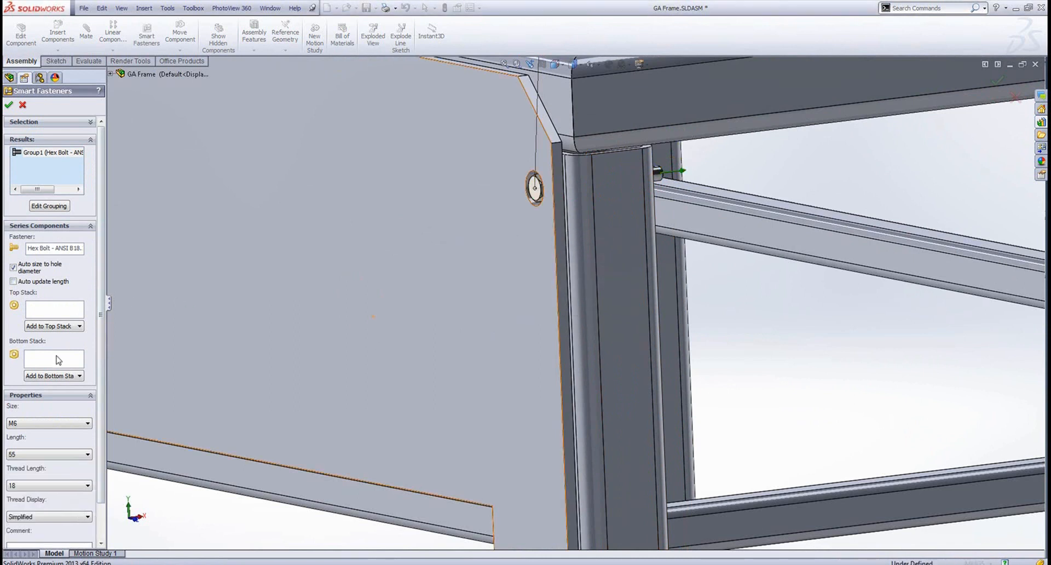
click(79, 327)
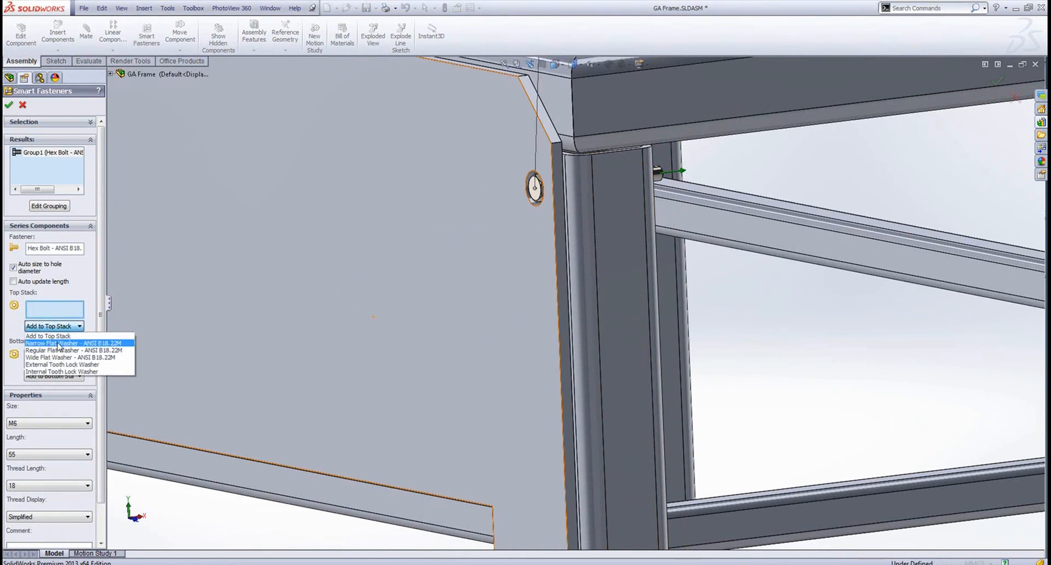
click(57, 343)
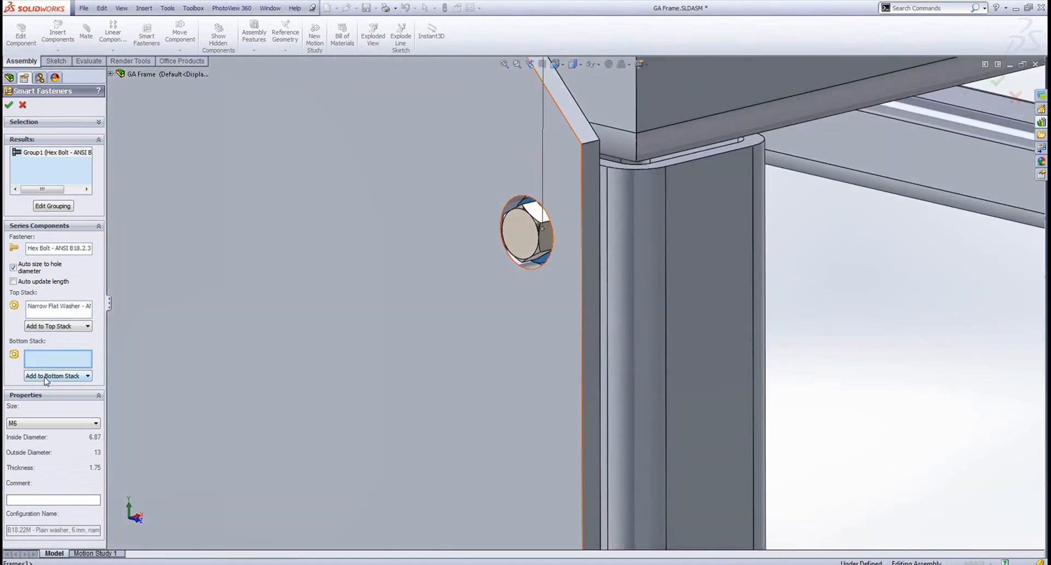
click(57, 376)
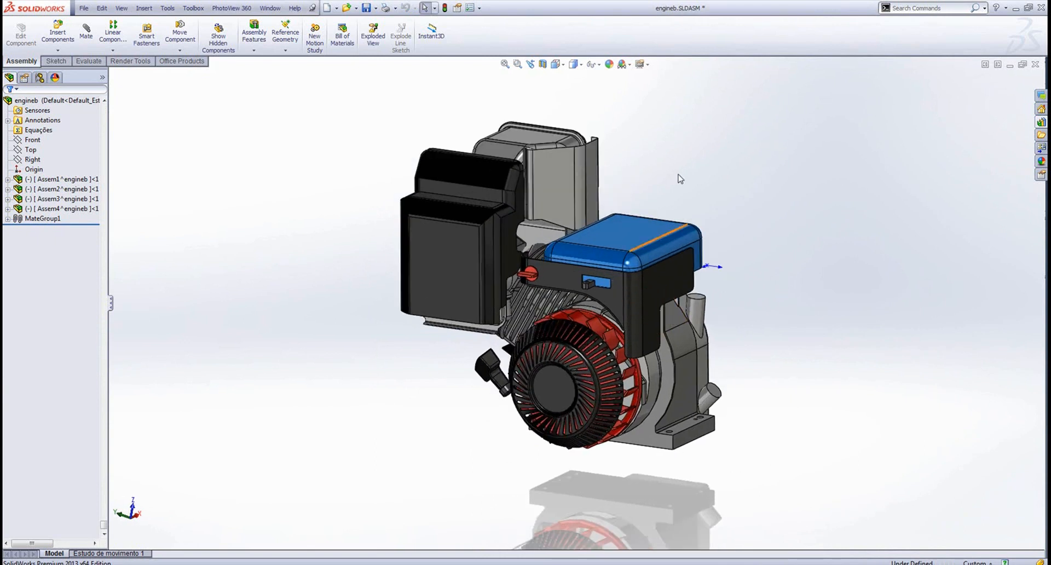
mouse_move(636, 156)
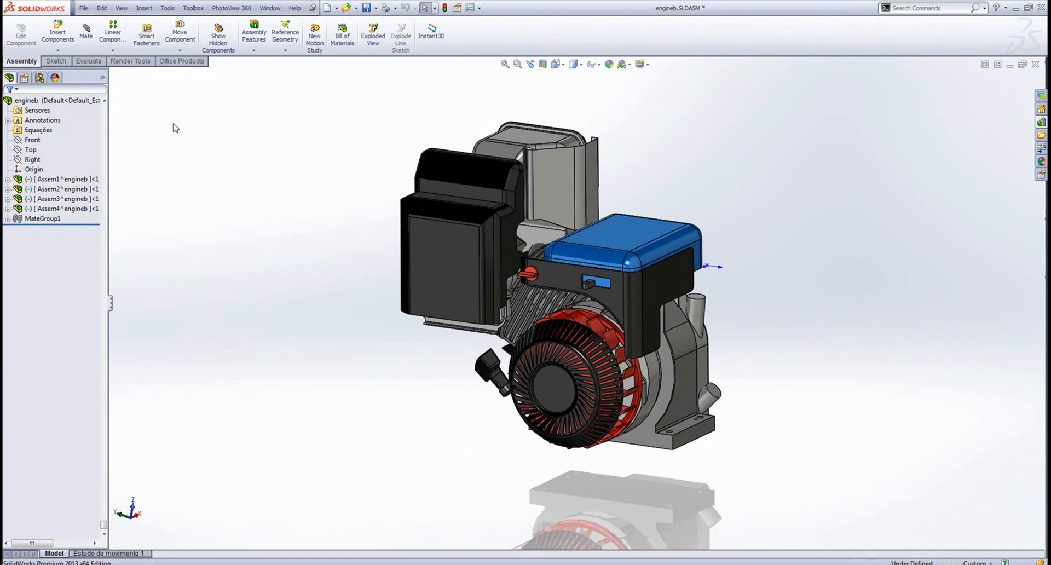
- Show the engineb assembly's configurations with its Default configuration
click(23, 78)
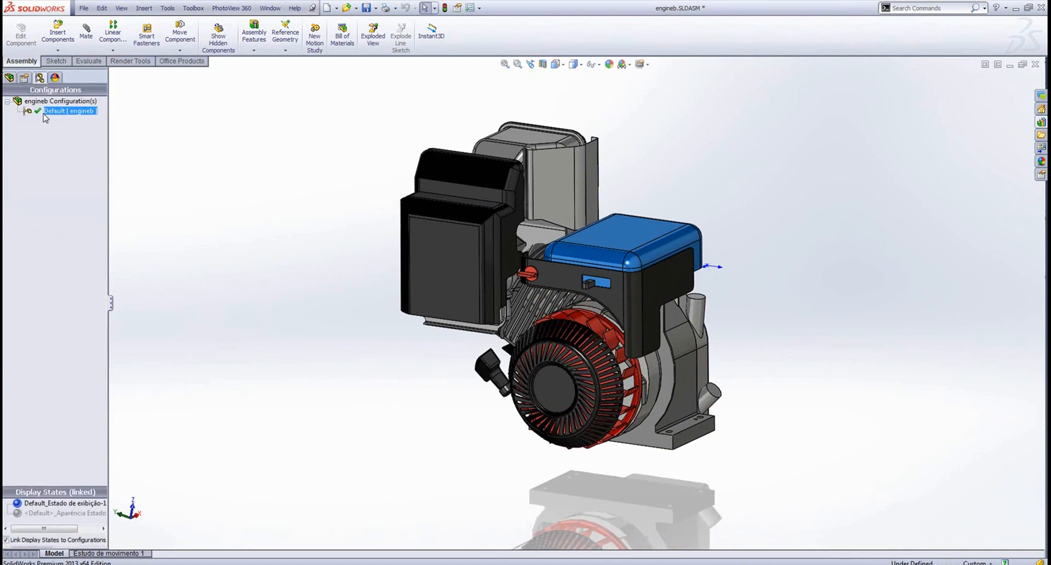
- Add a SpeedPak to the Default configuration keeping only the selected base faces
right_click(67, 111)
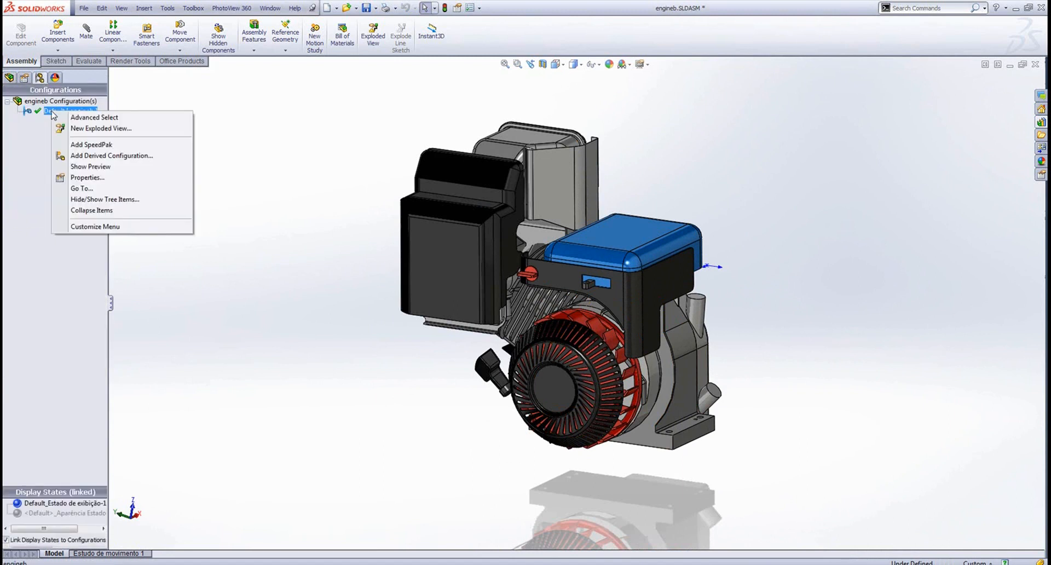
click(253, 302)
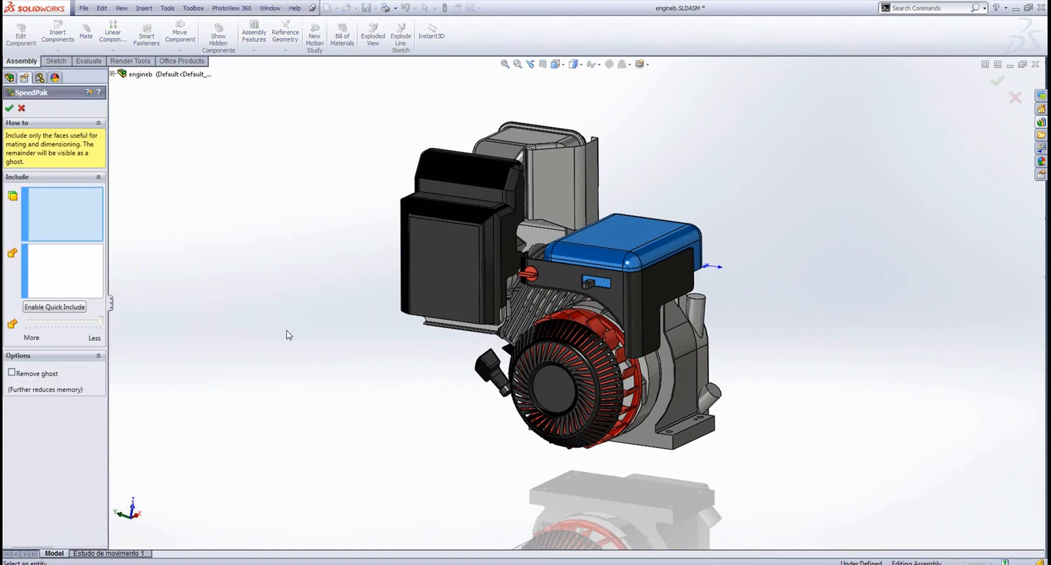
mouse_move(75, 224)
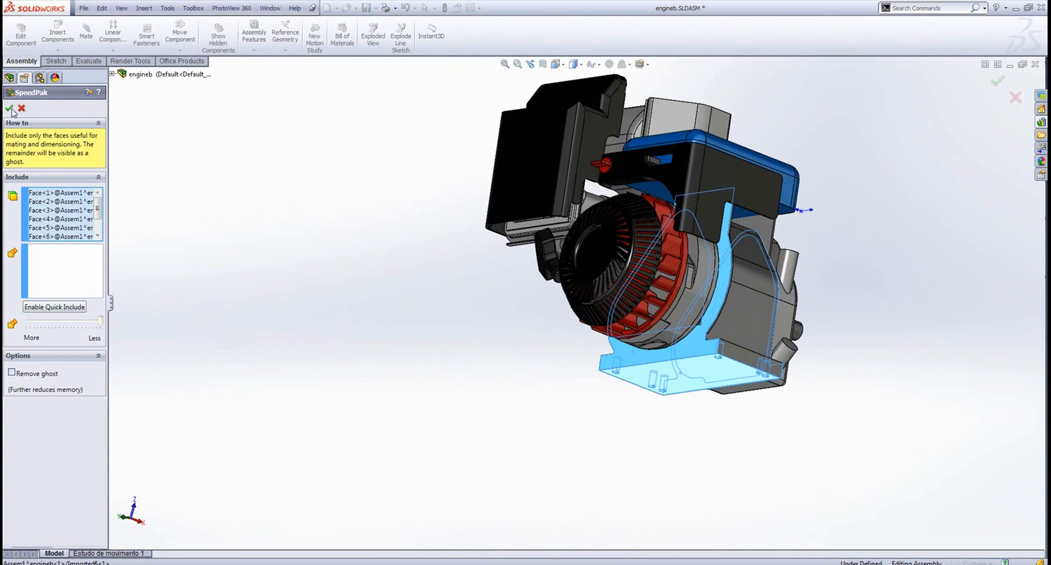
click(10, 108)
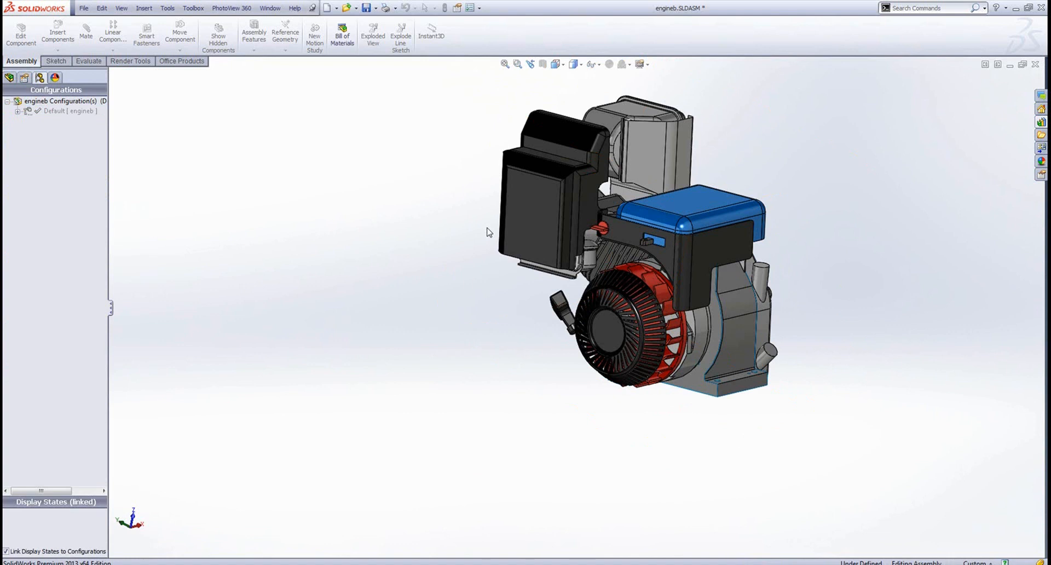
- Return to engineb's feature tree and start Save As for the SpeedPak assembly
click(10, 78)
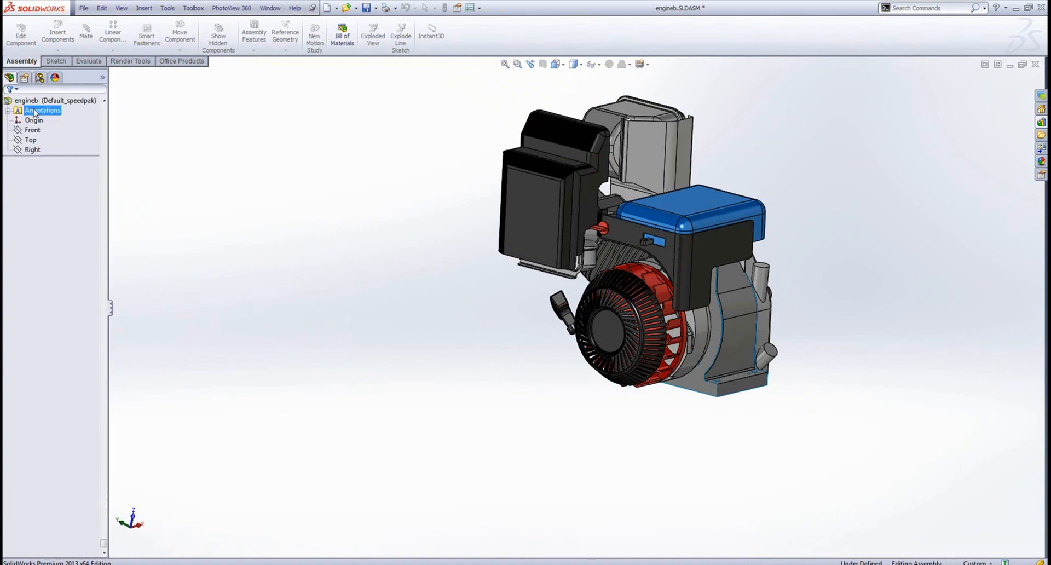
click(32, 149)
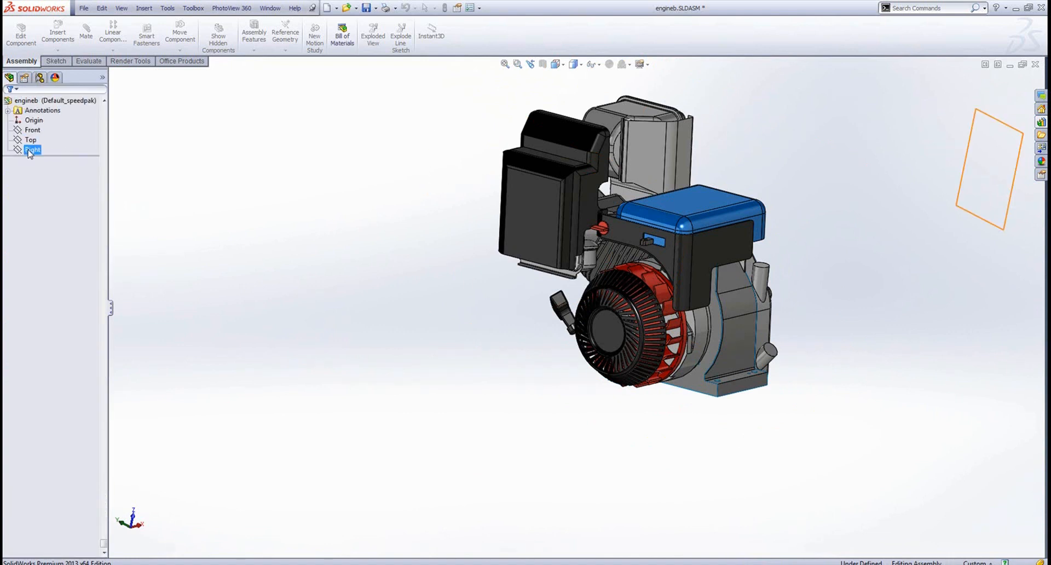
click(47, 275)
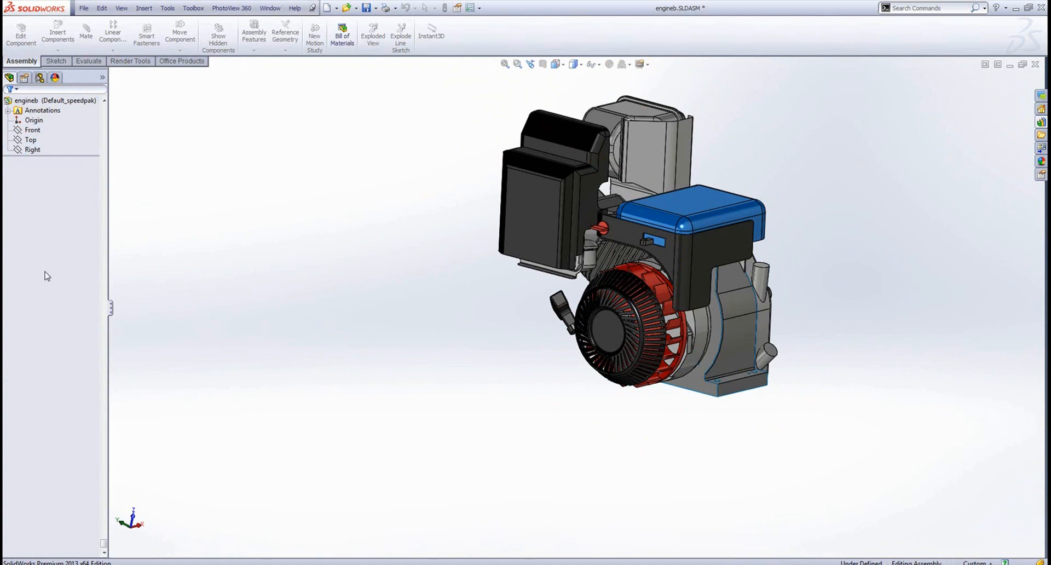
click(83, 8)
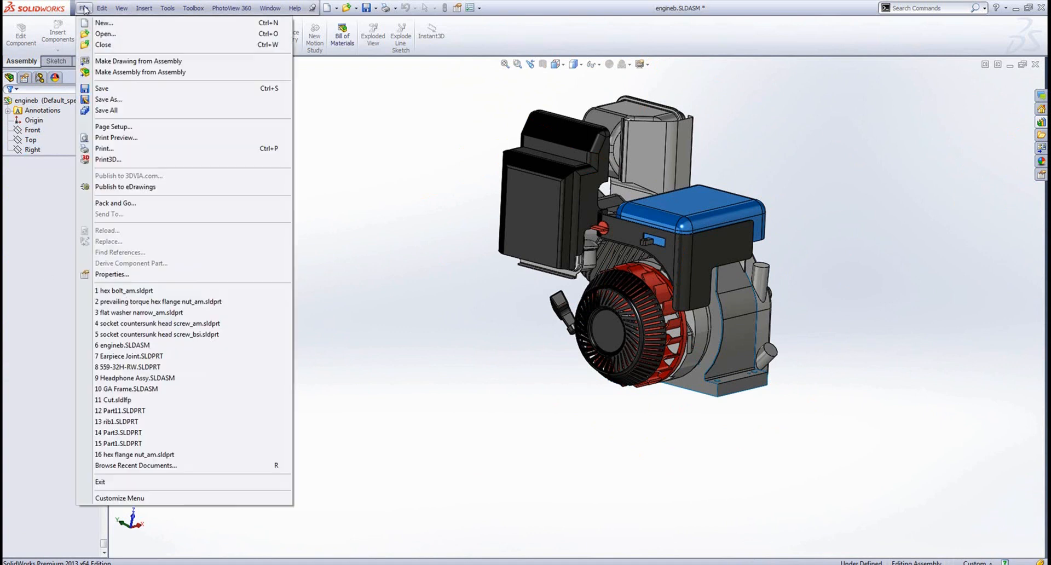
click(108, 99)
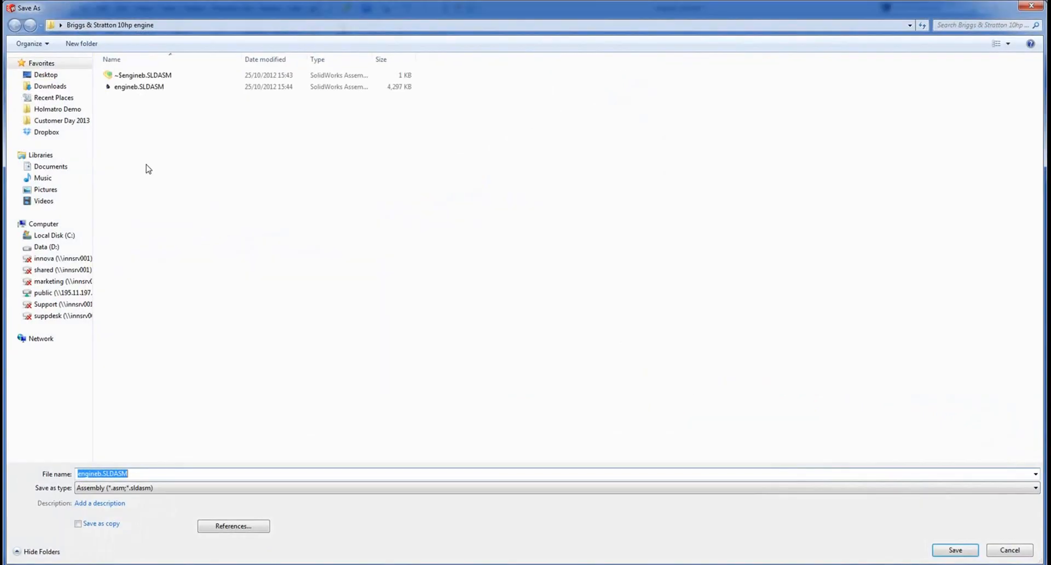